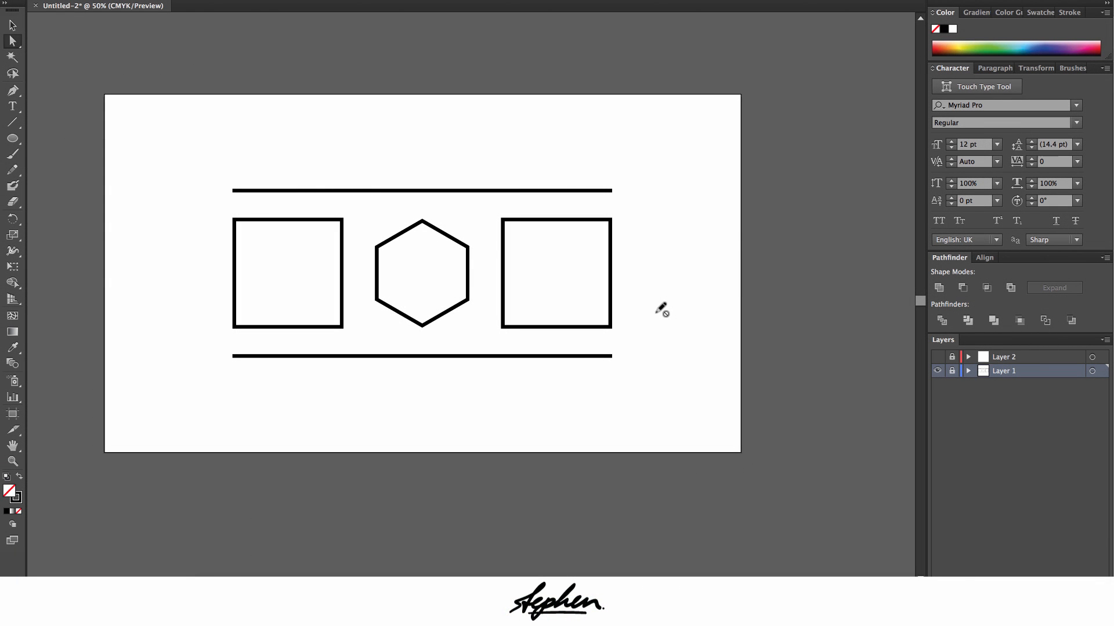
pyautogui.moveTo(48, 37)
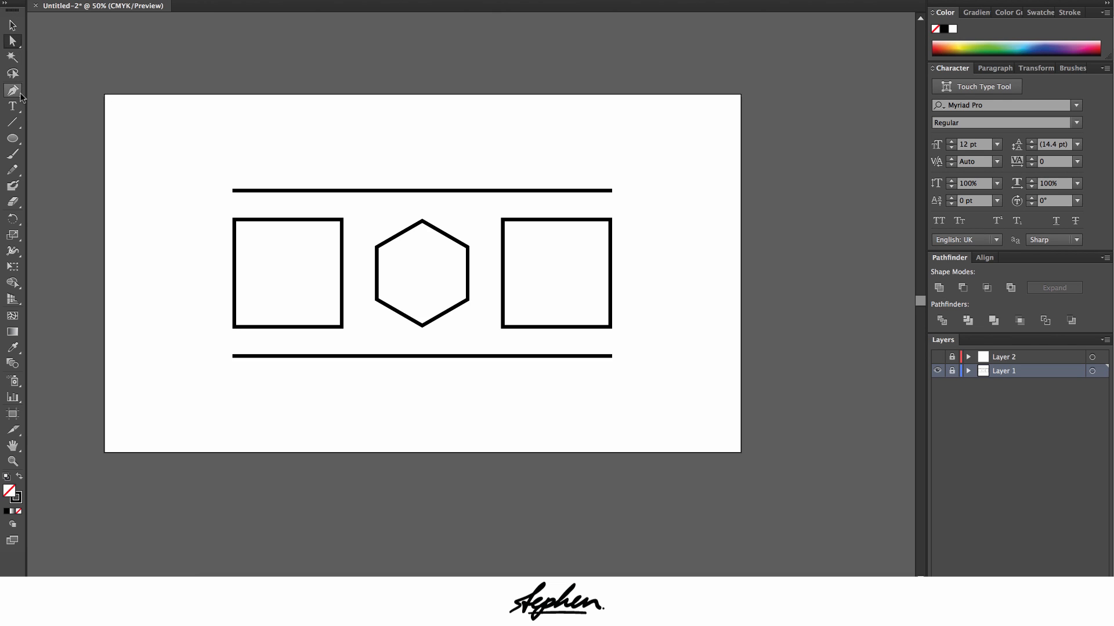
pyautogui.moveTo(12, 91)
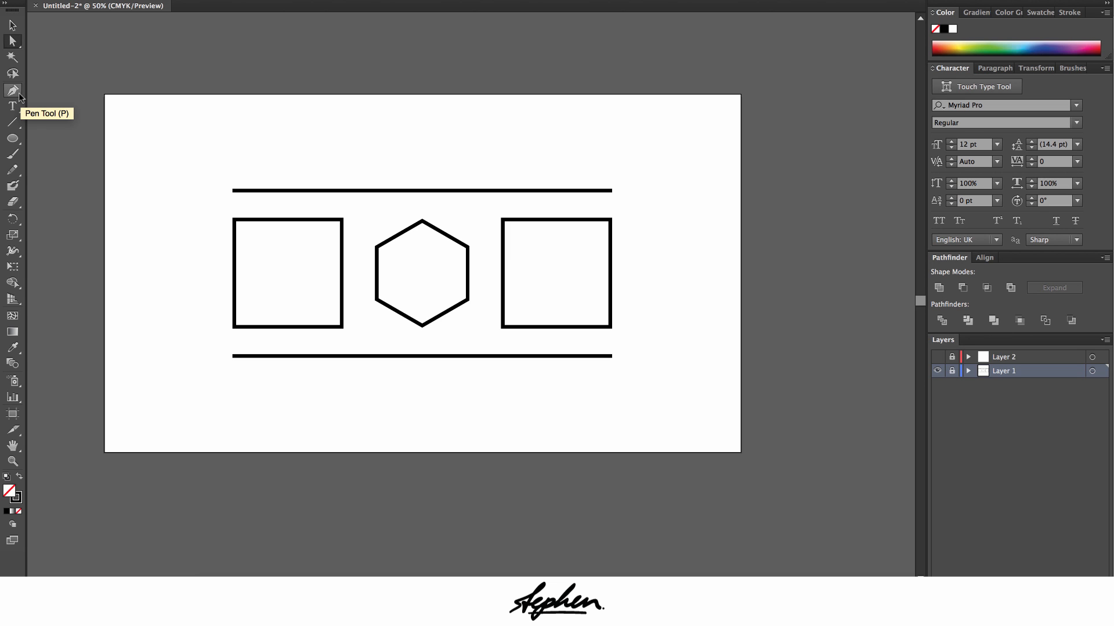
pyautogui.moveTo(924, 355)
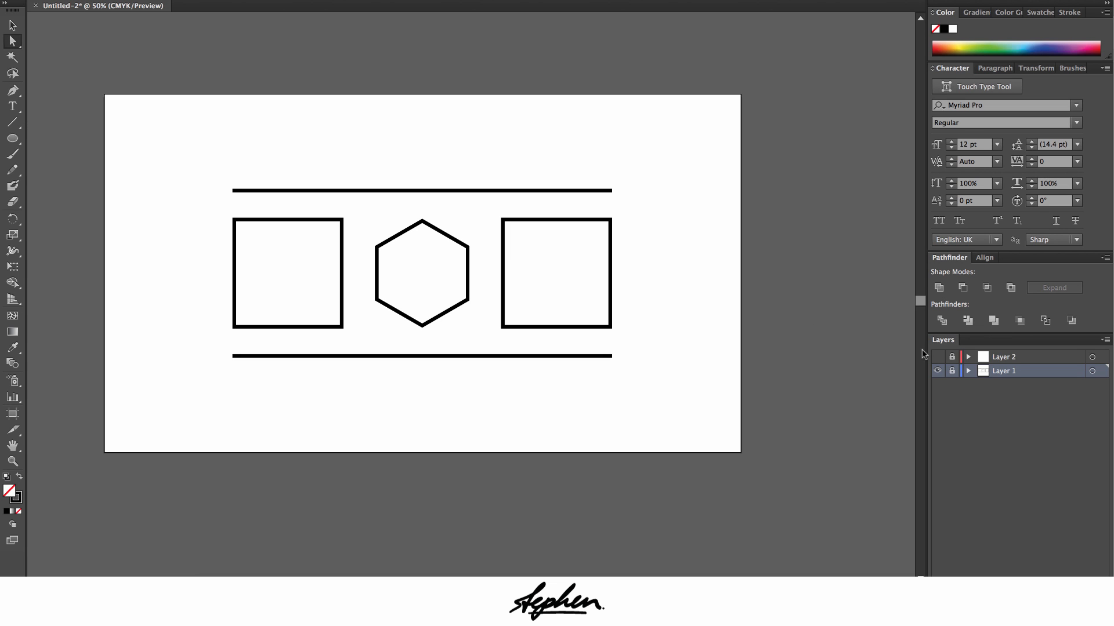
pyautogui.moveTo(941, 320)
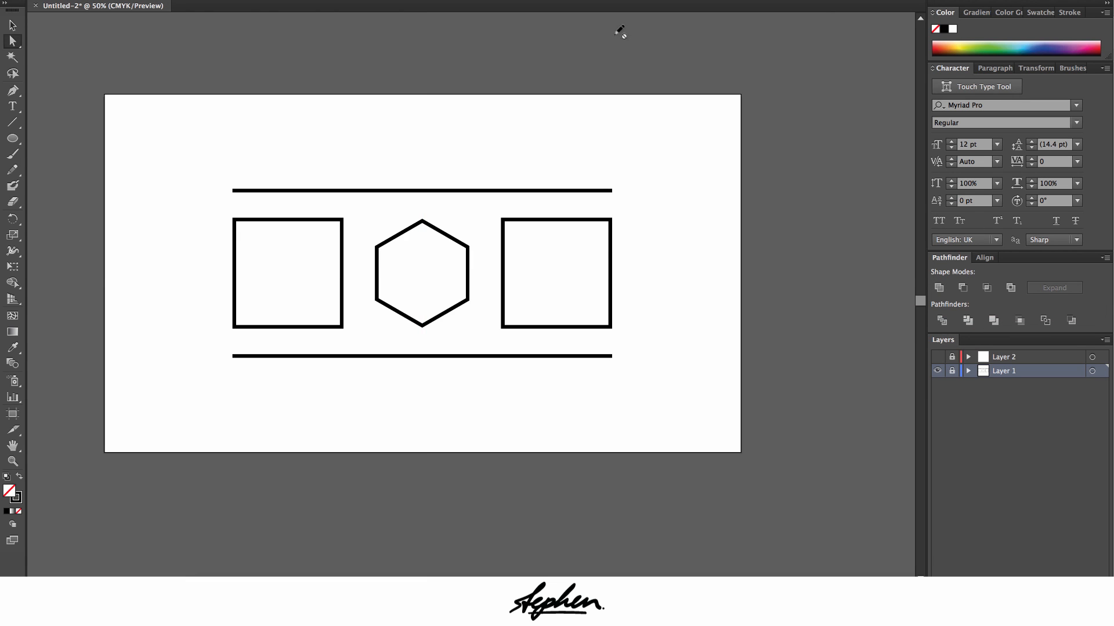
pyautogui.moveTo(851, 20)
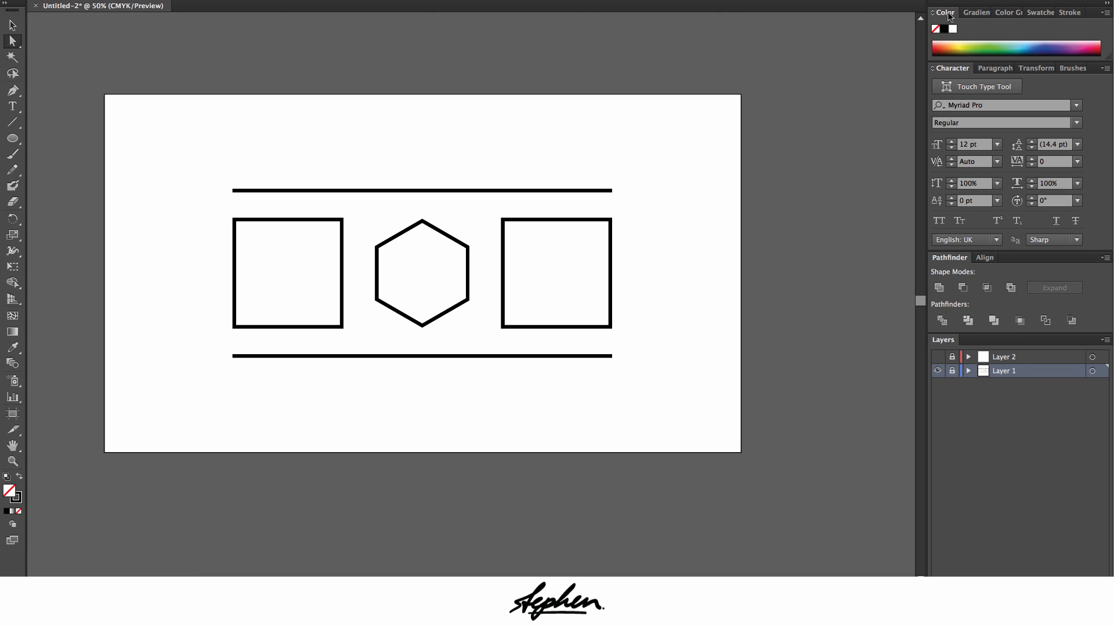
# Show the Gradient, Swatches and then Stroke settings in the top panel group
pyautogui.click(975, 11)
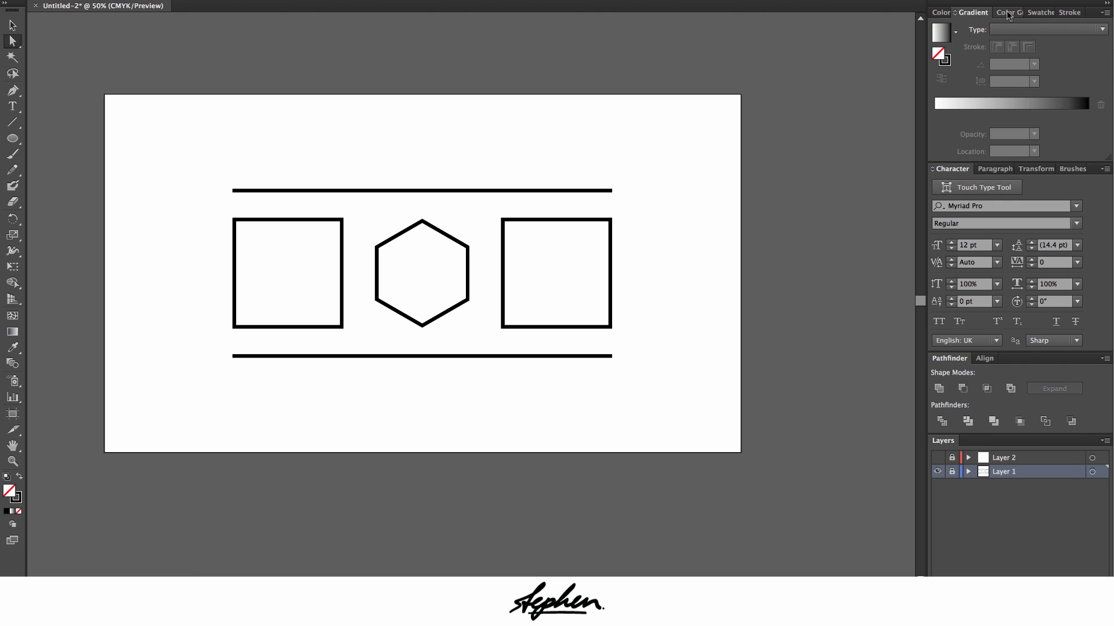
pyautogui.click(1034, 12)
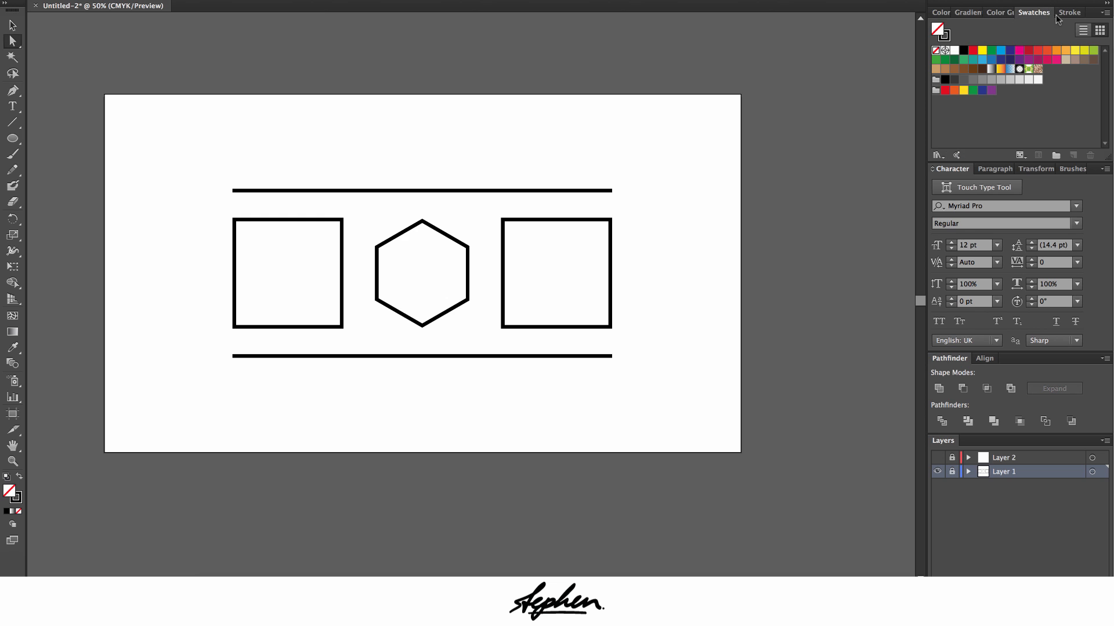
pyautogui.click(1068, 12)
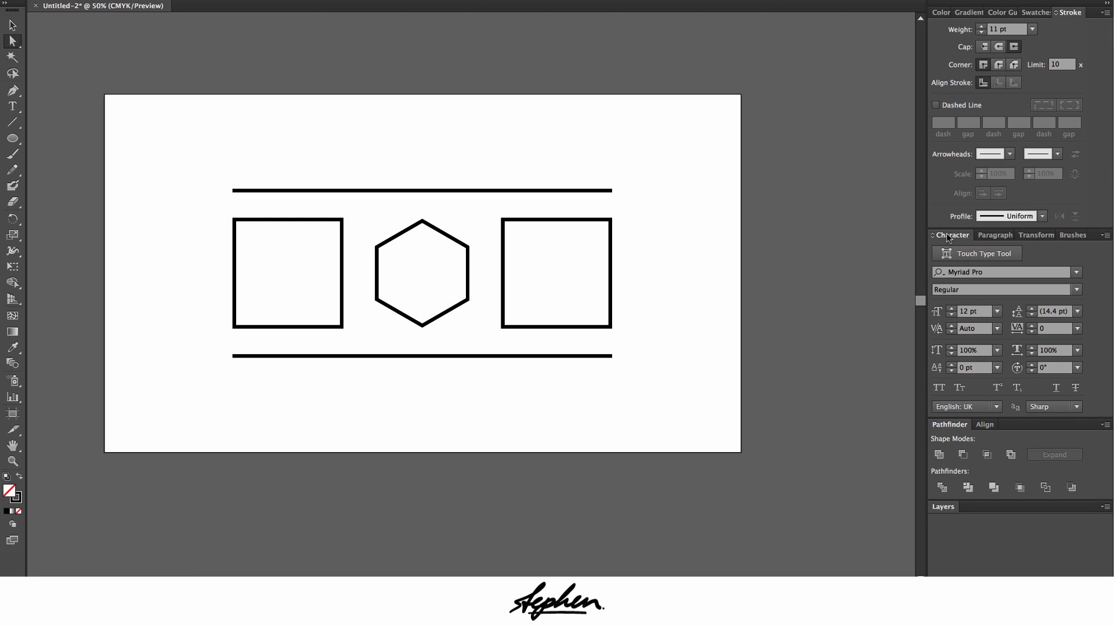
pyautogui.moveTo(985, 236)
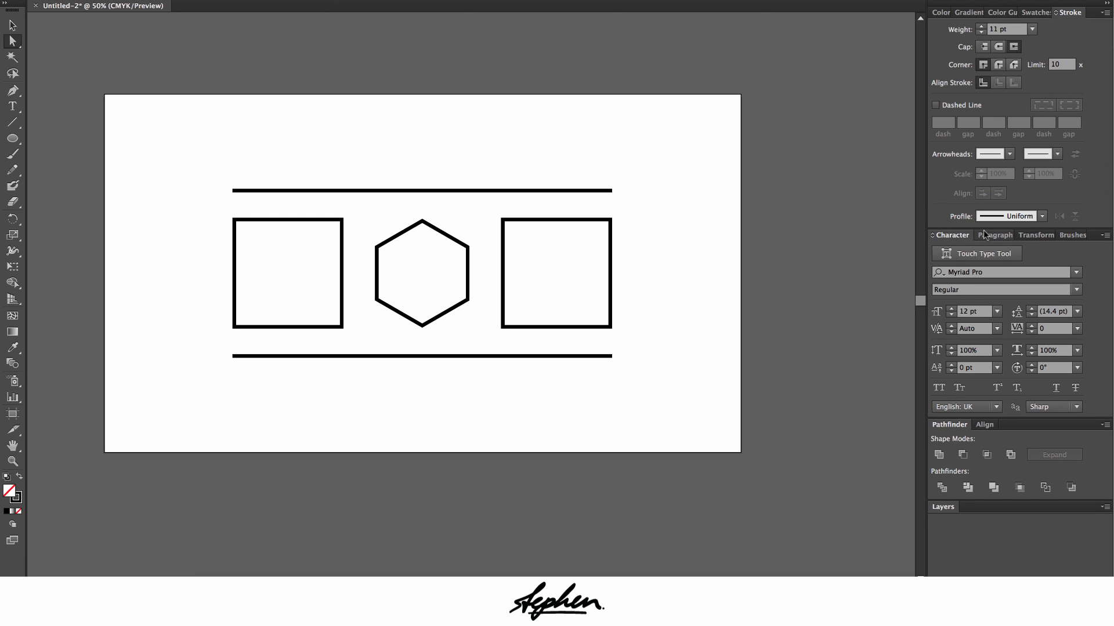
# Show the Transform settings, the Brushes library and the Align anchor-point options
pyautogui.click(1034, 236)
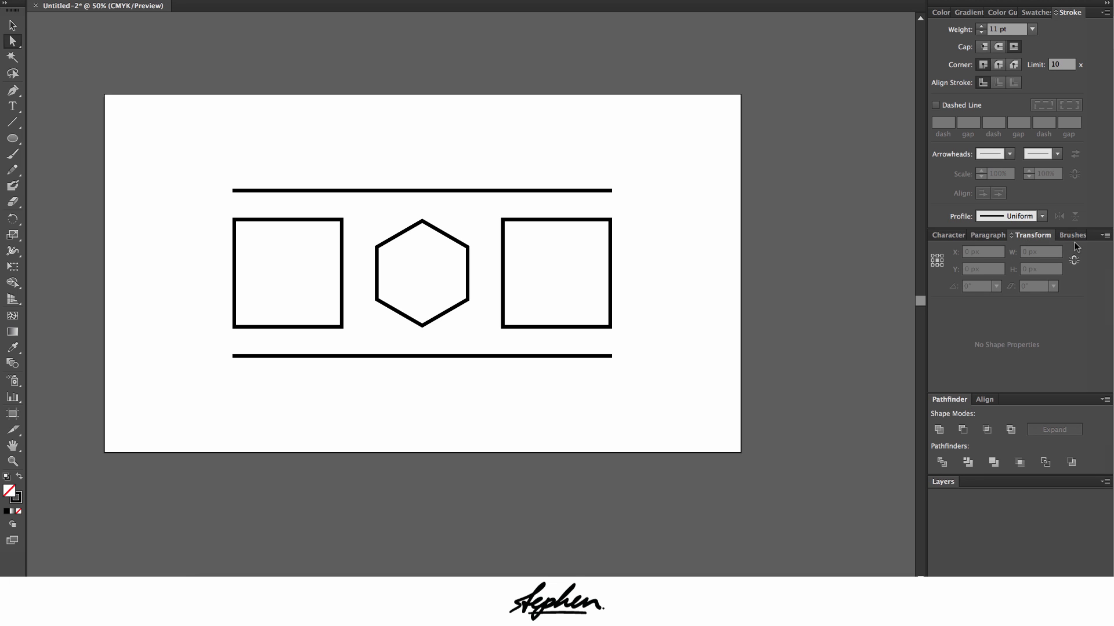
pyautogui.click(1072, 236)
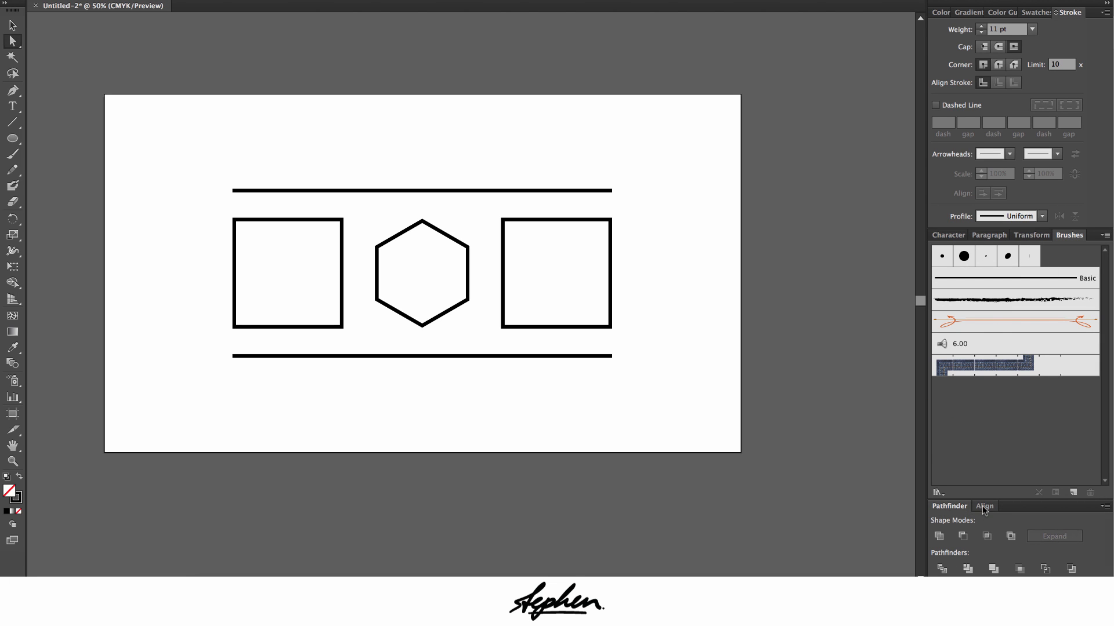
pyautogui.click(984, 506)
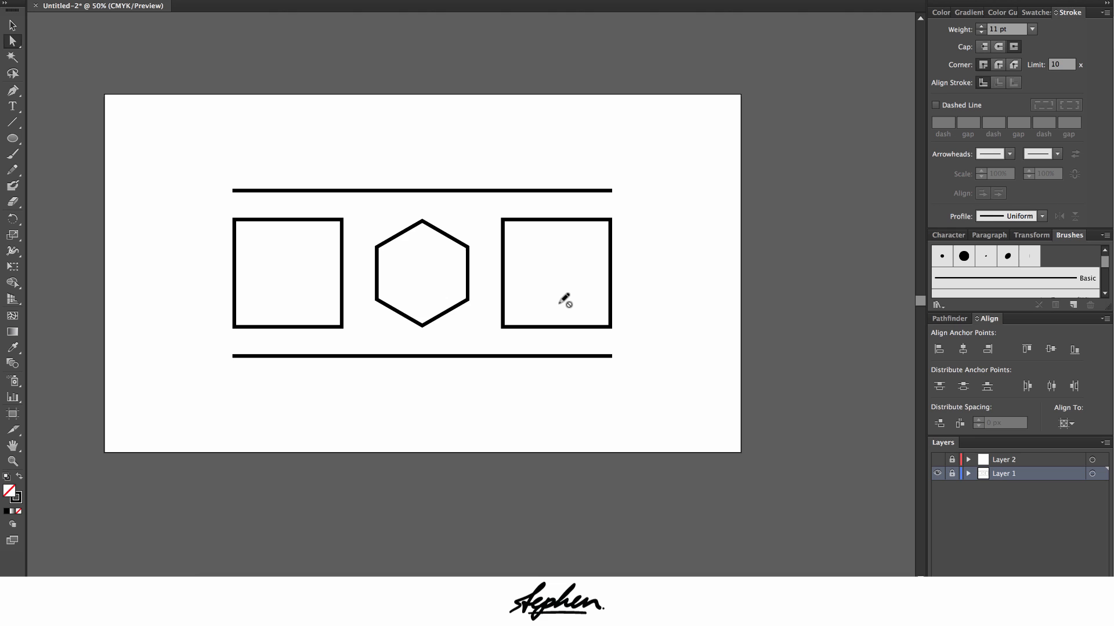
pyautogui.moveTo(916, 64)
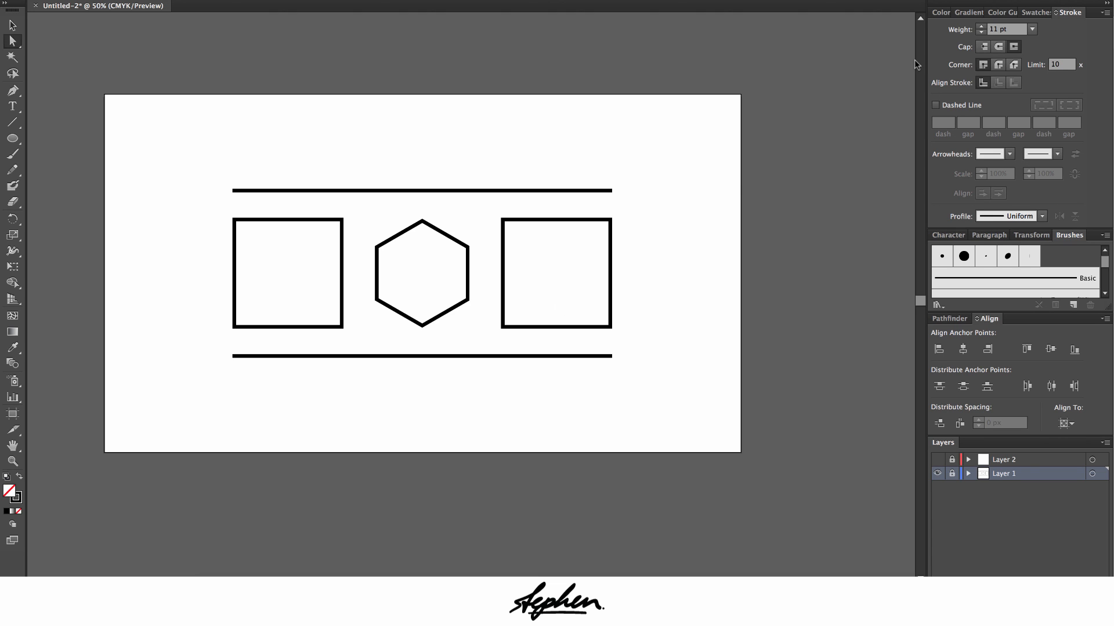
# Switch between the Color, Gradient and Color Guide panels, ending on the Color Guide
pyautogui.click(943, 11)
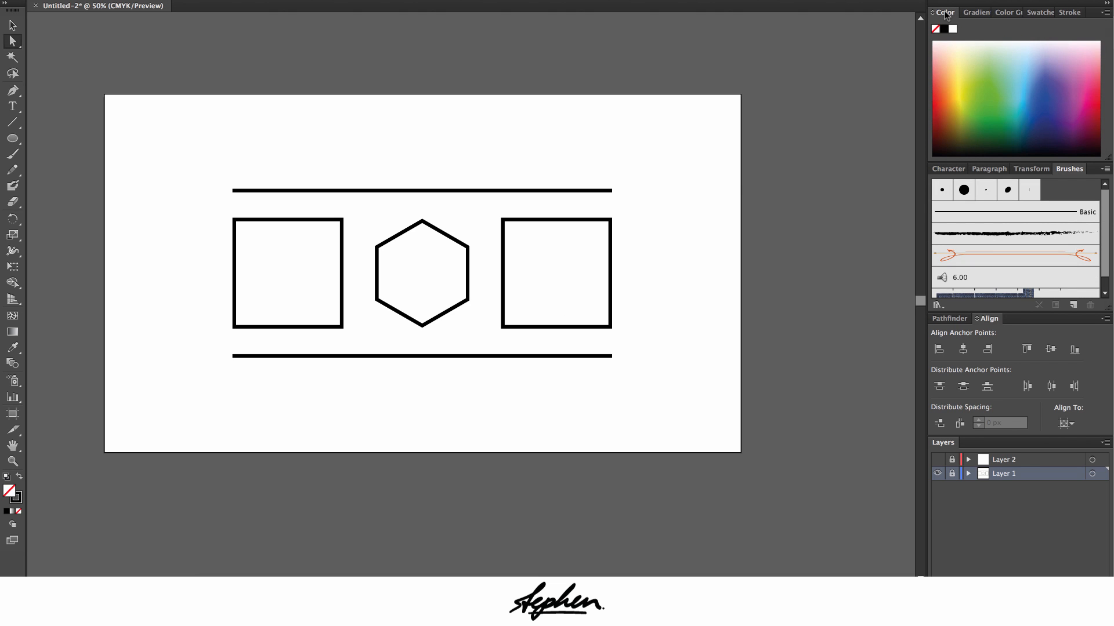
pyautogui.moveTo(955, 34)
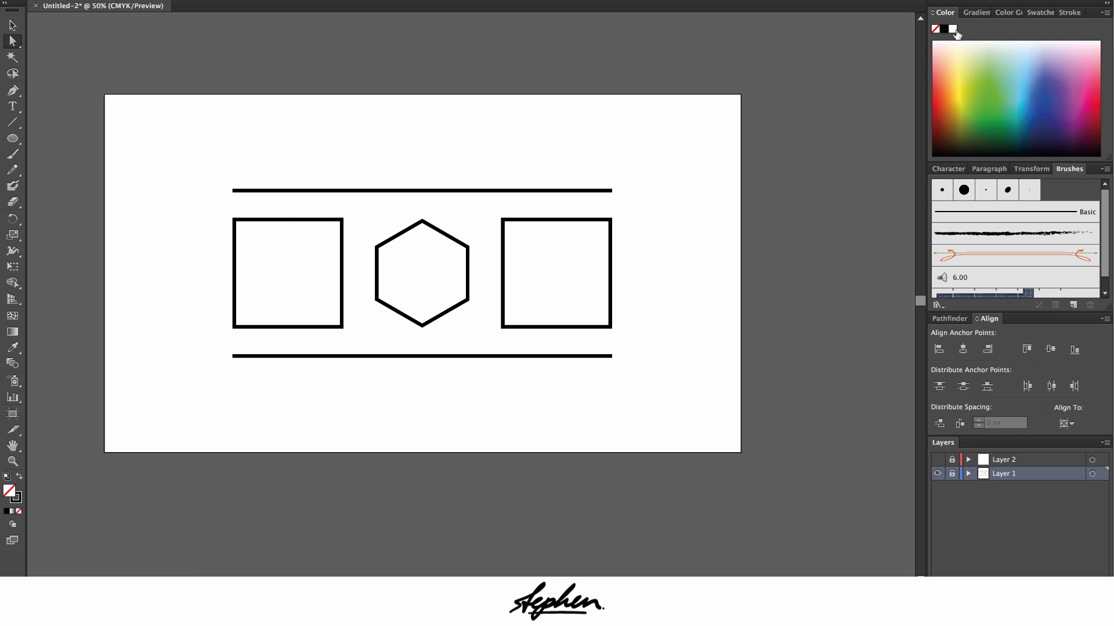
pyautogui.click(973, 12)
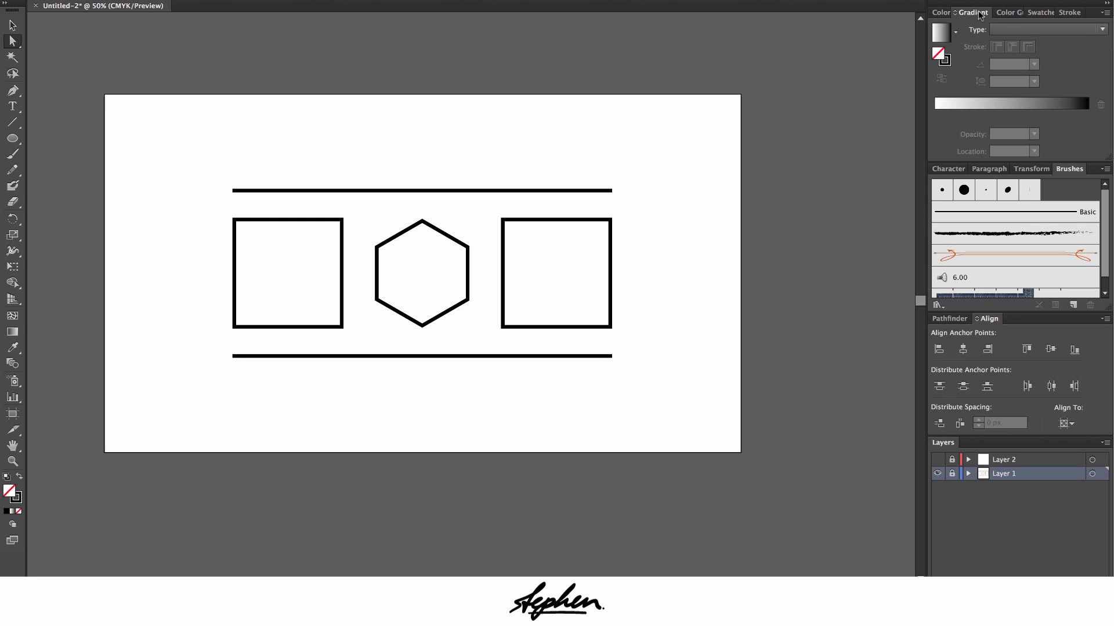
pyautogui.click(1004, 12)
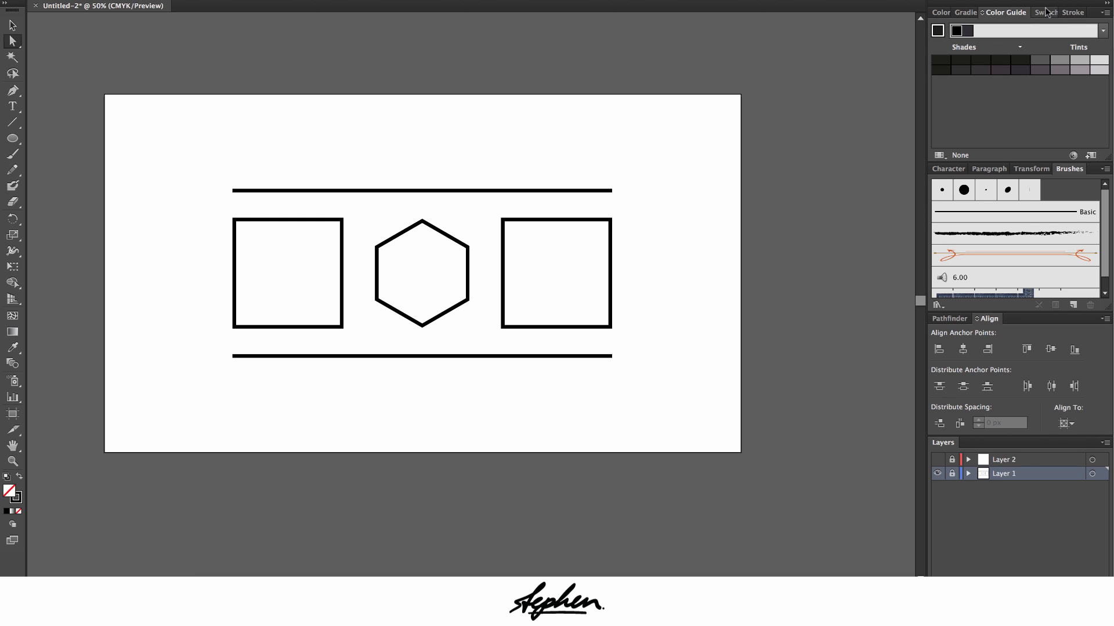
pyautogui.click(972, 11)
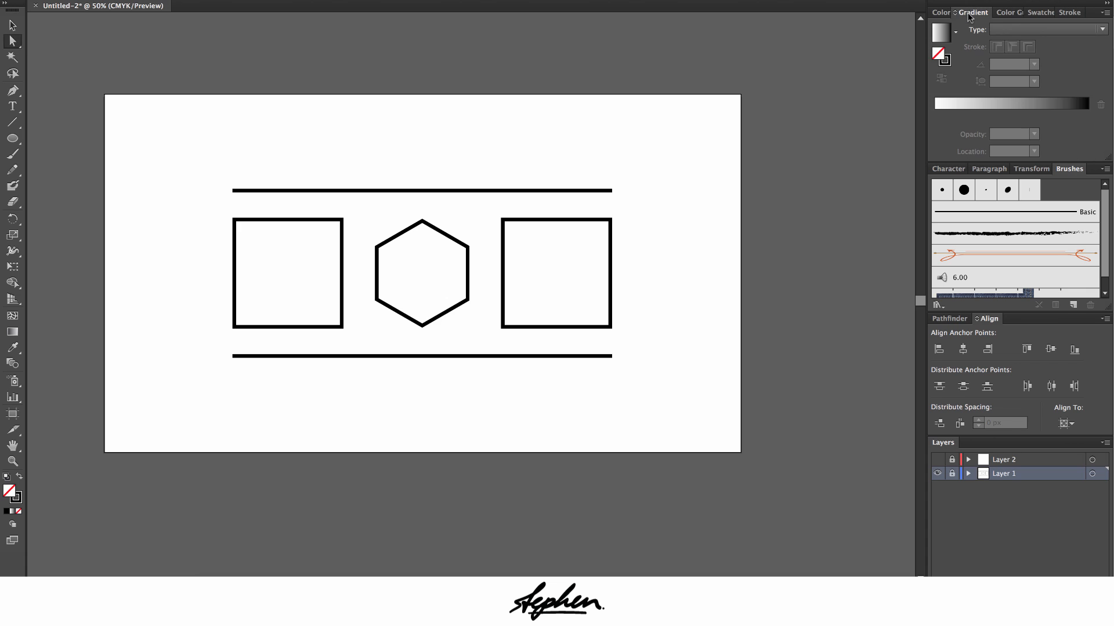
pyautogui.click(1004, 11)
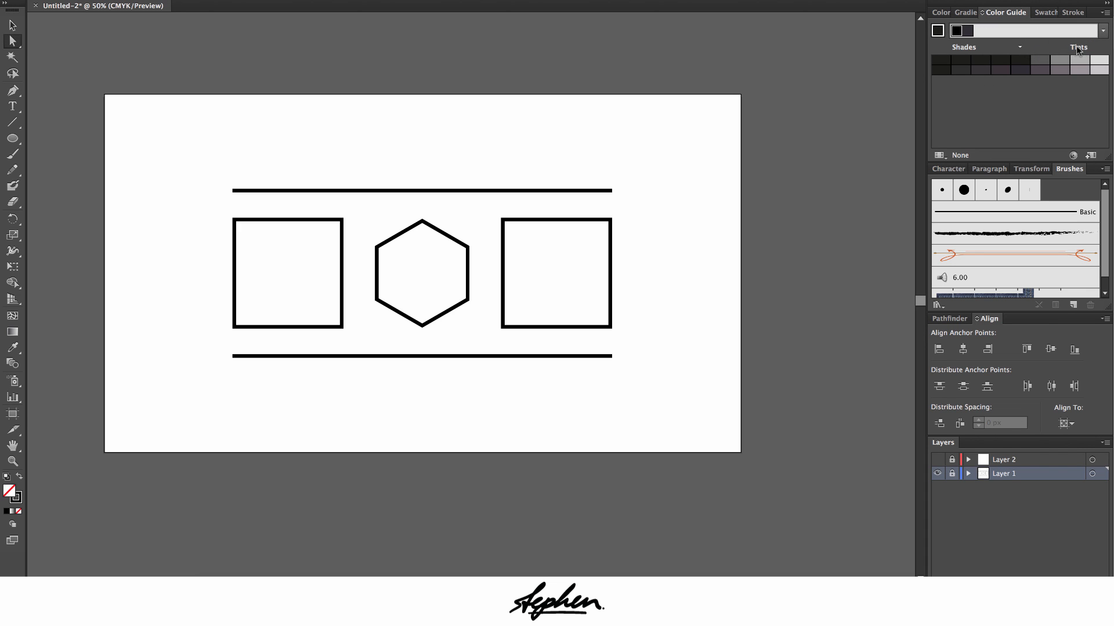
# Browse the Harmony Rules list of the Color Guide and close it again
pyautogui.click(1019, 46)
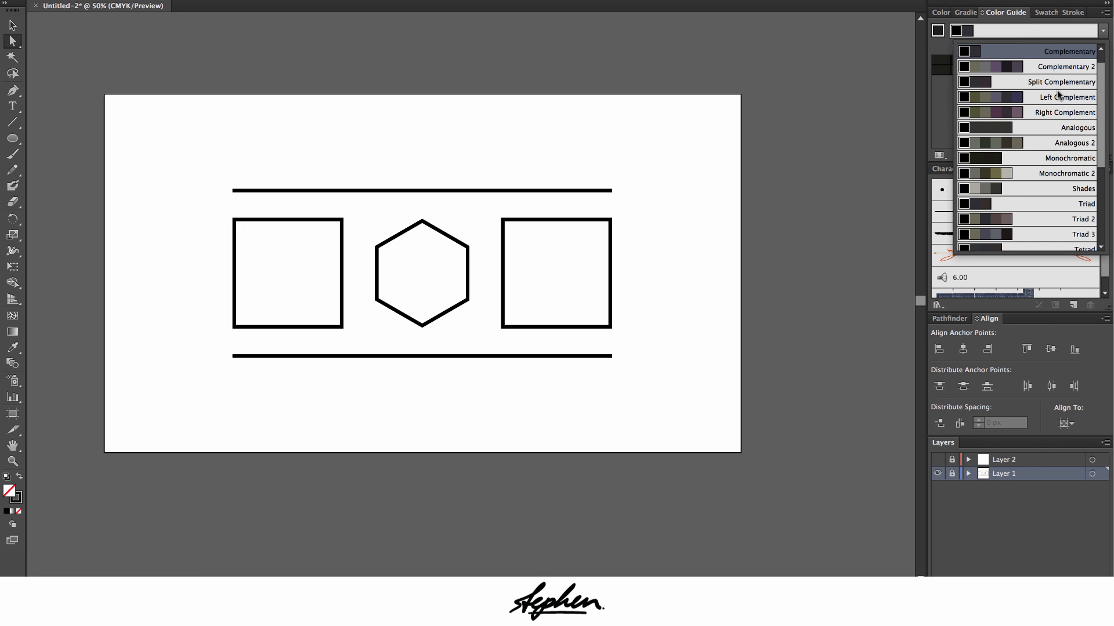
pyautogui.click(1082, 188)
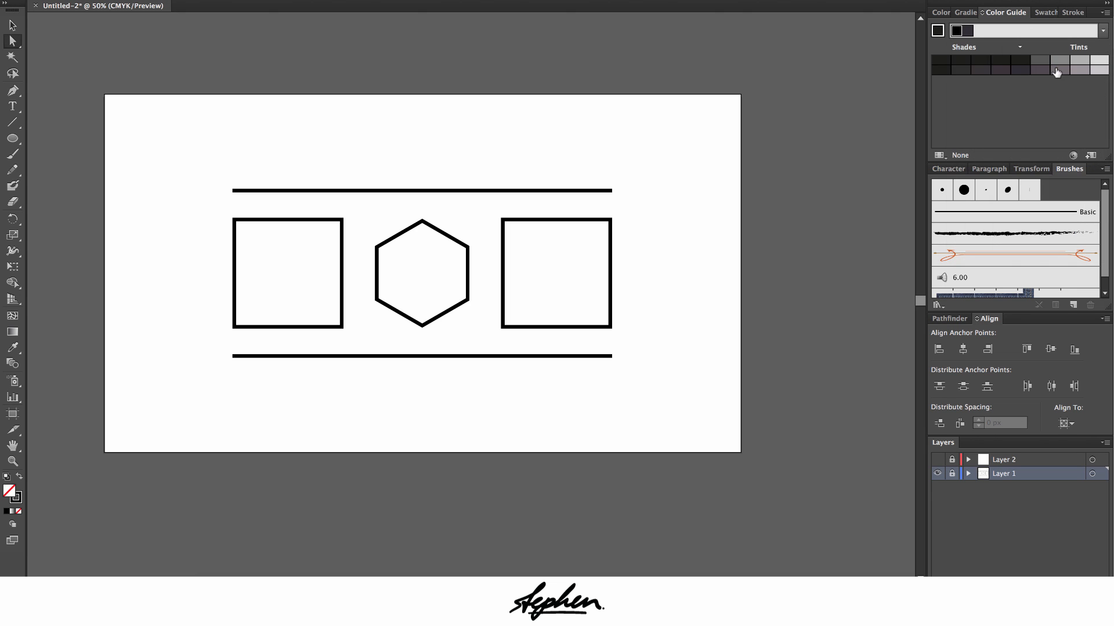
pyautogui.moveTo(4, 511)
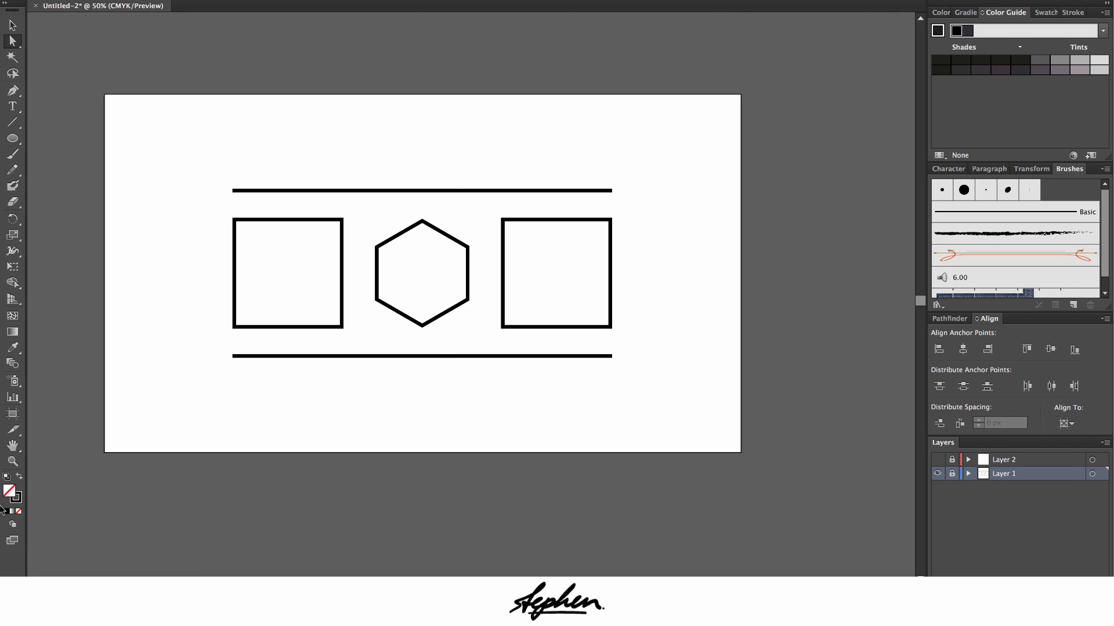
# Pick a purple fill colour, review its harmony suggestions, then show the Swatches library
pyautogui.click(941, 12)
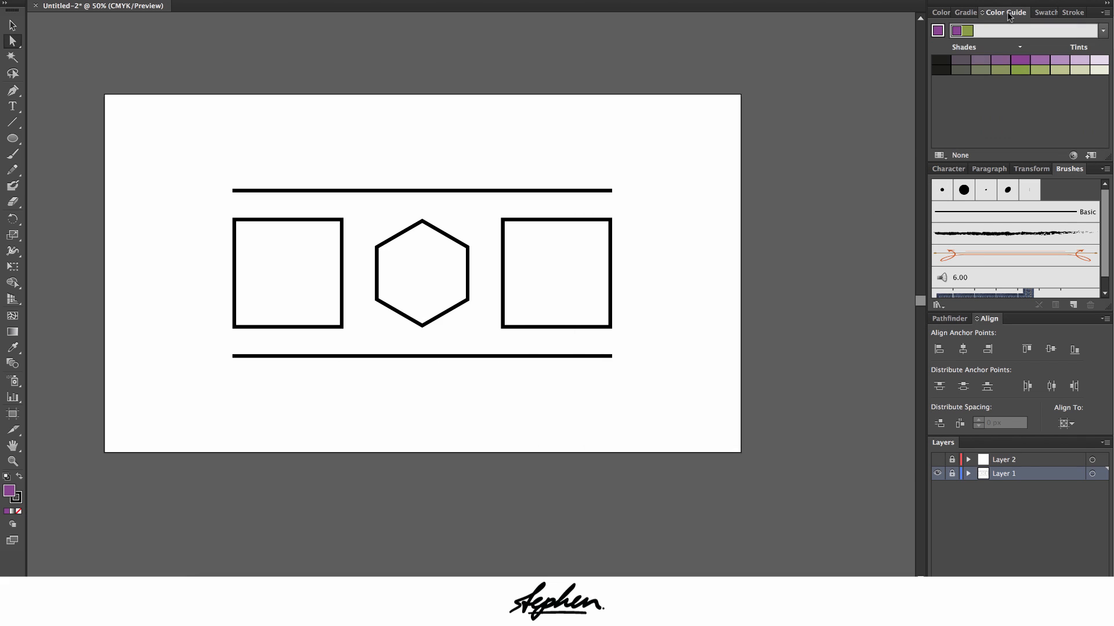
pyautogui.moveTo(1023, 75)
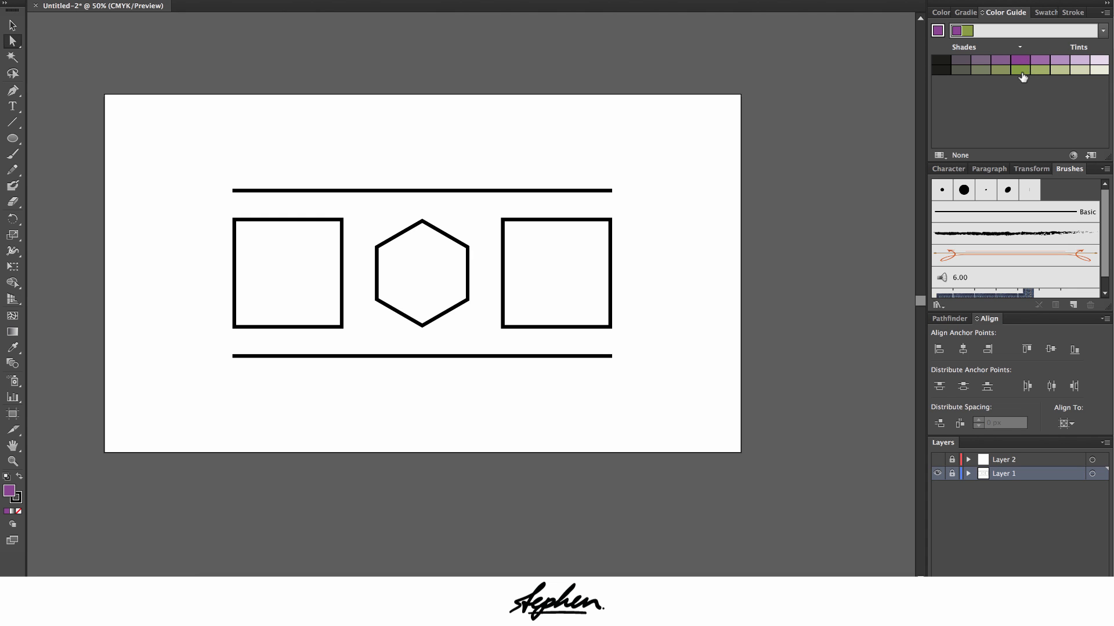
pyautogui.moveTo(1103, 33)
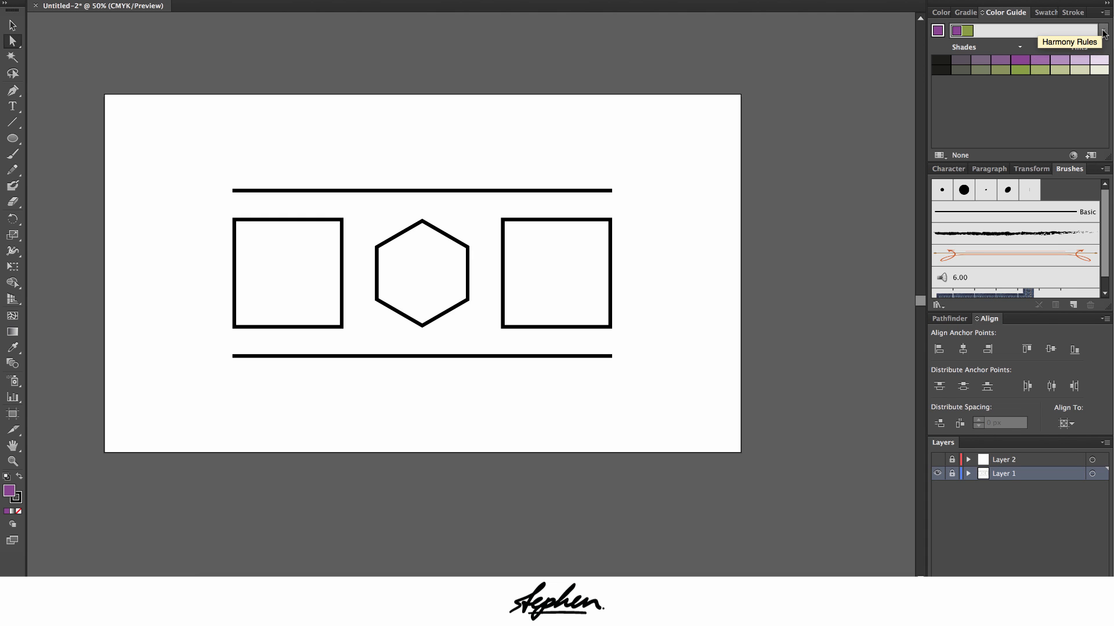
pyautogui.click(1103, 30)
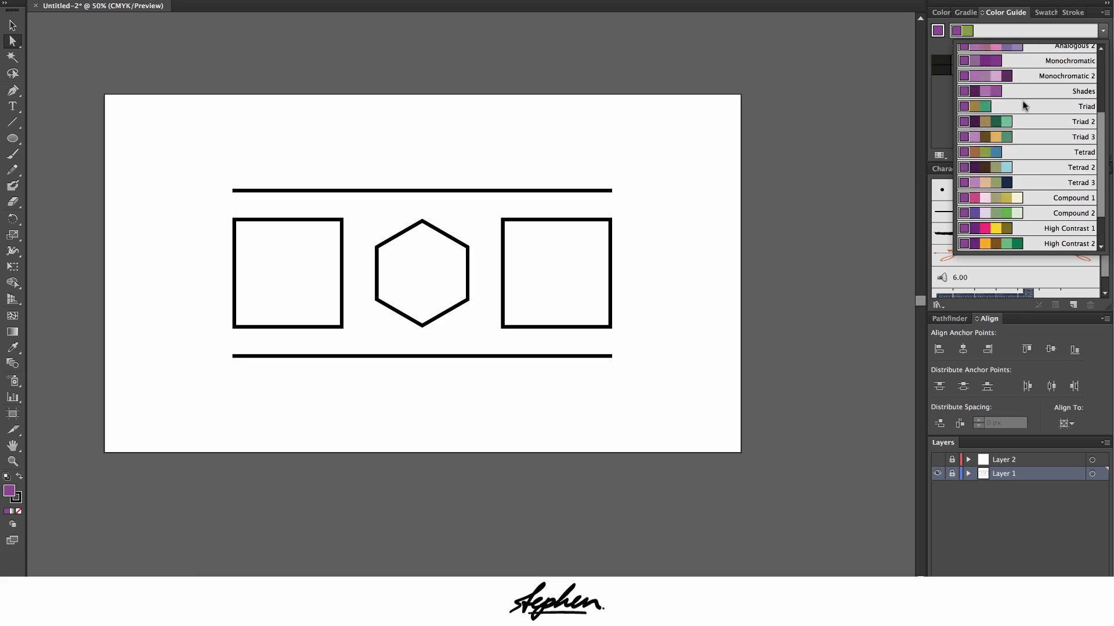
pyautogui.scroll(-3)
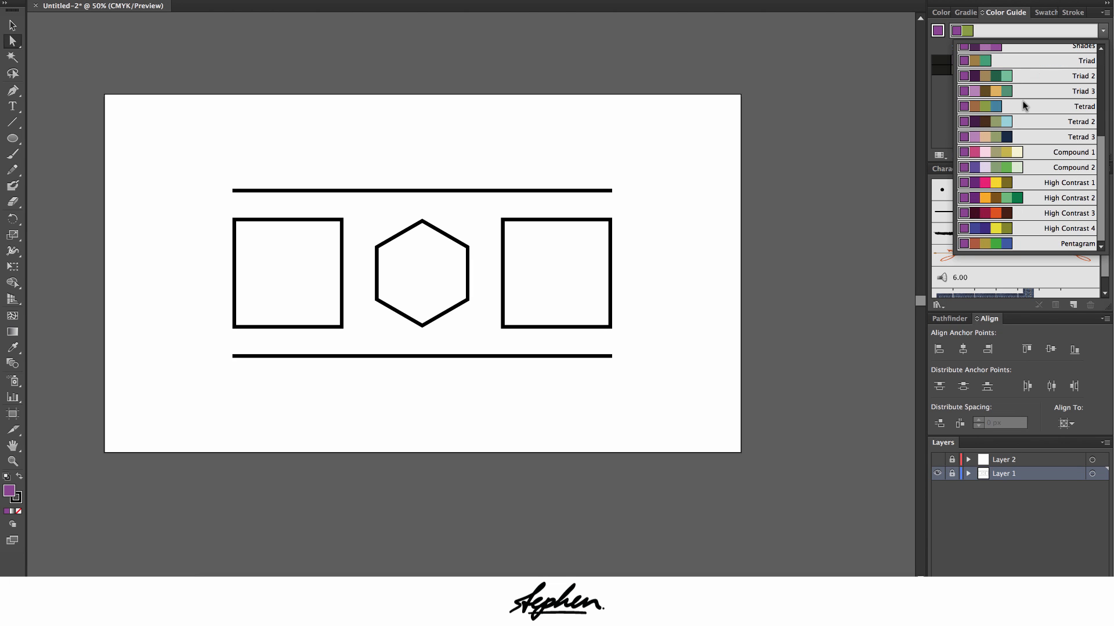
pyautogui.click(1102, 30)
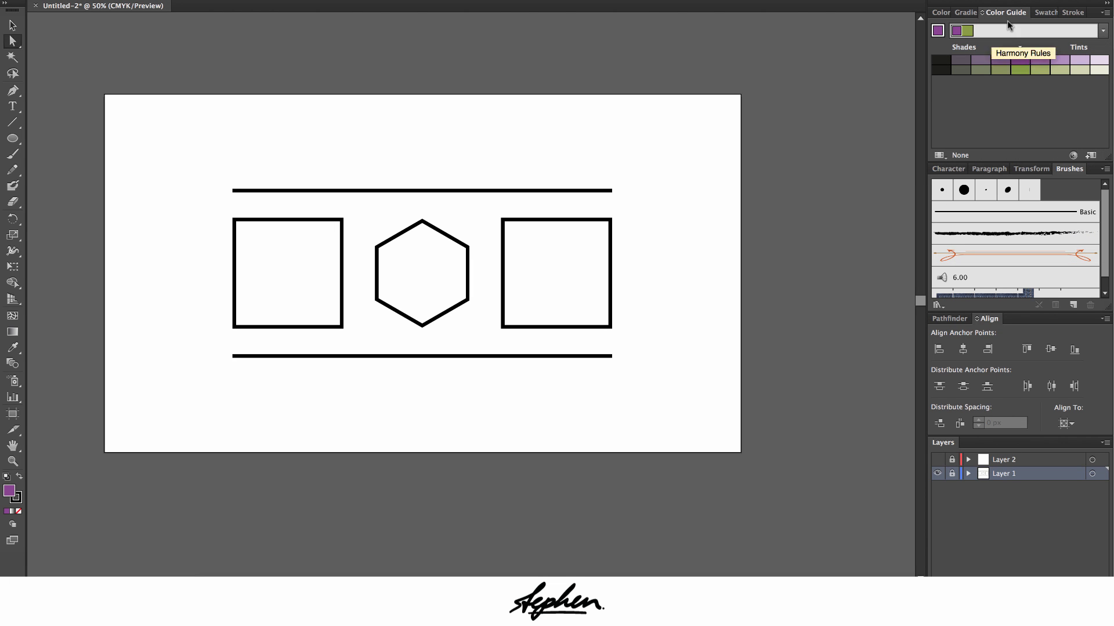
pyautogui.click(1033, 12)
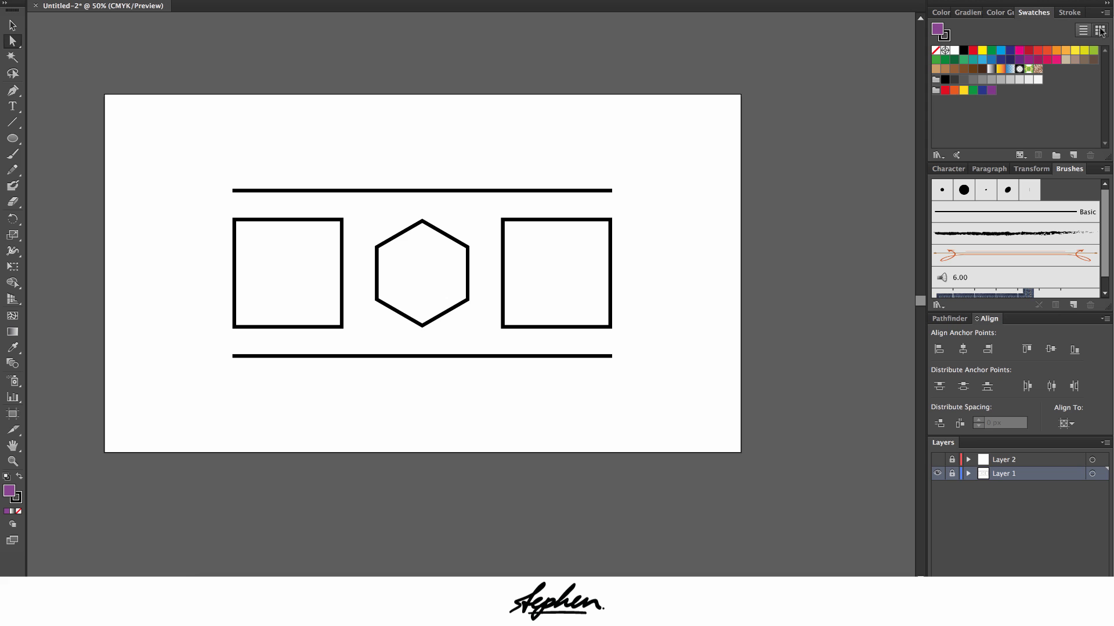
pyautogui.click(1100, 30)
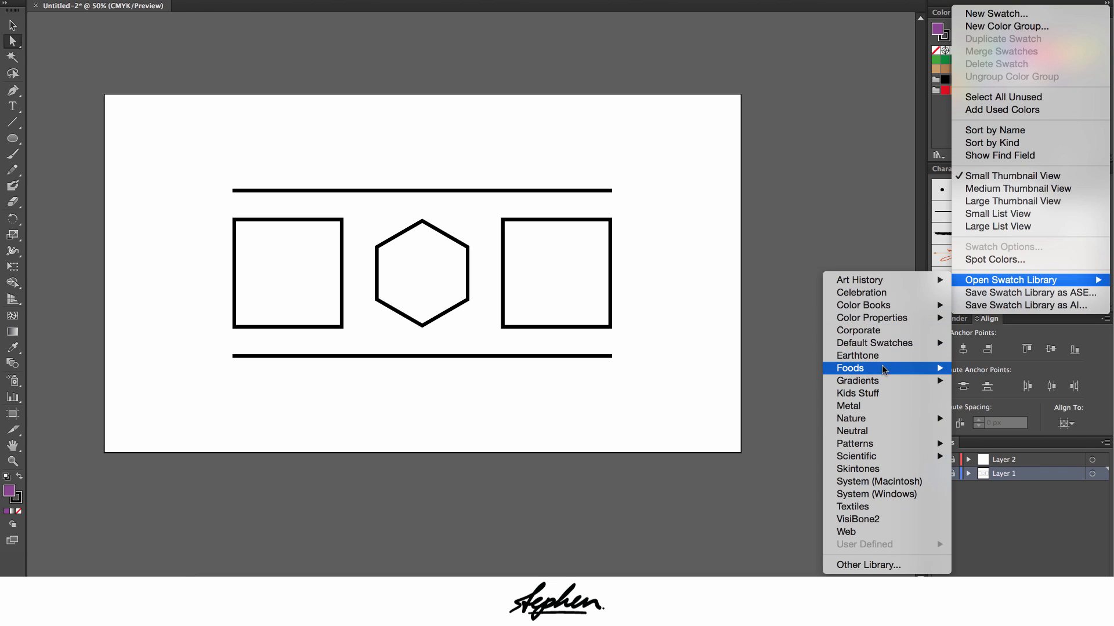
pyautogui.click(857, 355)
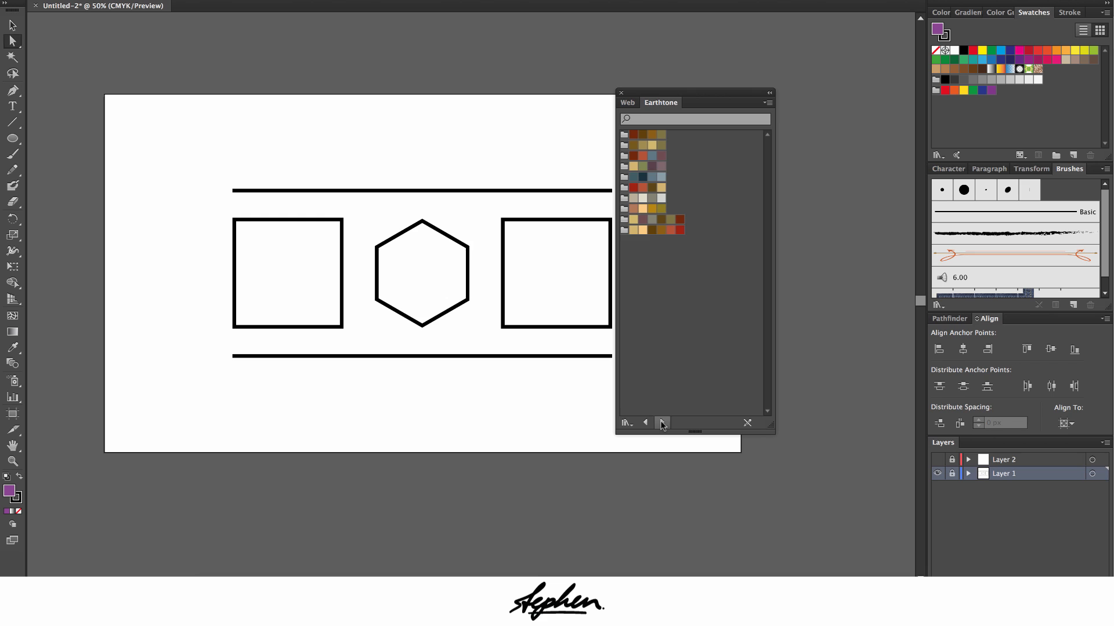
pyautogui.click(661, 422)
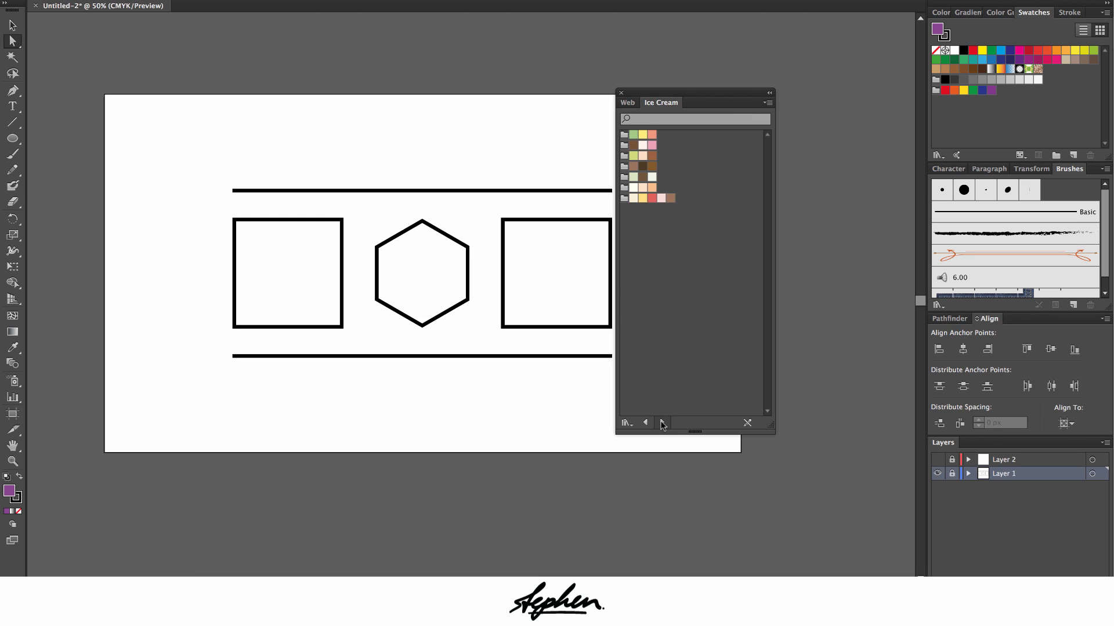
pyautogui.click(662, 422)
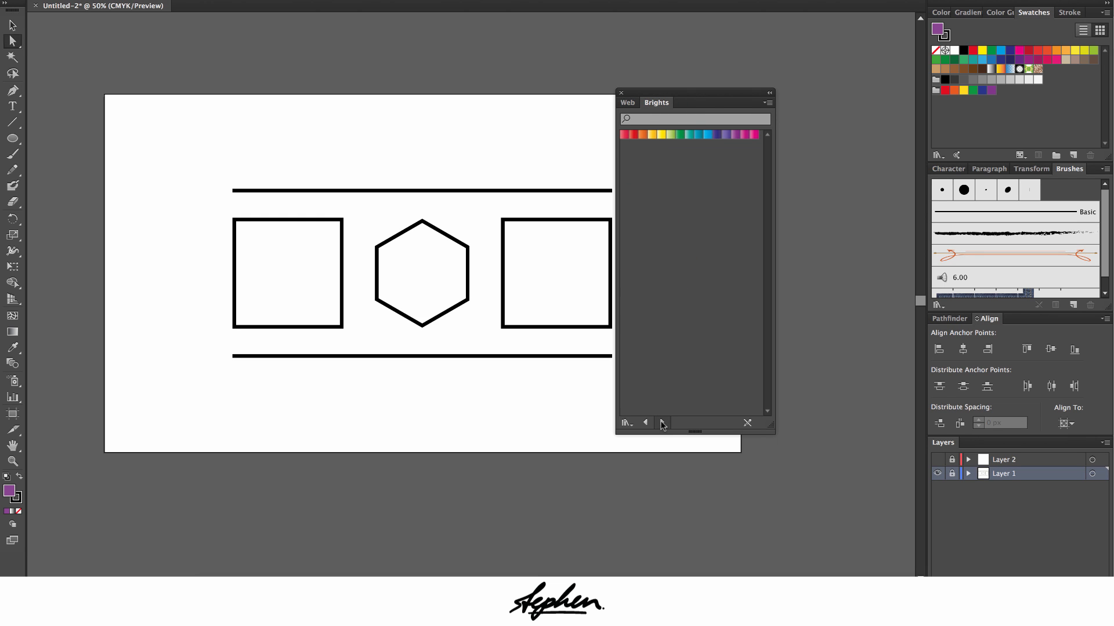
pyautogui.click(660, 423)
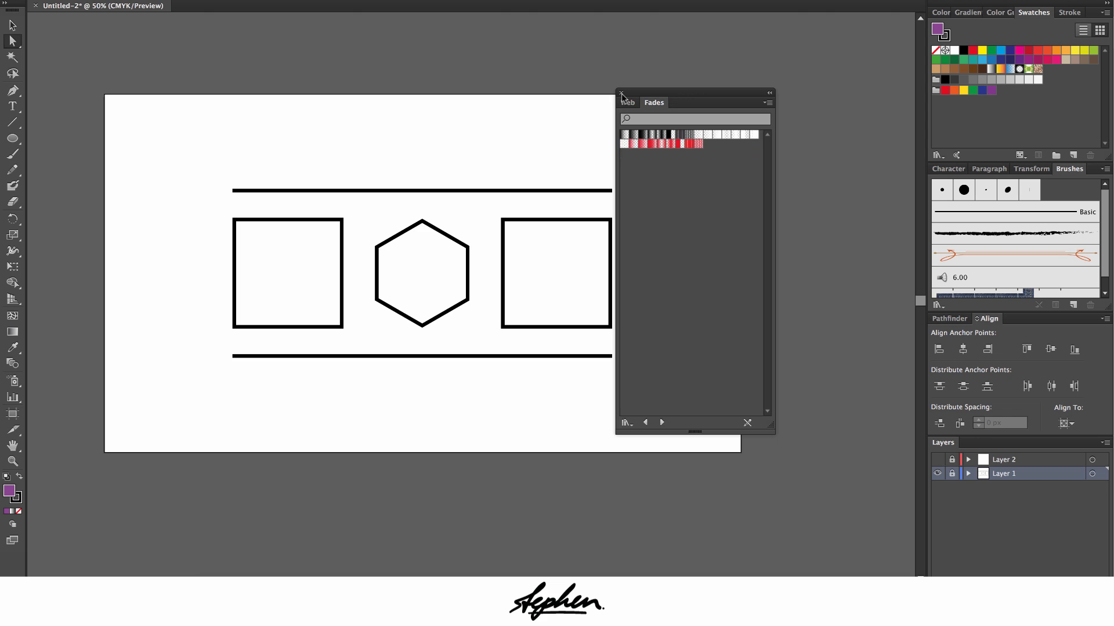
pyautogui.click(1068, 12)
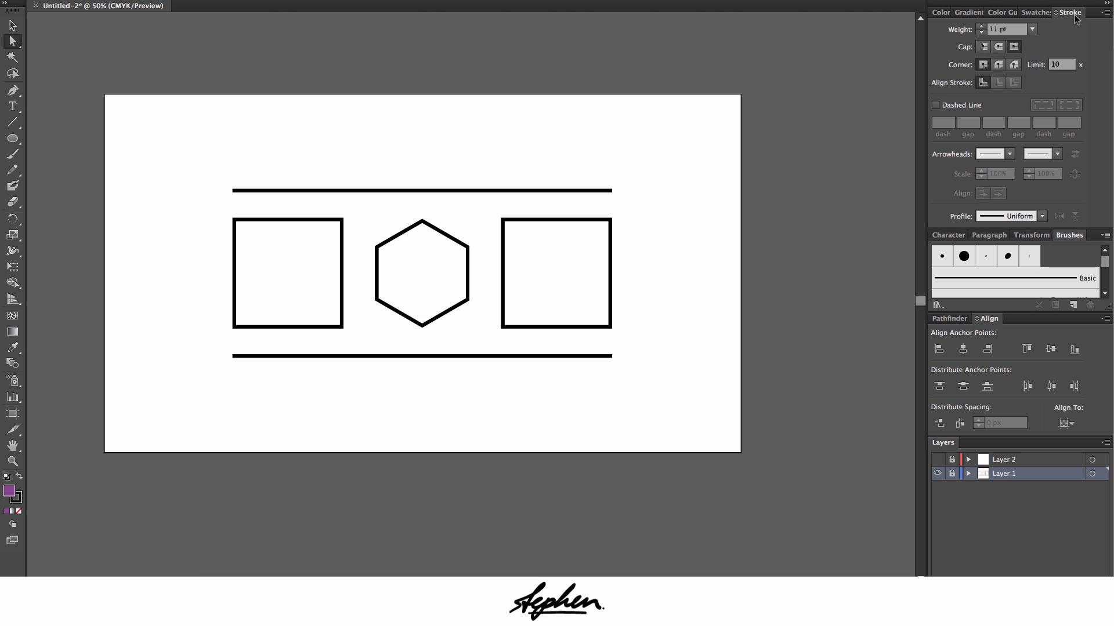
pyautogui.moveTo(604, 103)
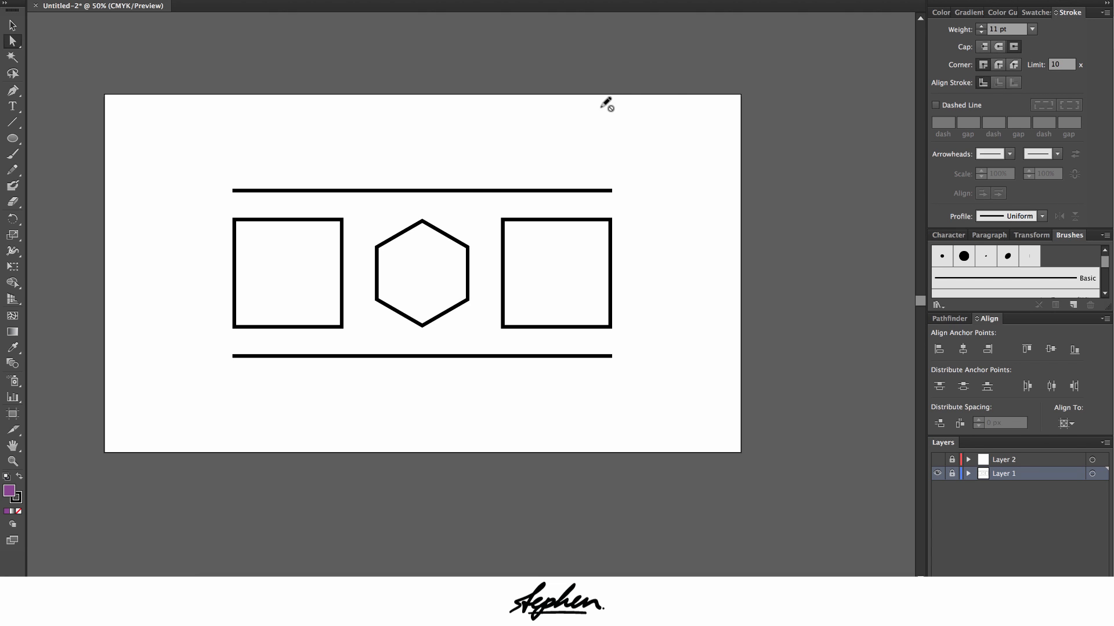
# Select the top horizontal line and zoom in close to its end
pyautogui.click(421, 190)
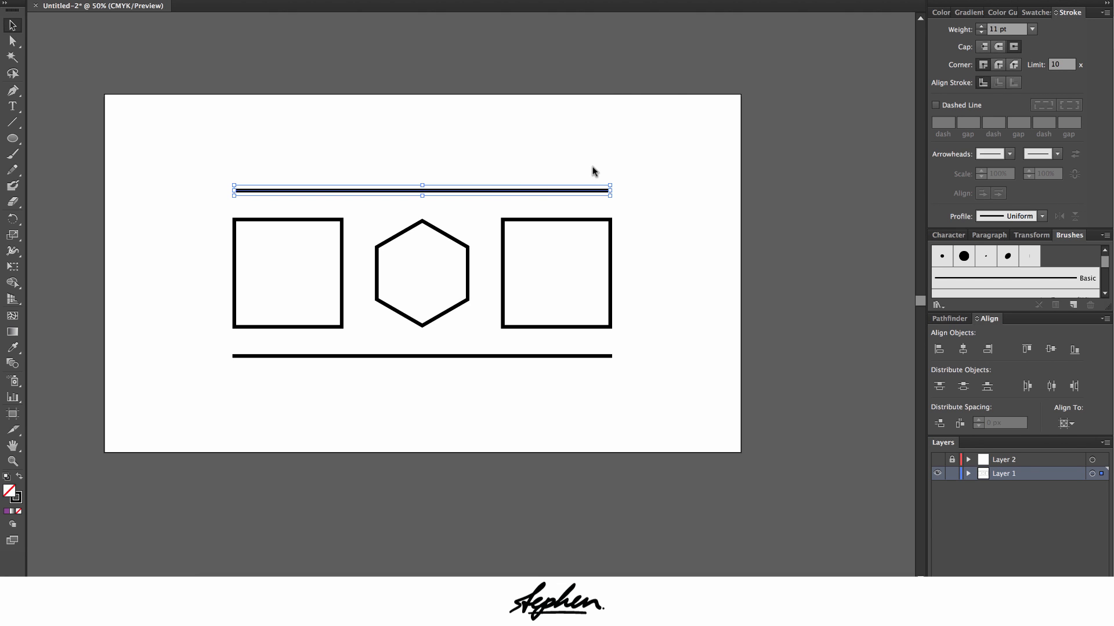
pyautogui.press('cmd+=')
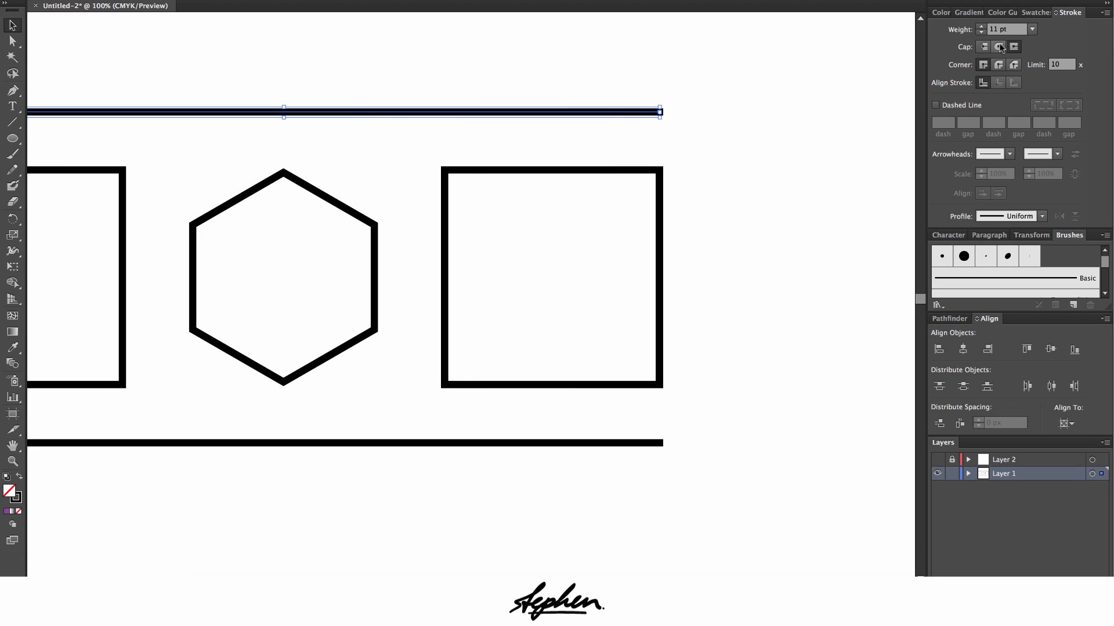
pyautogui.press('cmd+=')
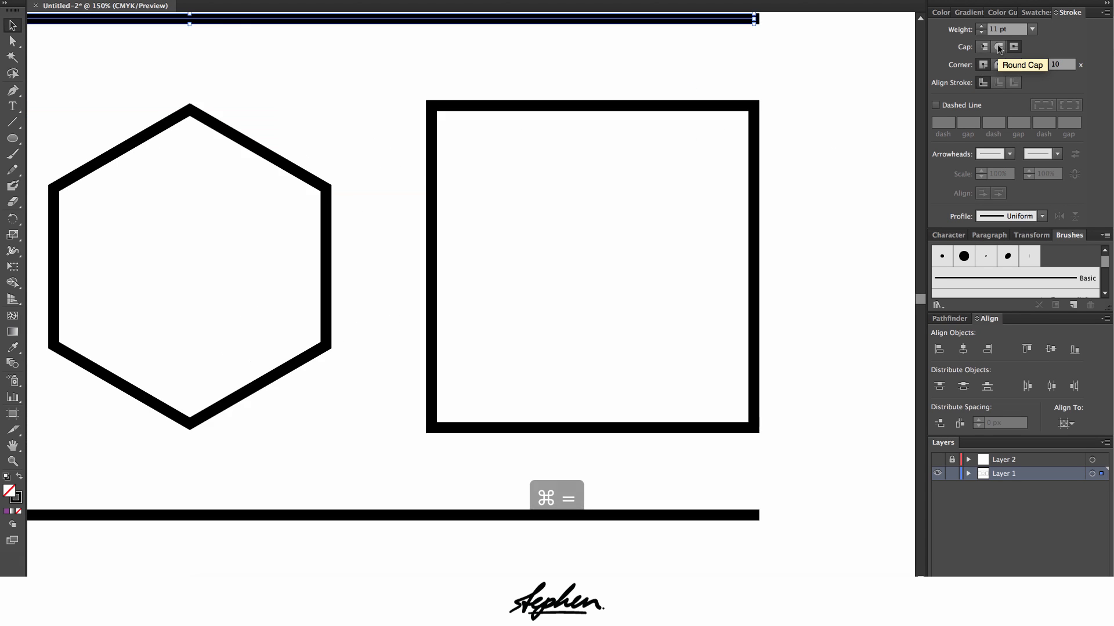
pyautogui.press('cmd+=')
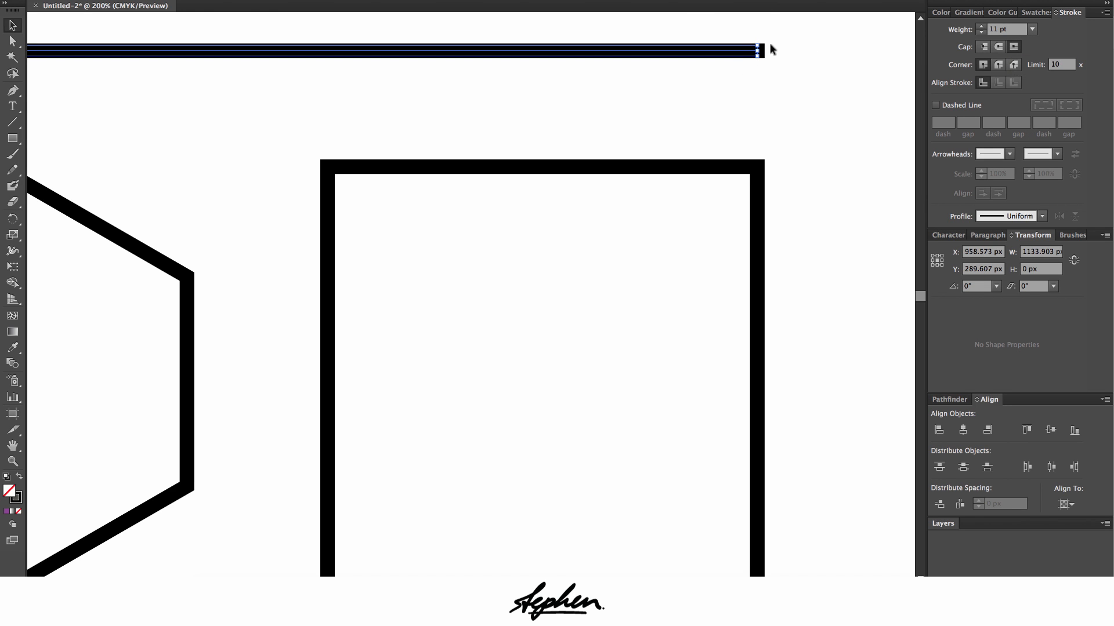
pyautogui.moveTo(834, 208)
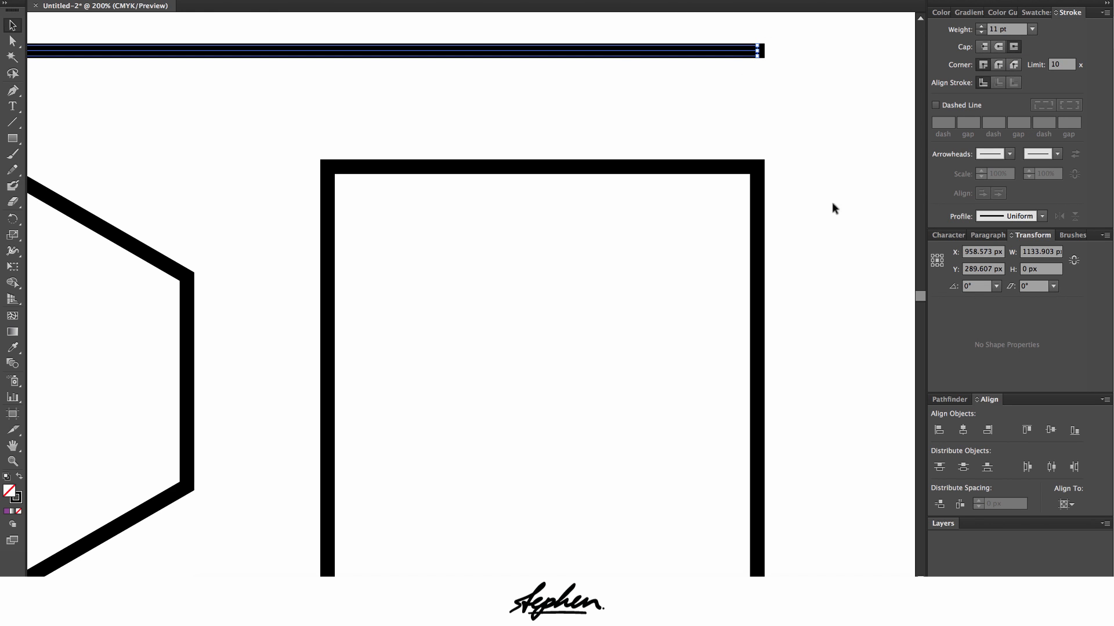
# Try a Round Cap on the top line, restore Butt Cap, then make the line dashed
pyautogui.click(997, 47)
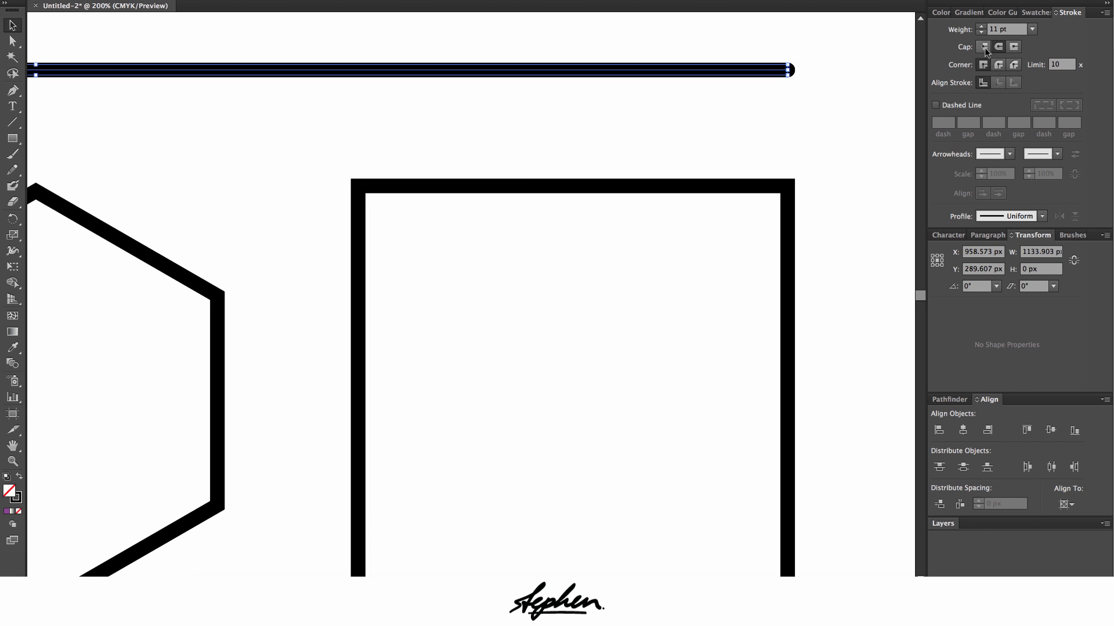
pyautogui.click(982, 47)
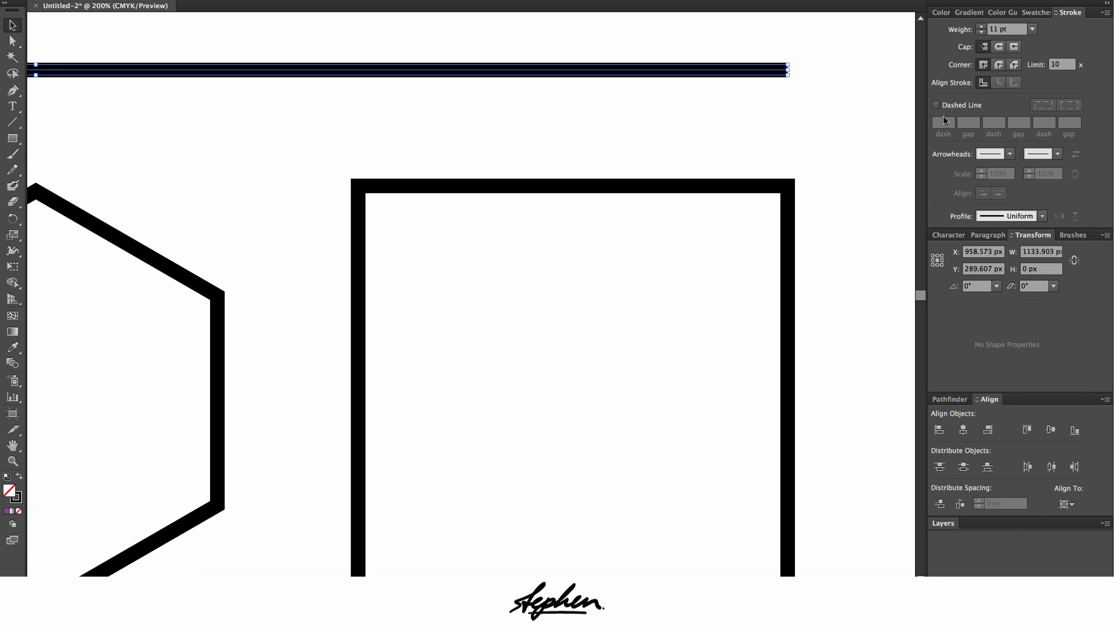
pyautogui.click(935, 104)
pyautogui.write('36')
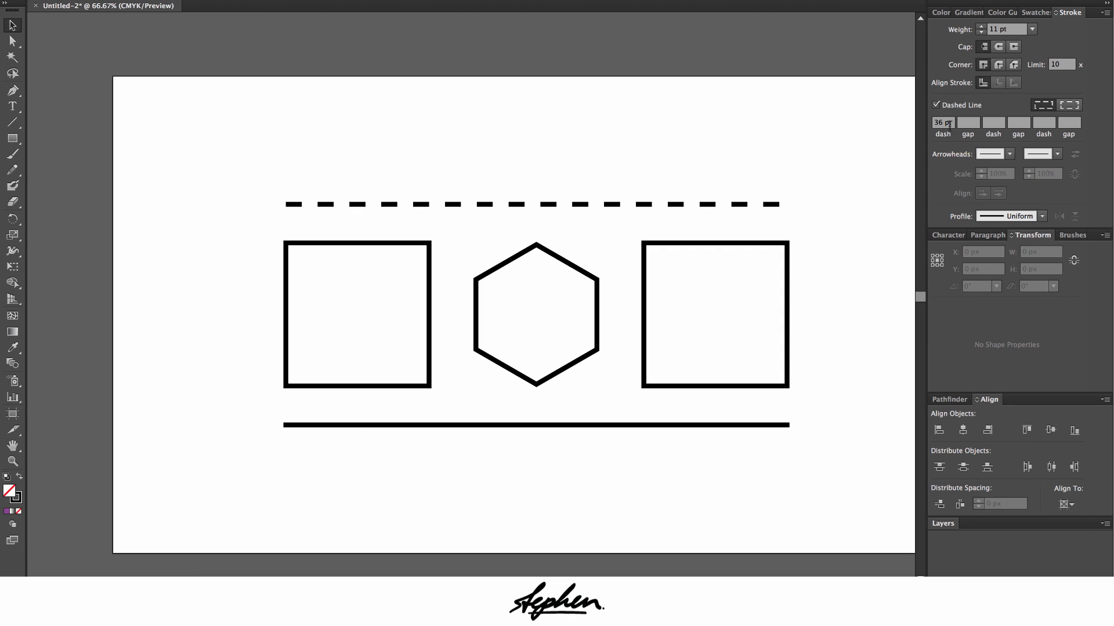
pyautogui.moveTo(970, 107)
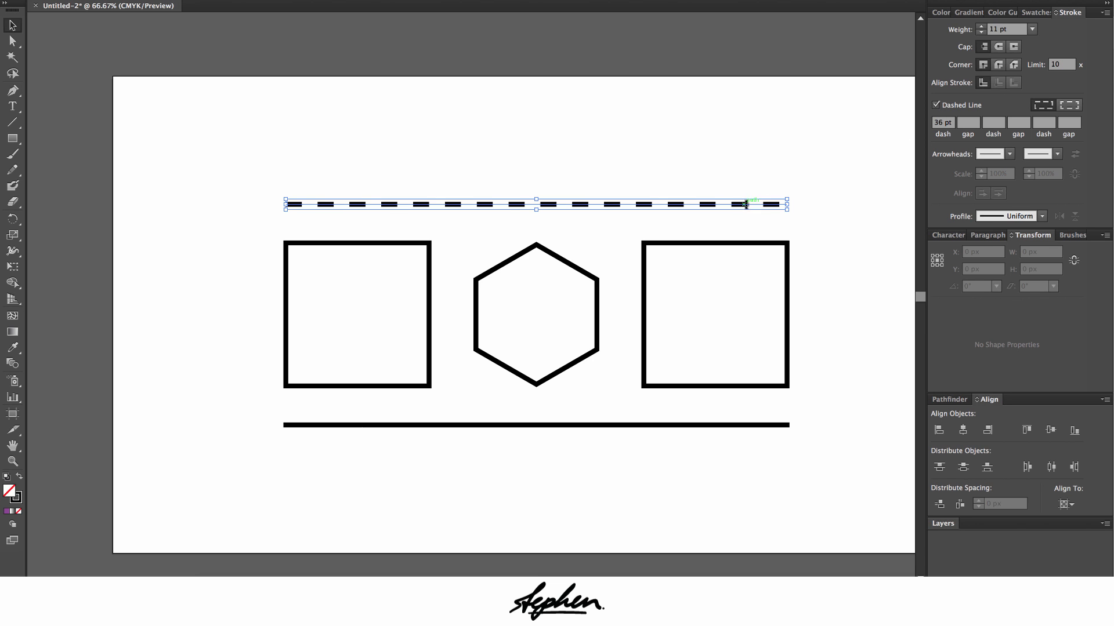
# Make the top line solid again and collapse the Stroke panel
pyautogui.click(936, 104)
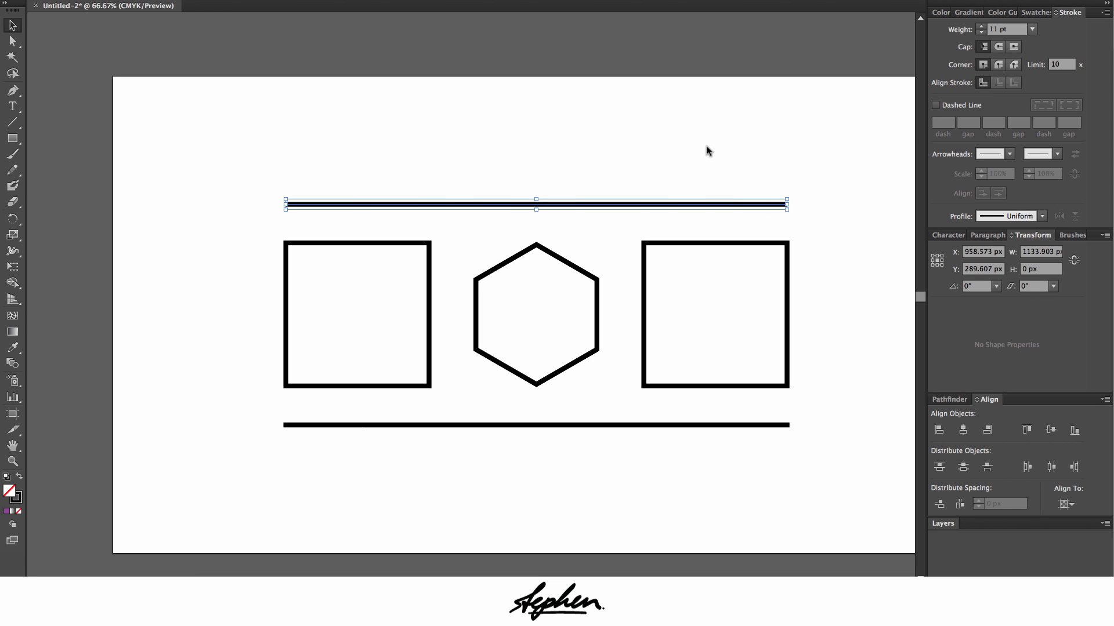
pyautogui.moveTo(946, 213)
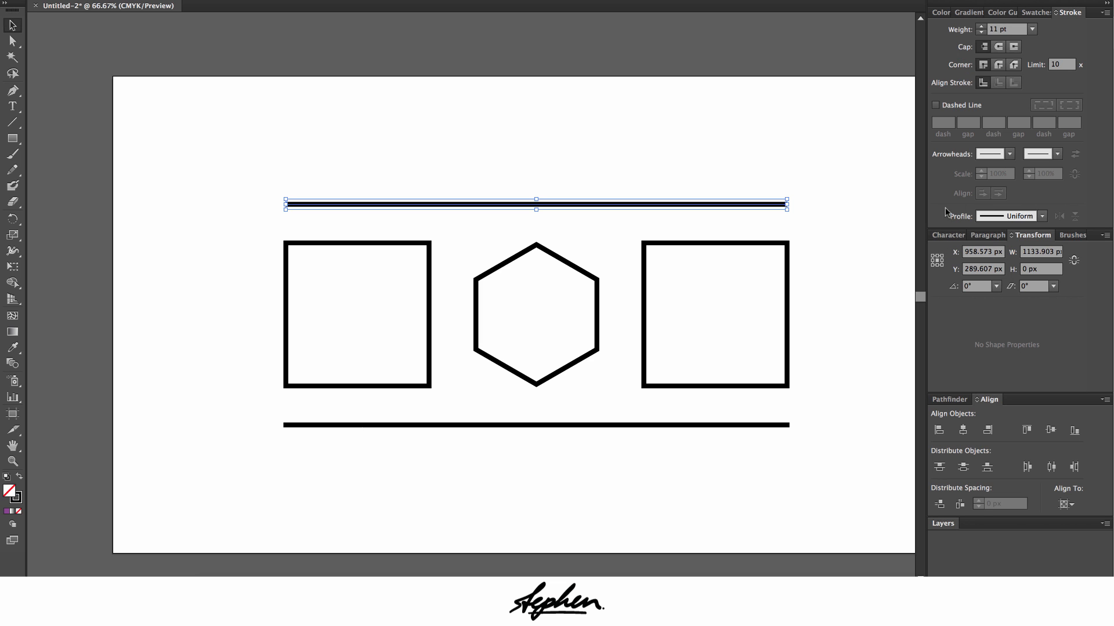
pyautogui.click(941, 12)
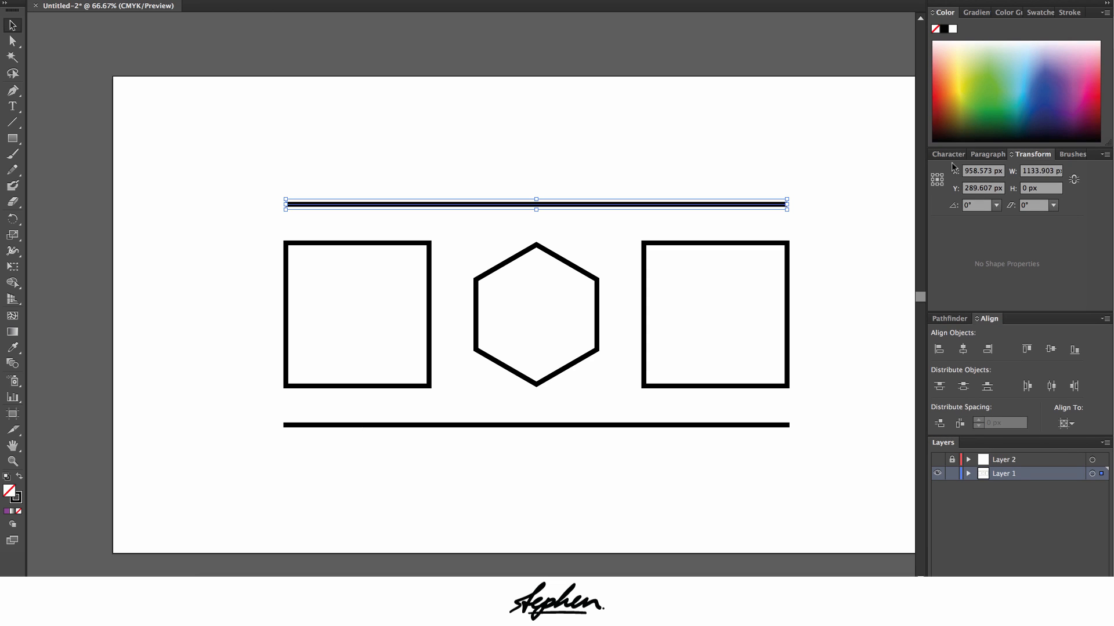
# Show the Character panel and toggle its full options off and back on
pyautogui.click(946, 155)
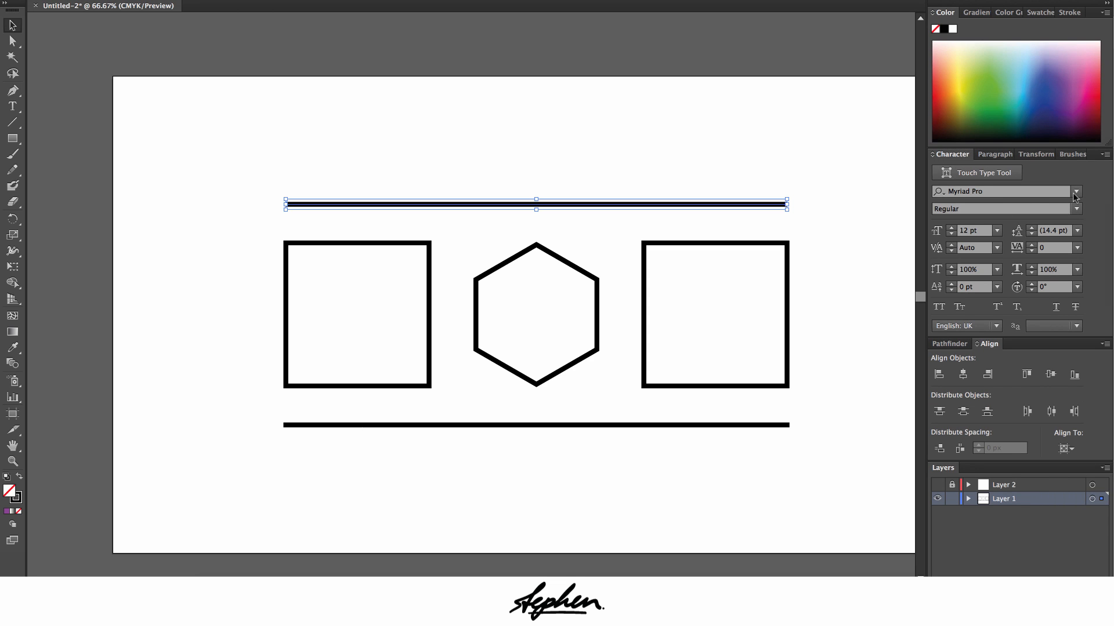
pyautogui.click(1106, 154)
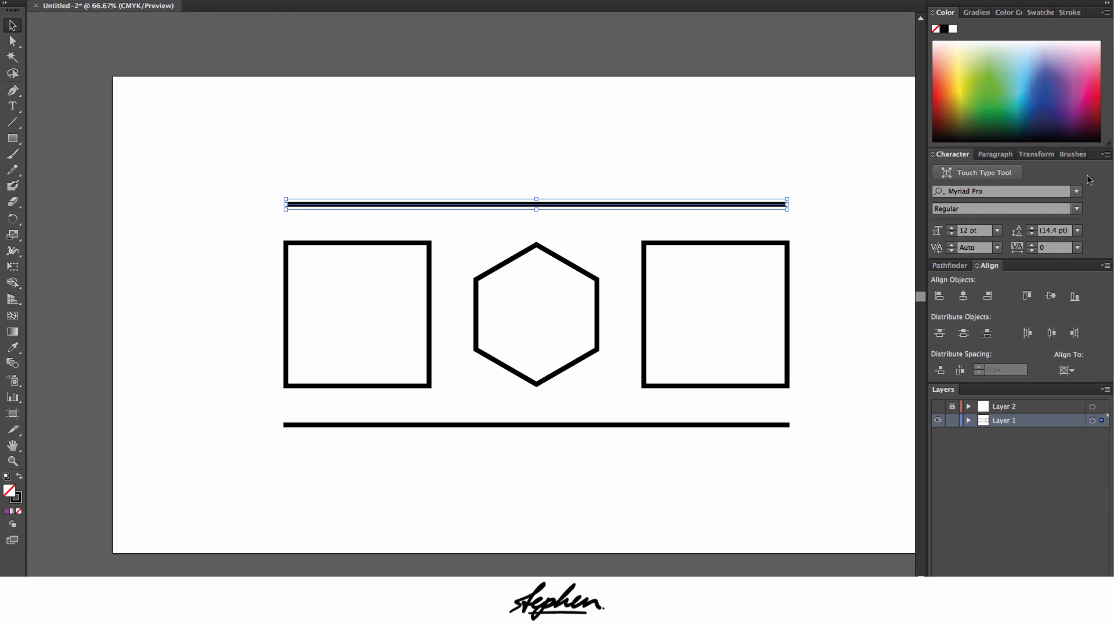
pyautogui.click(1105, 154)
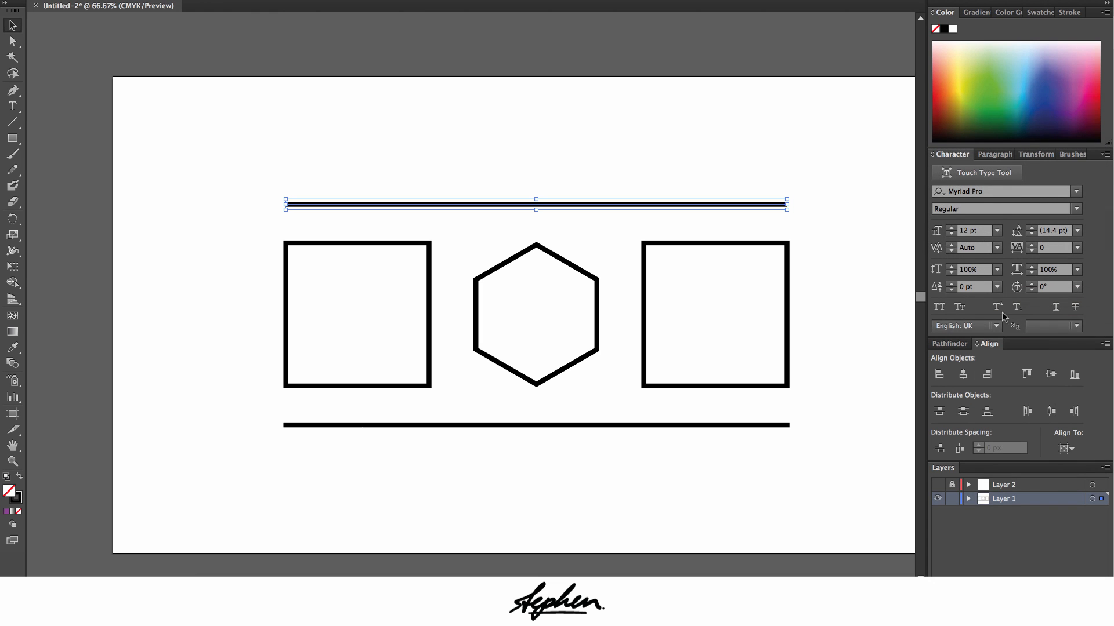
pyautogui.moveTo(1049, 269)
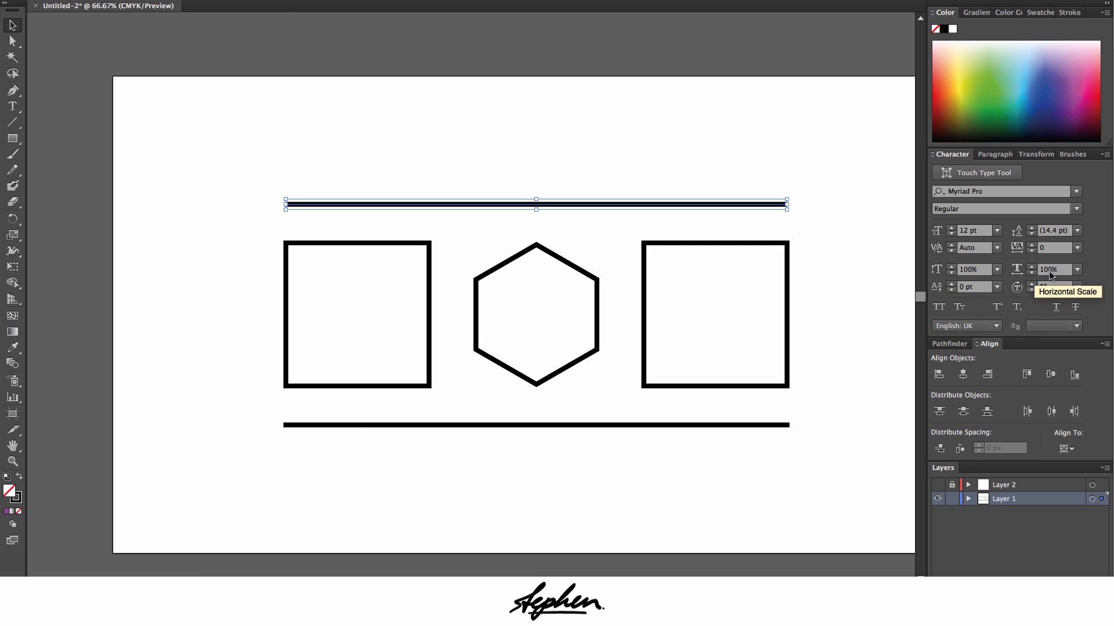
pyautogui.moveTo(1052, 273)
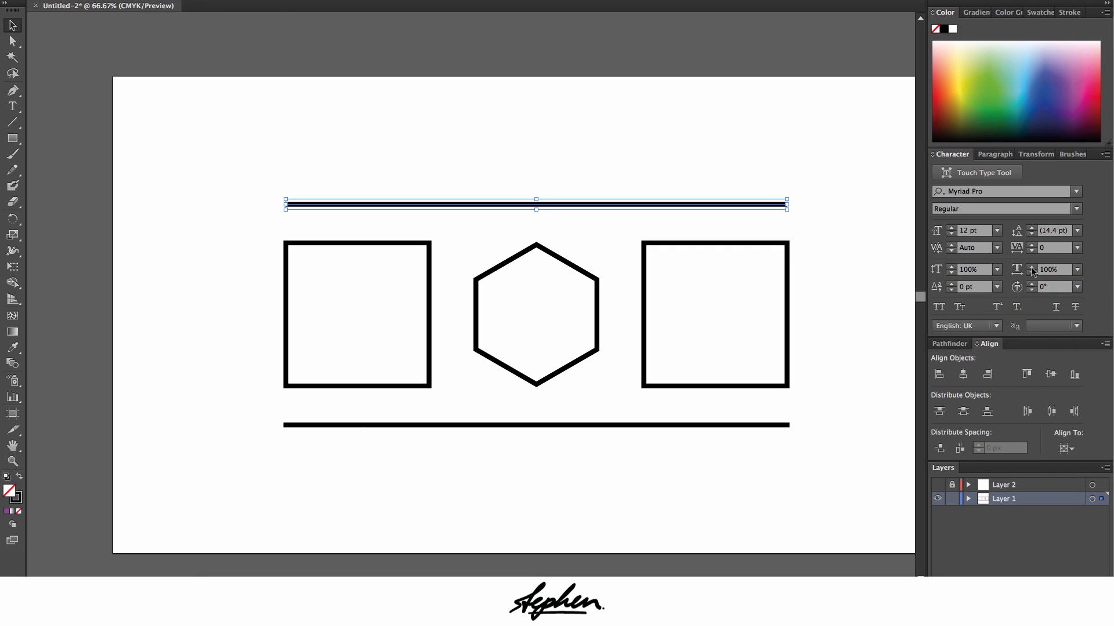
pyautogui.moveTo(1089, 274)
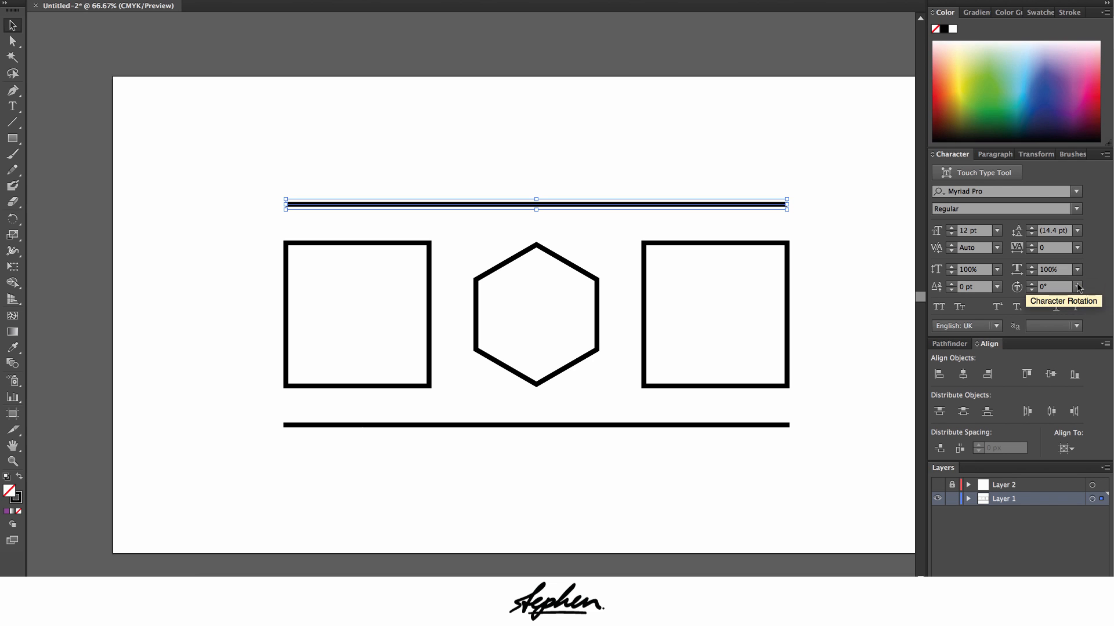
pyautogui.moveTo(993, 154)
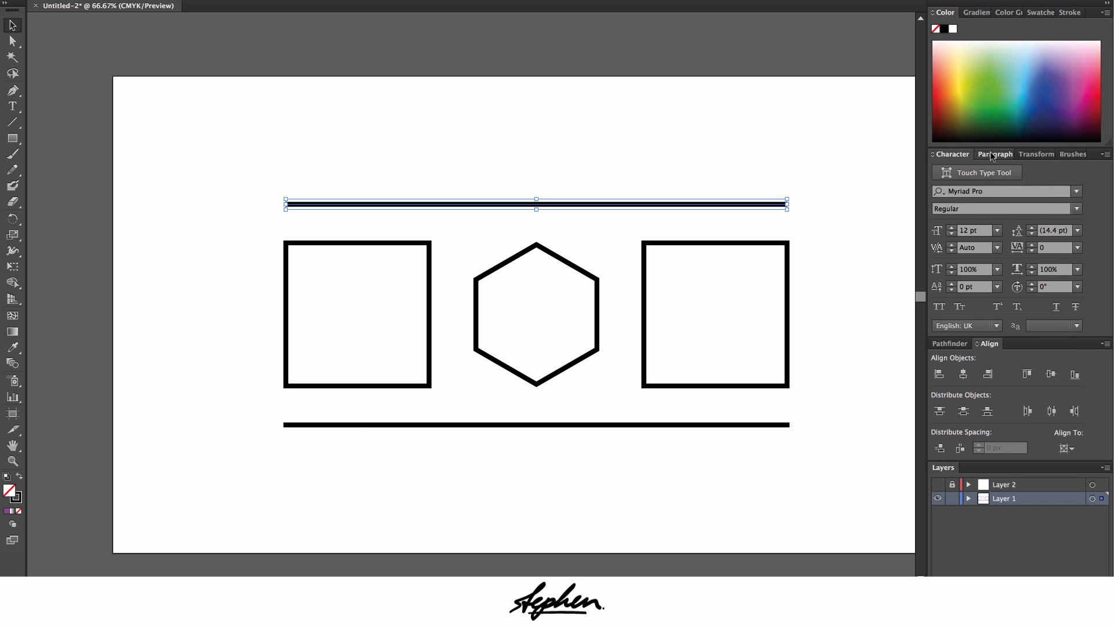
pyautogui.click(994, 154)
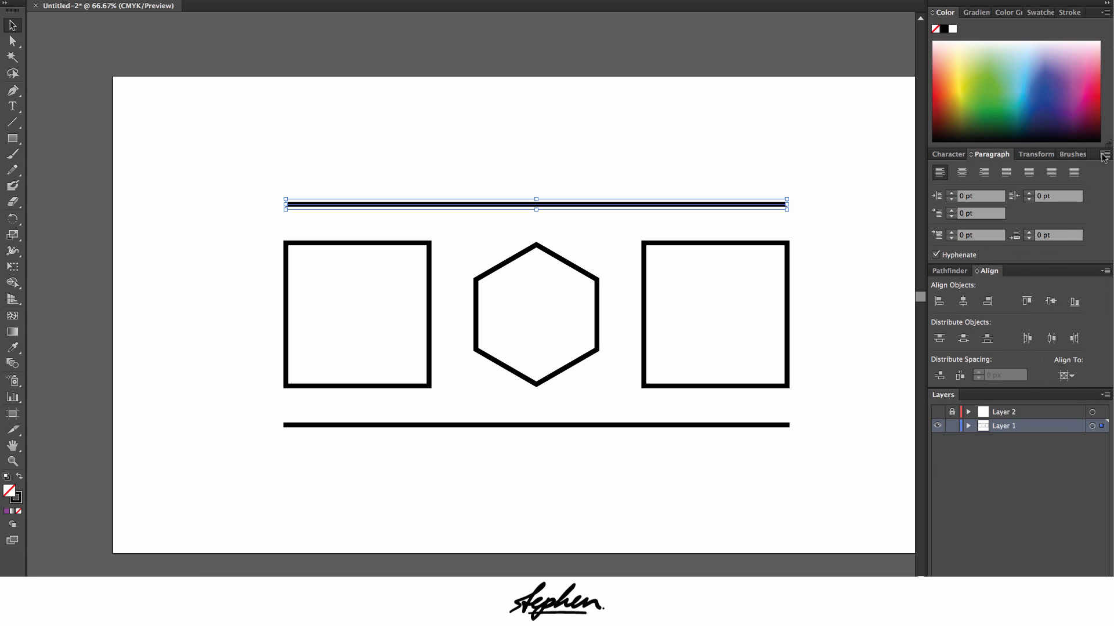
pyautogui.click(1105, 155)
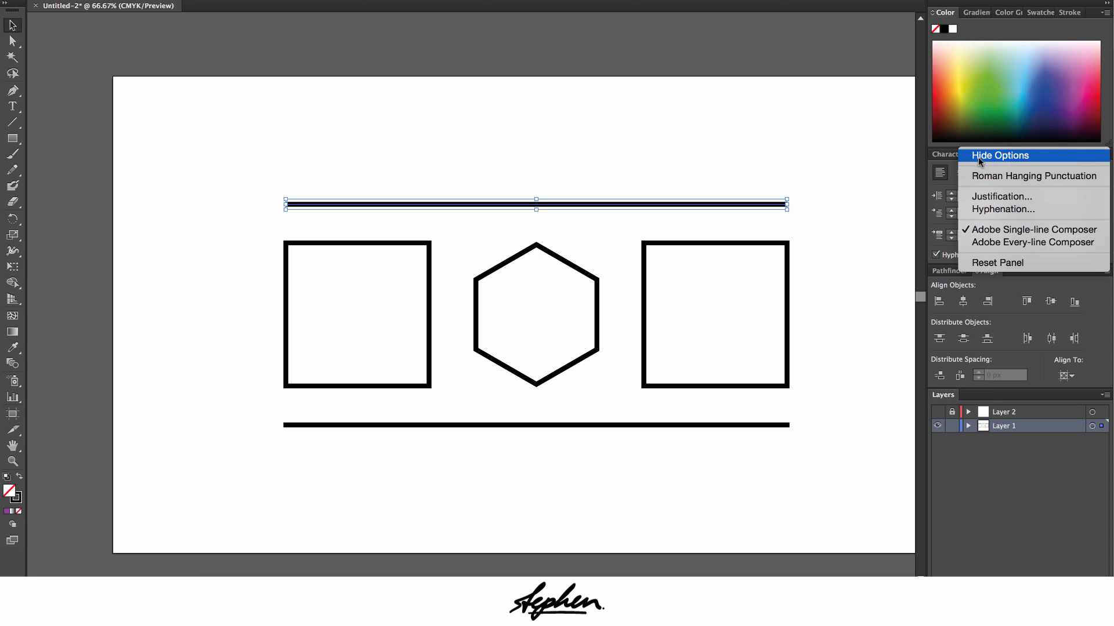
pyautogui.click(998, 154)
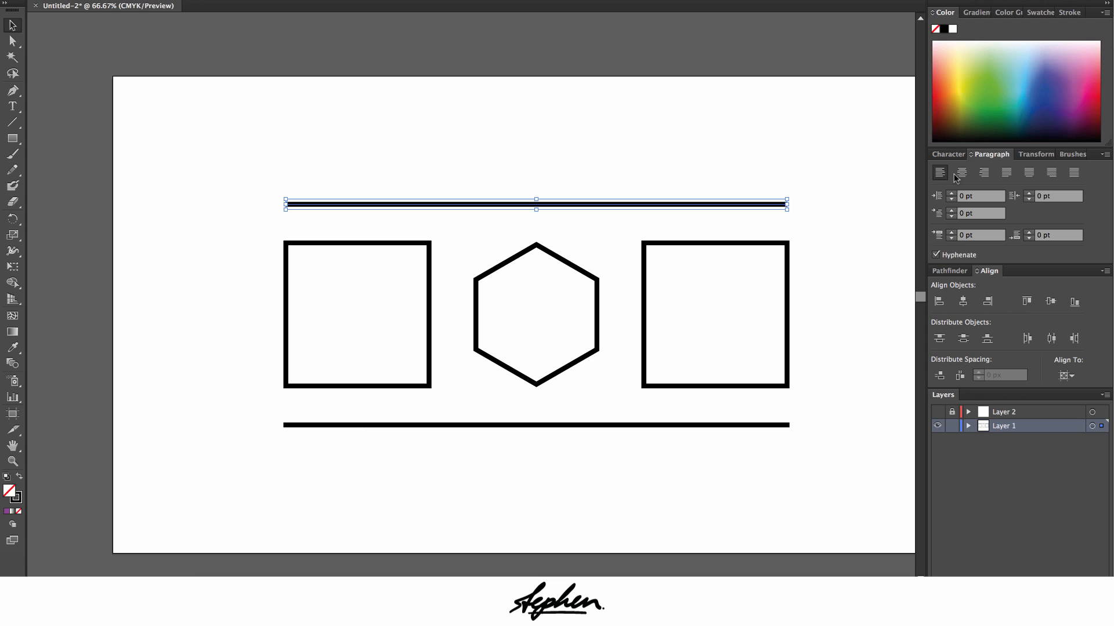
pyautogui.moveTo(1040, 163)
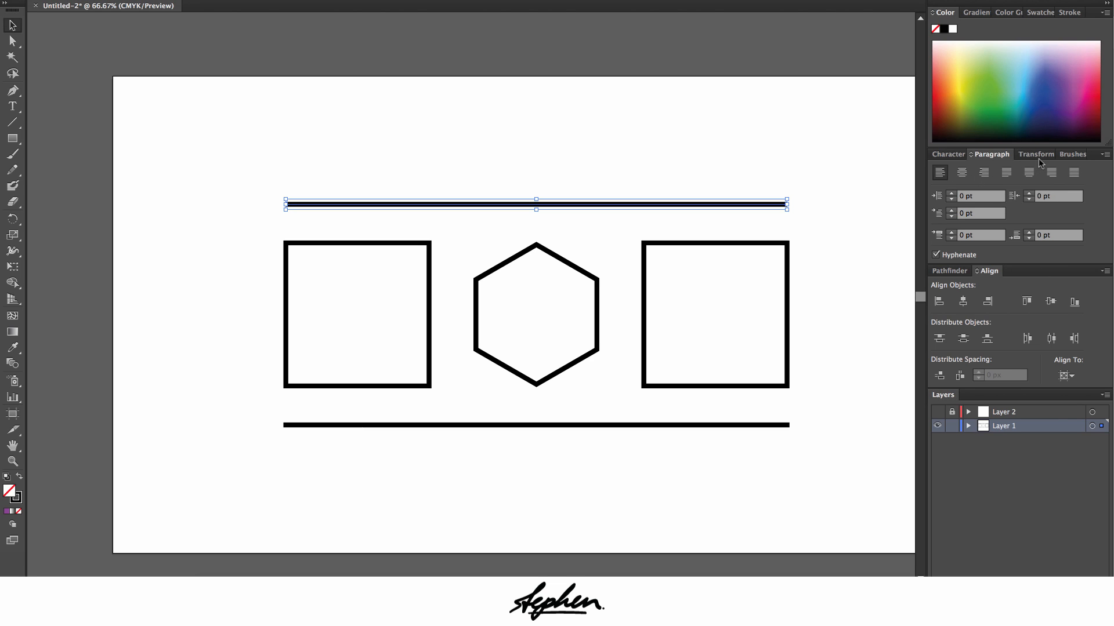
pyautogui.click(1035, 154)
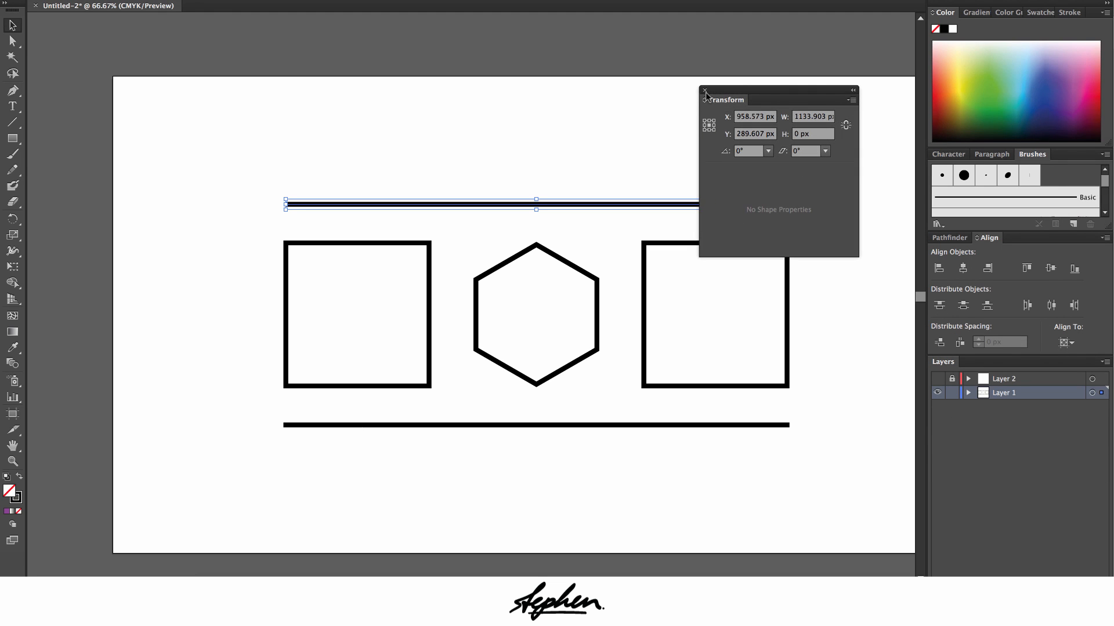
# Dock the floating Transform panel back into the group and show the Brushes library
pyautogui.click(704, 94)
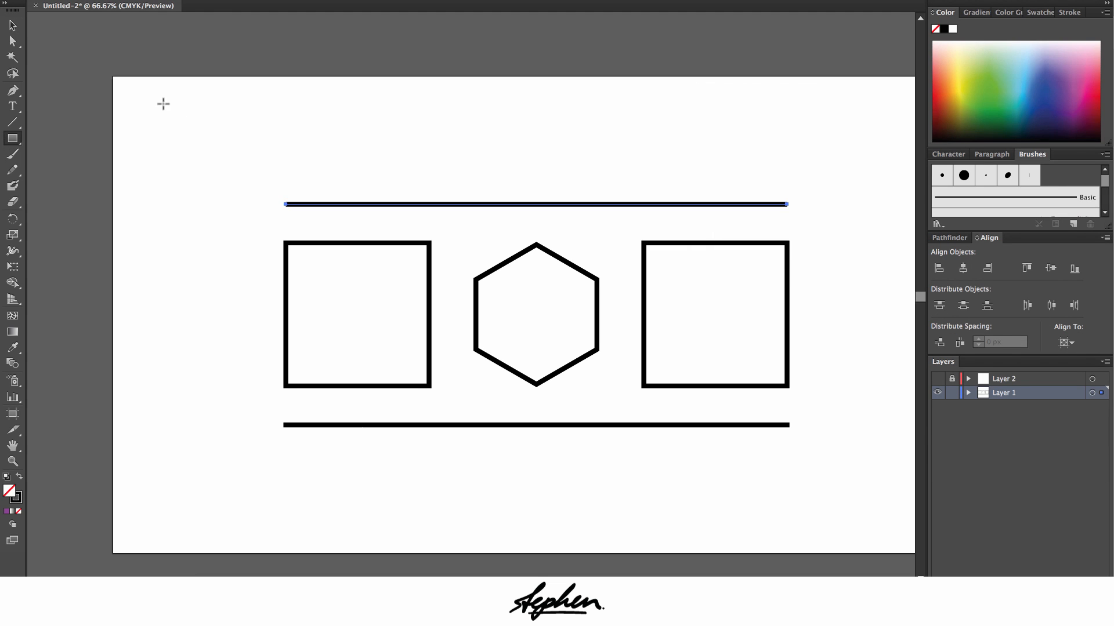
pyautogui.moveTo(161, 104); pyautogui.dragTo(261, 180)
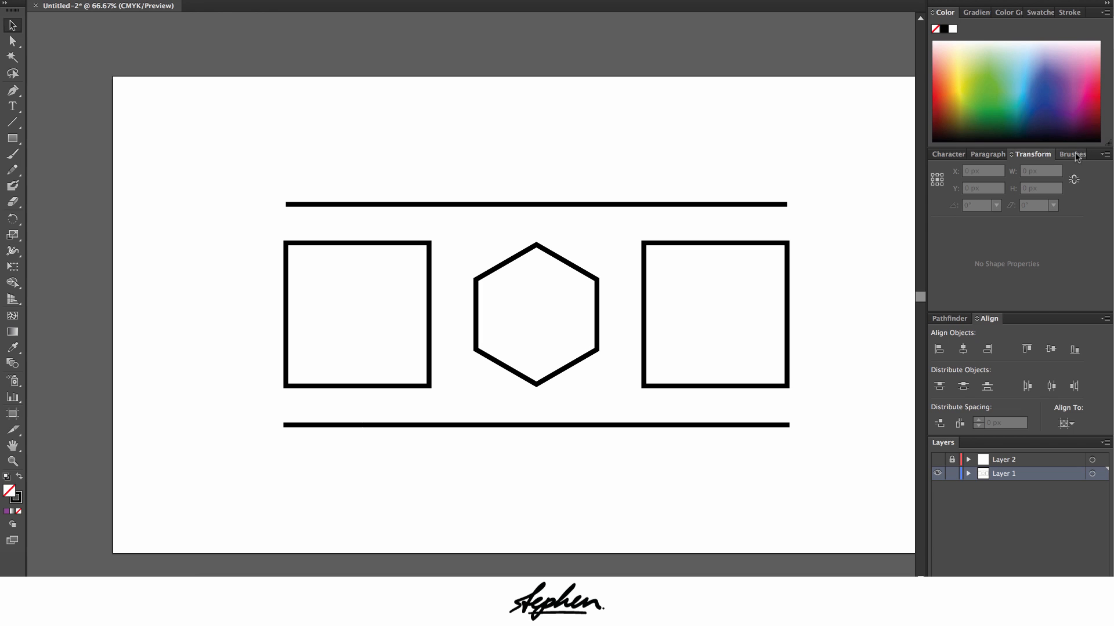
pyautogui.click(1071, 154)
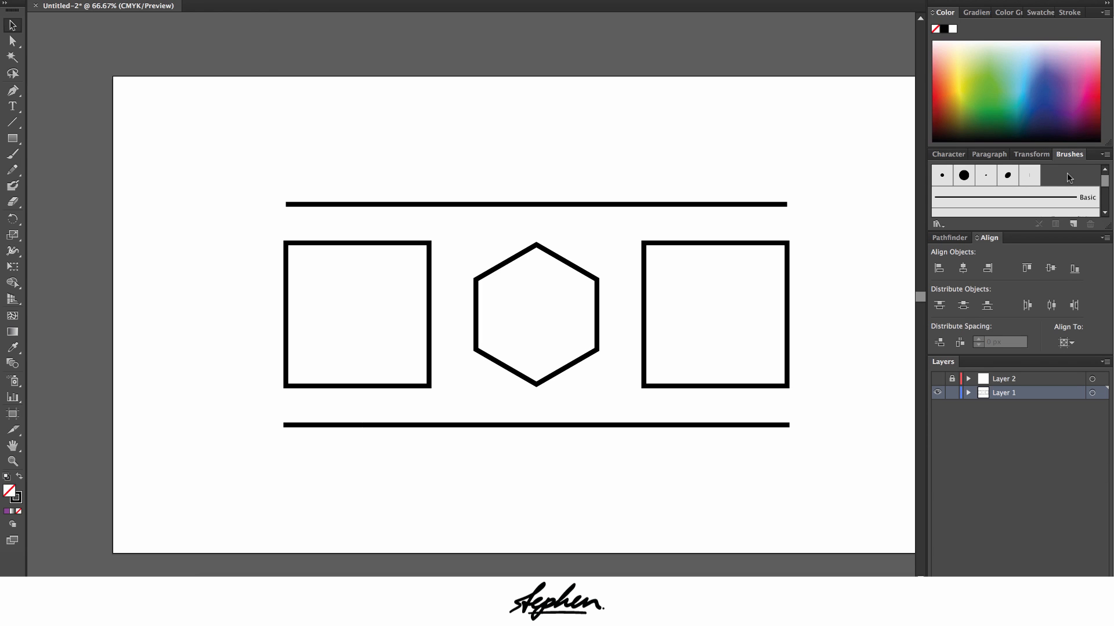
pyautogui.moveTo(1068, 182)
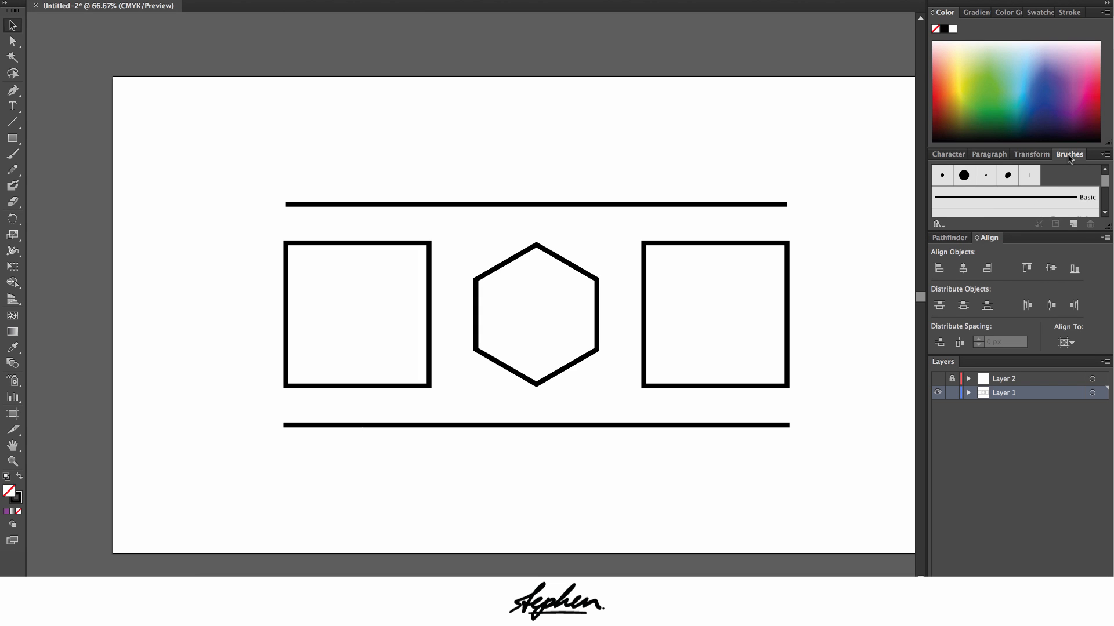
pyautogui.click(948, 236)
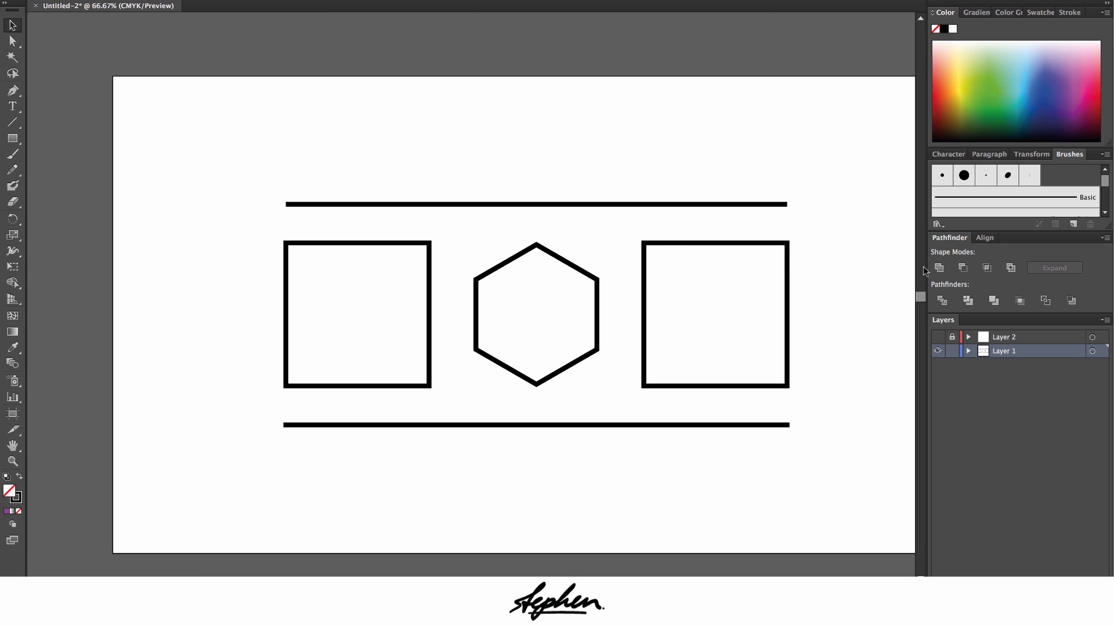
pyautogui.moveTo(954, 271)
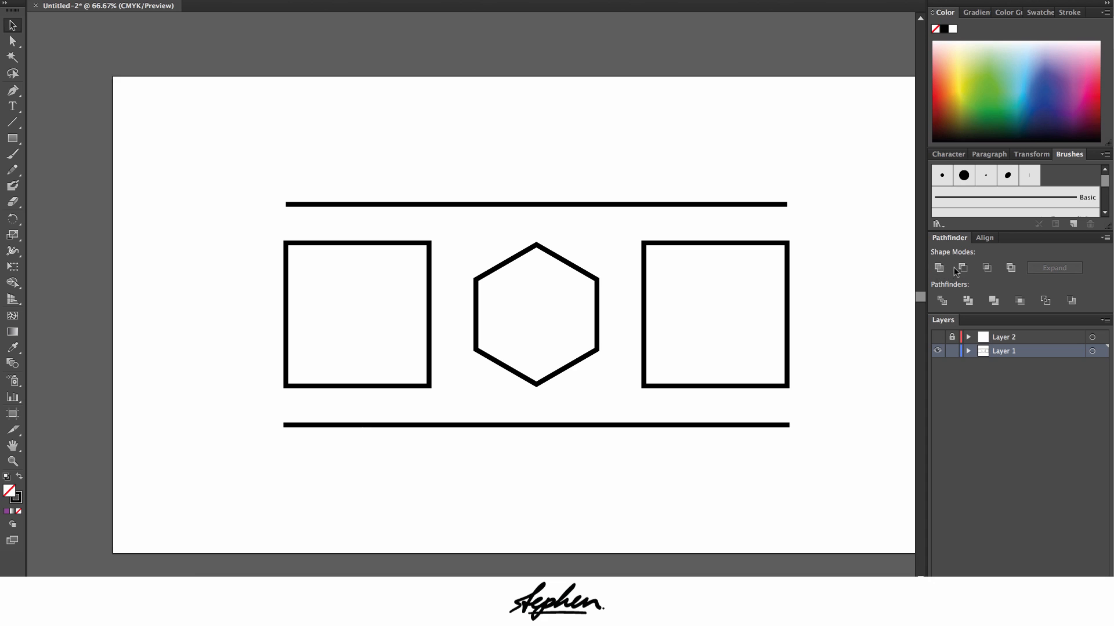
pyautogui.moveTo(939, 267)
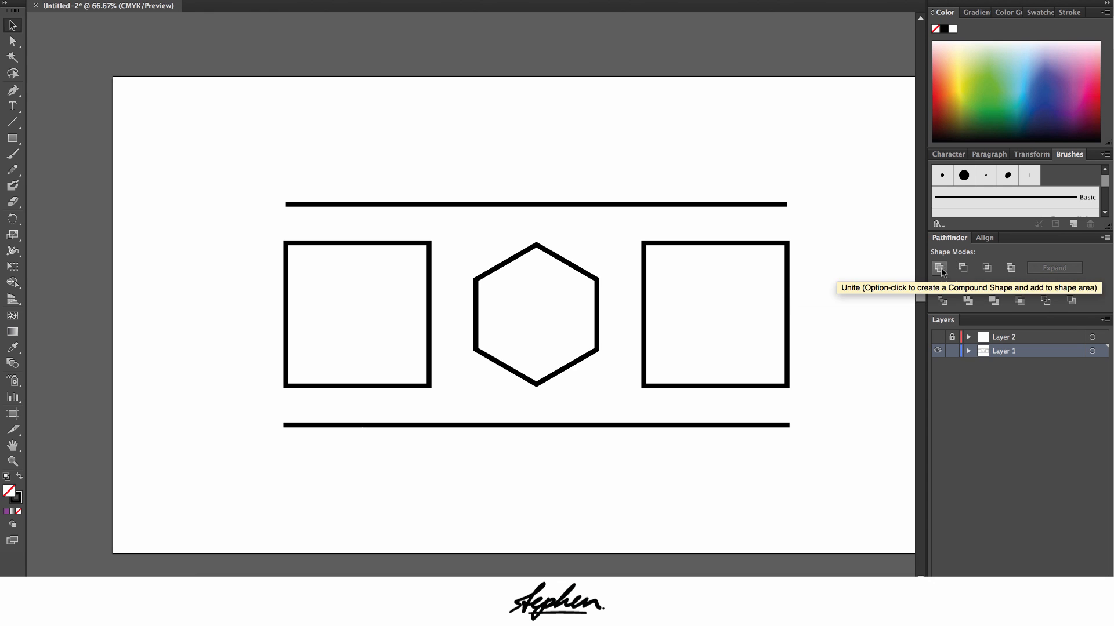
pyautogui.moveTo(986, 255)
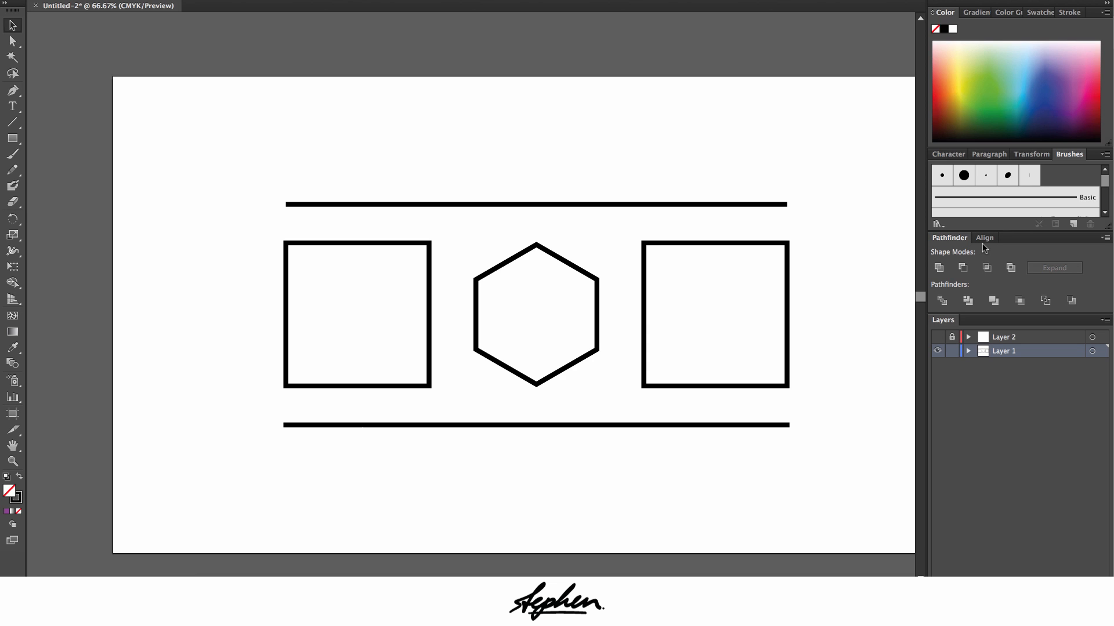
pyautogui.click(983, 237)
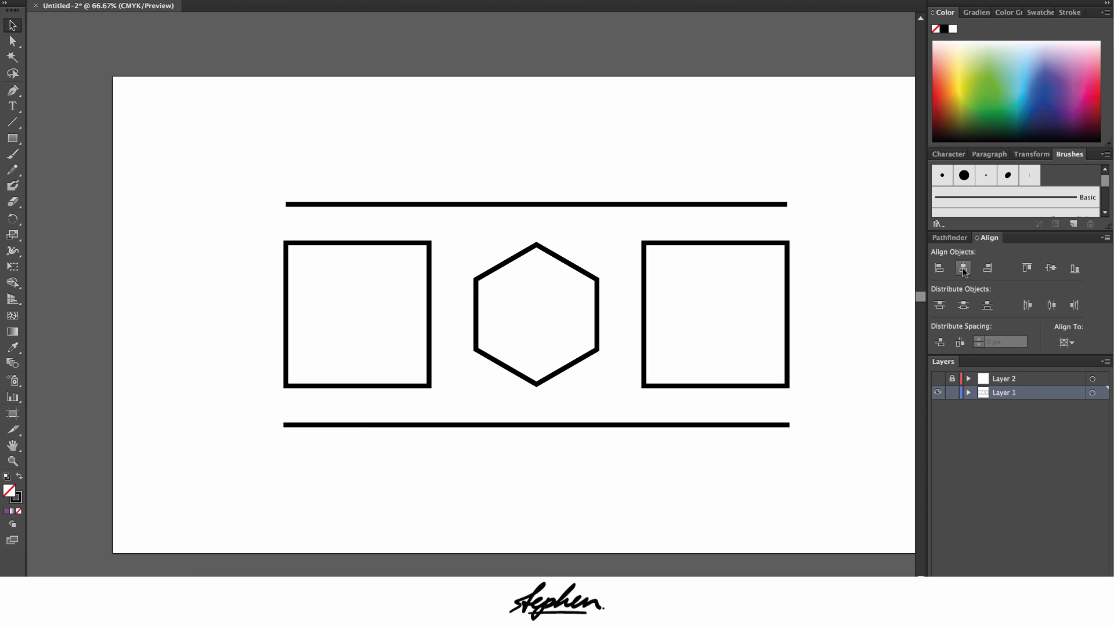
pyautogui.moveTo(962, 274)
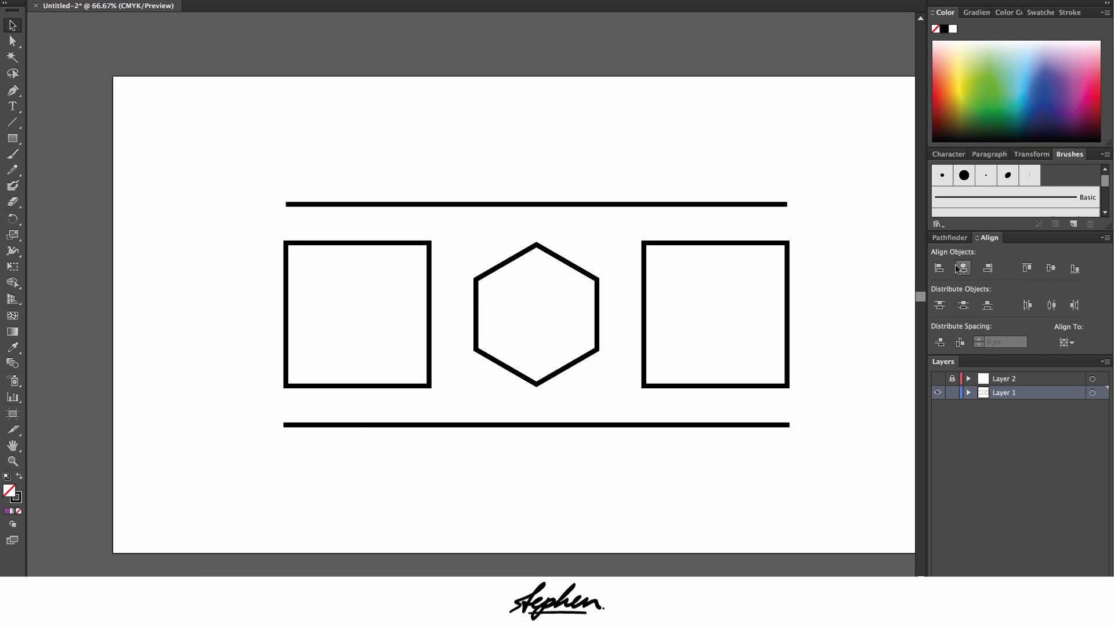
pyautogui.moveTo(938, 381)
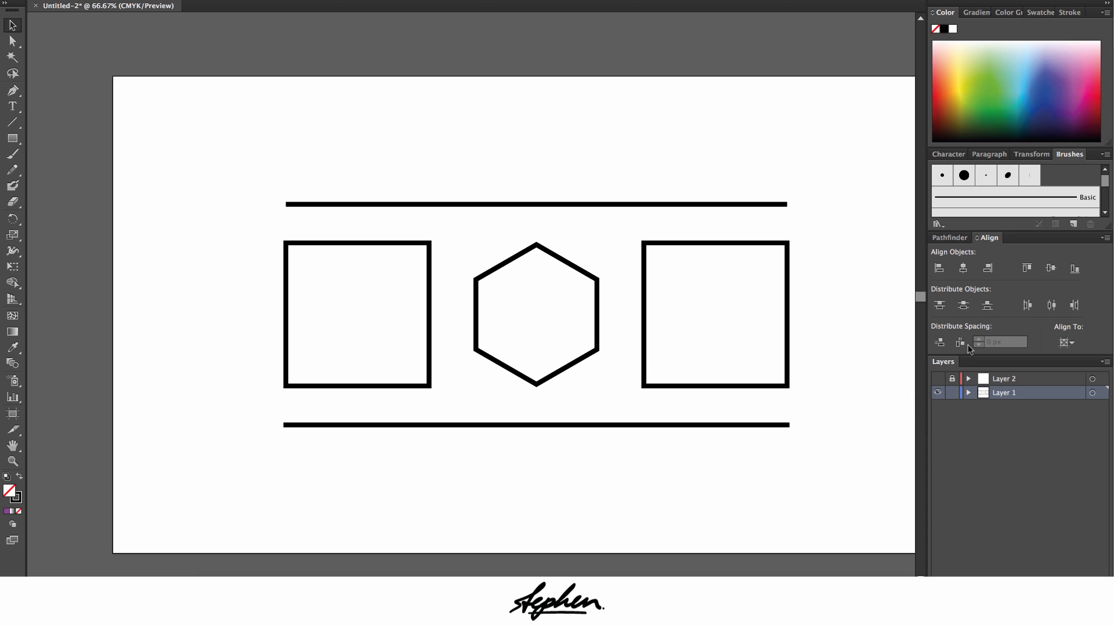
pyautogui.click(949, 236)
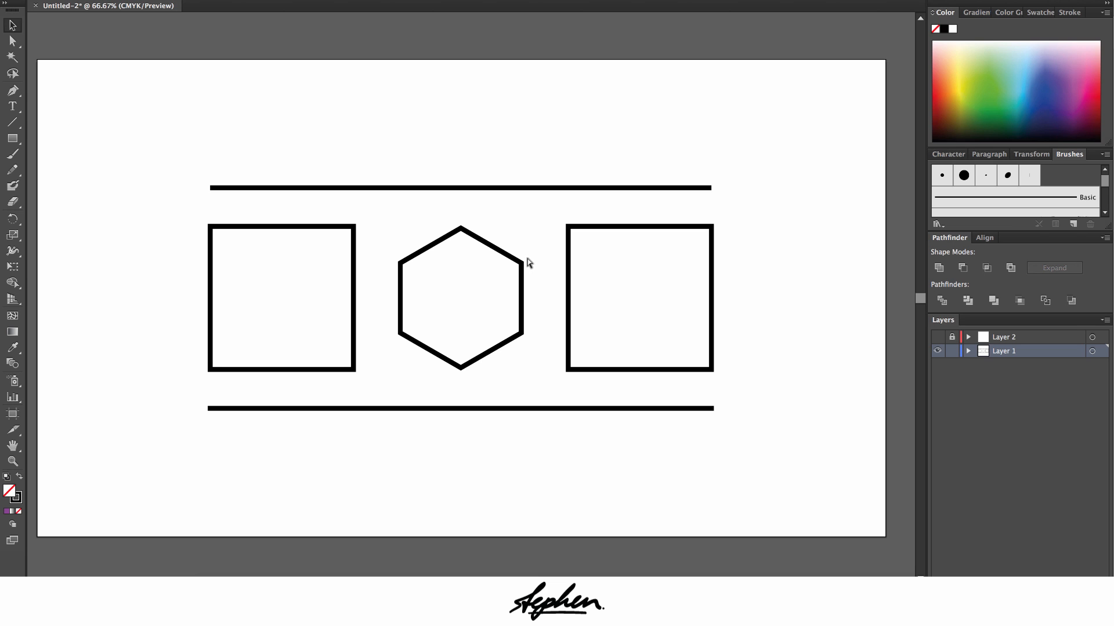
# Show the rulers (Ctrl+R), reveal the full Align options and place guides through the hexagon centre
pyautogui.press('ctrl+r')
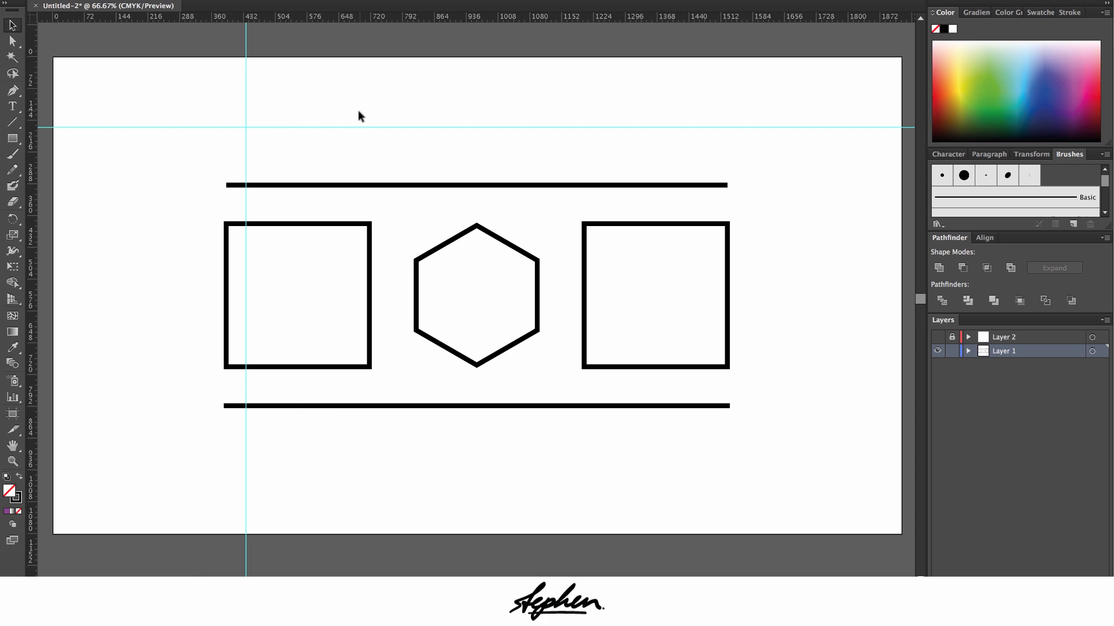
pyautogui.moveTo(622, 183)
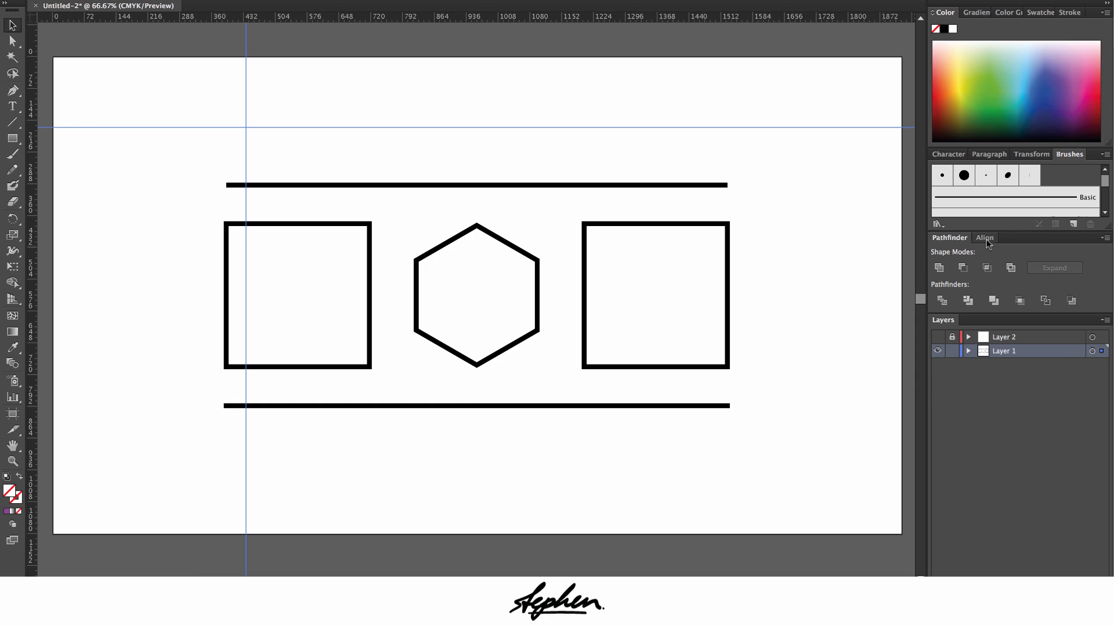
pyautogui.click(985, 237)
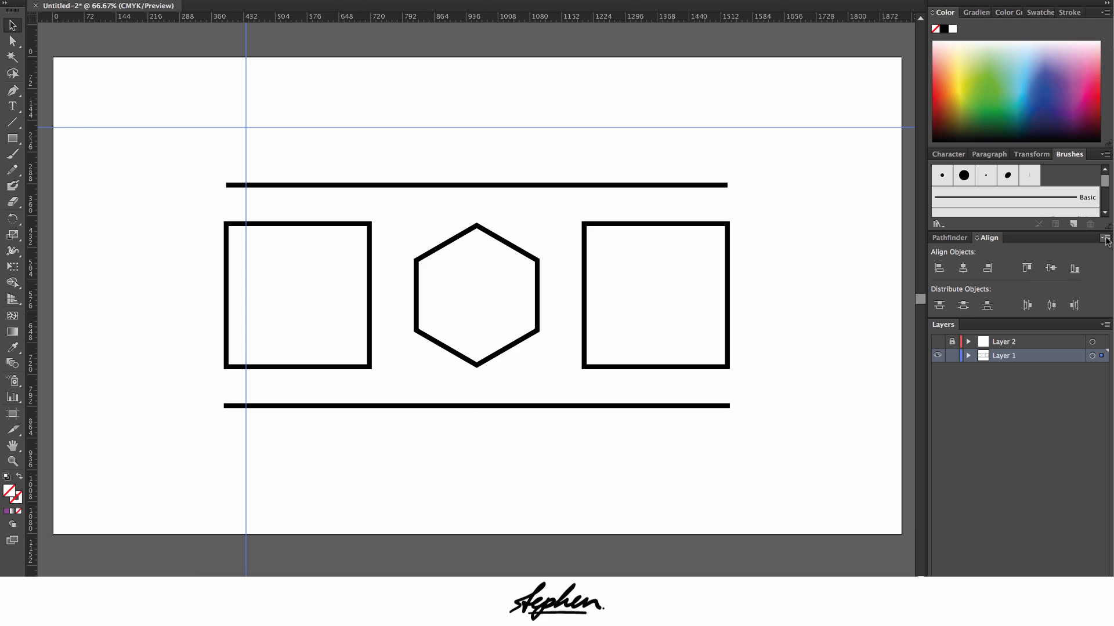
pyautogui.click(1104, 238)
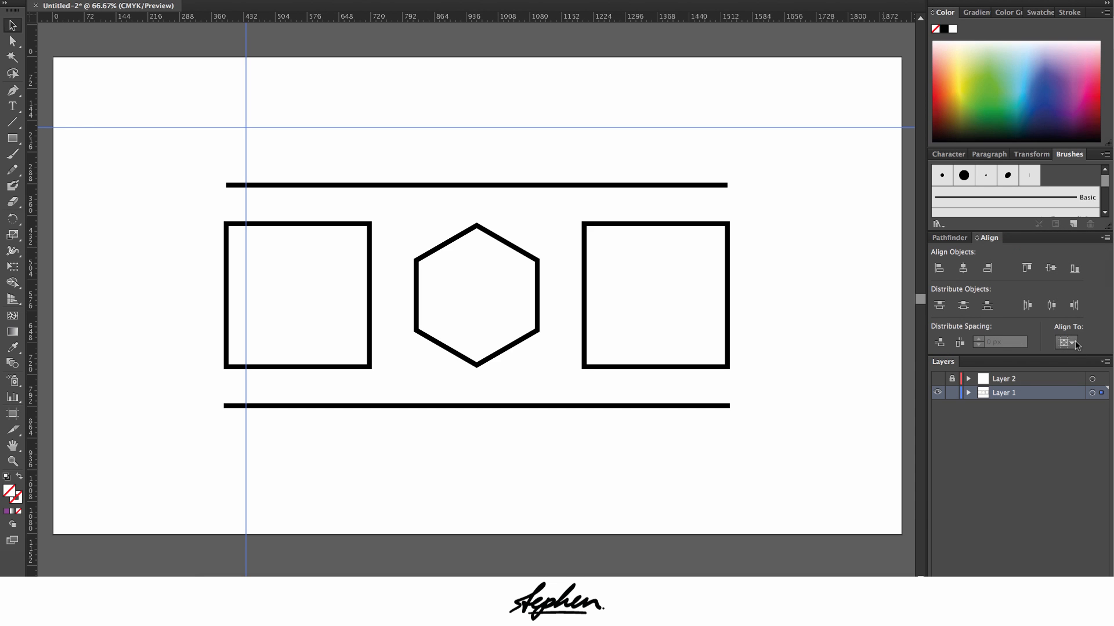
pyautogui.click(1066, 341)
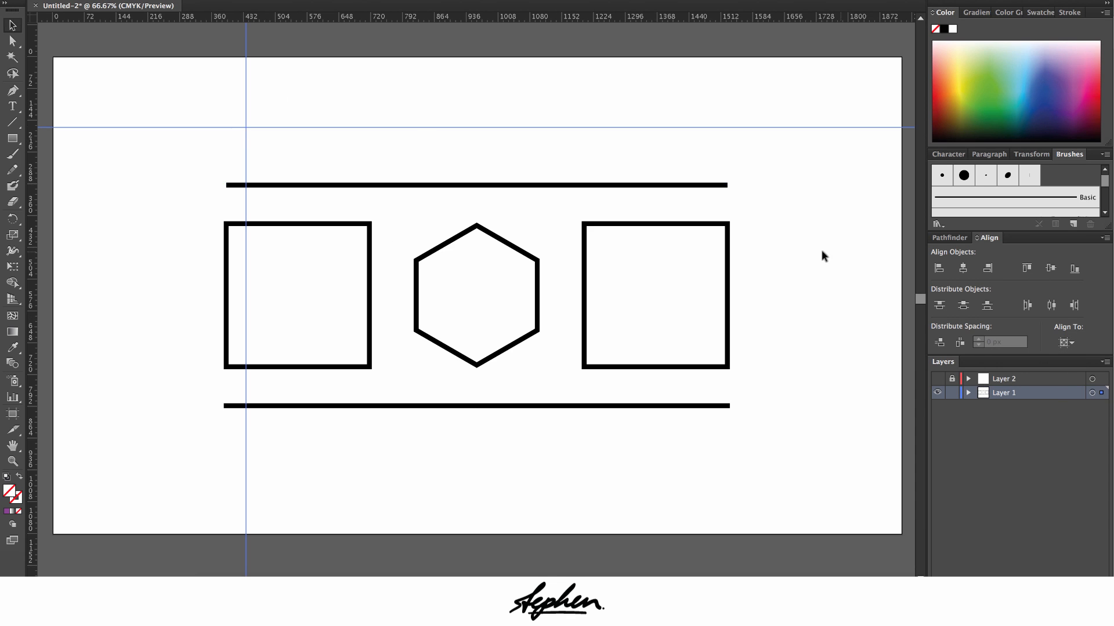
pyautogui.moveTo(962, 268)
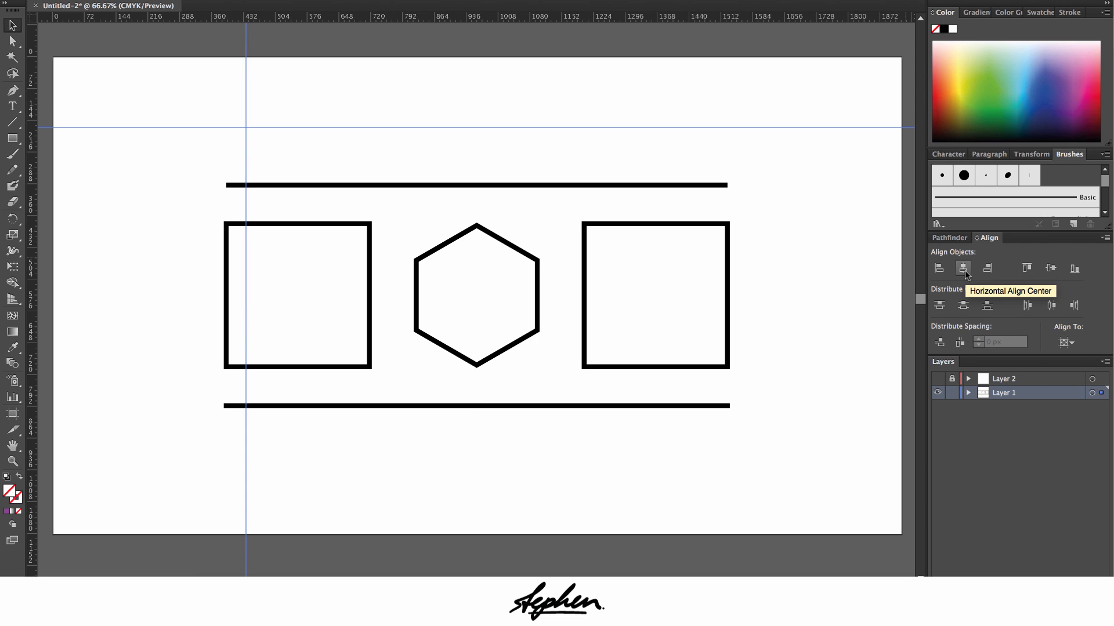
pyautogui.moveTo(1052, 268)
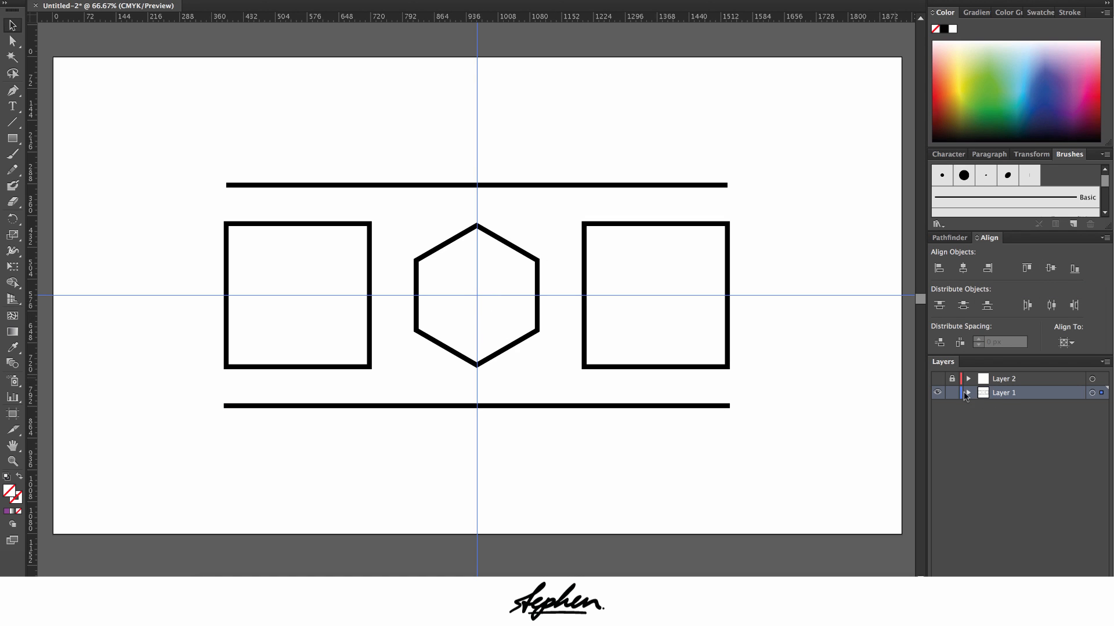
# Expand and collapse Layer 1's object list, then make Layer 2 visible
pyautogui.click(967, 394)
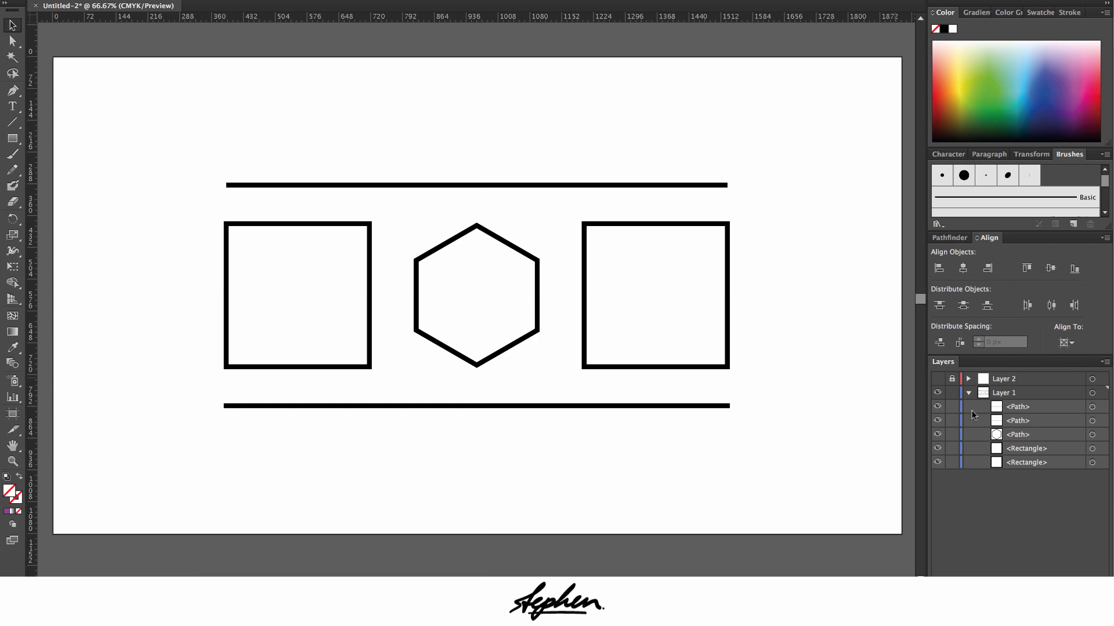
pyautogui.click(968, 393)
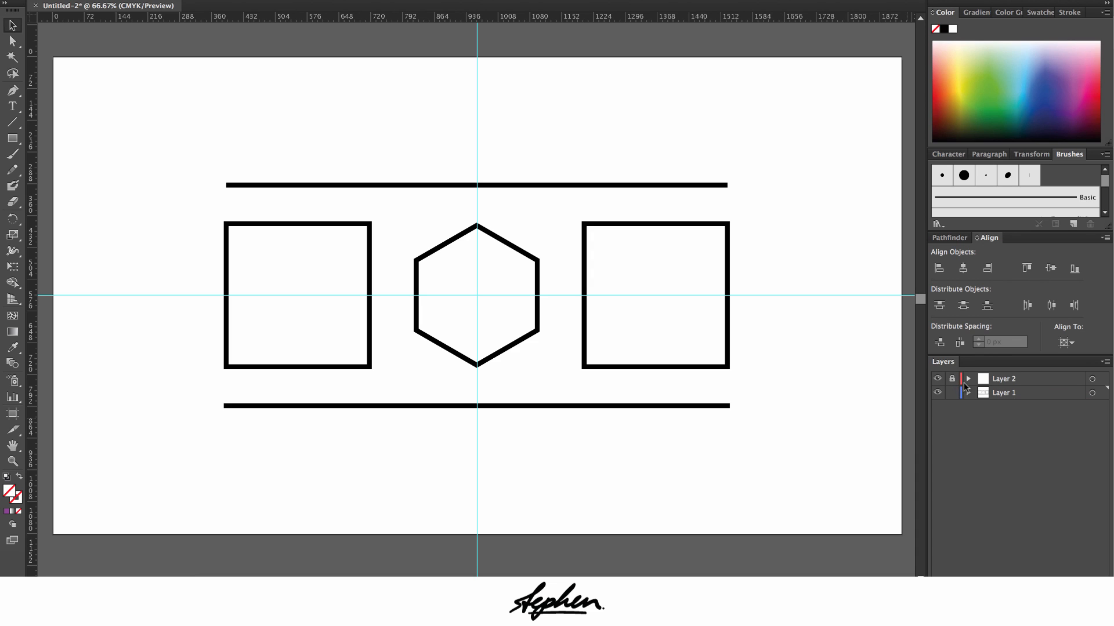
pyautogui.click(951, 379)
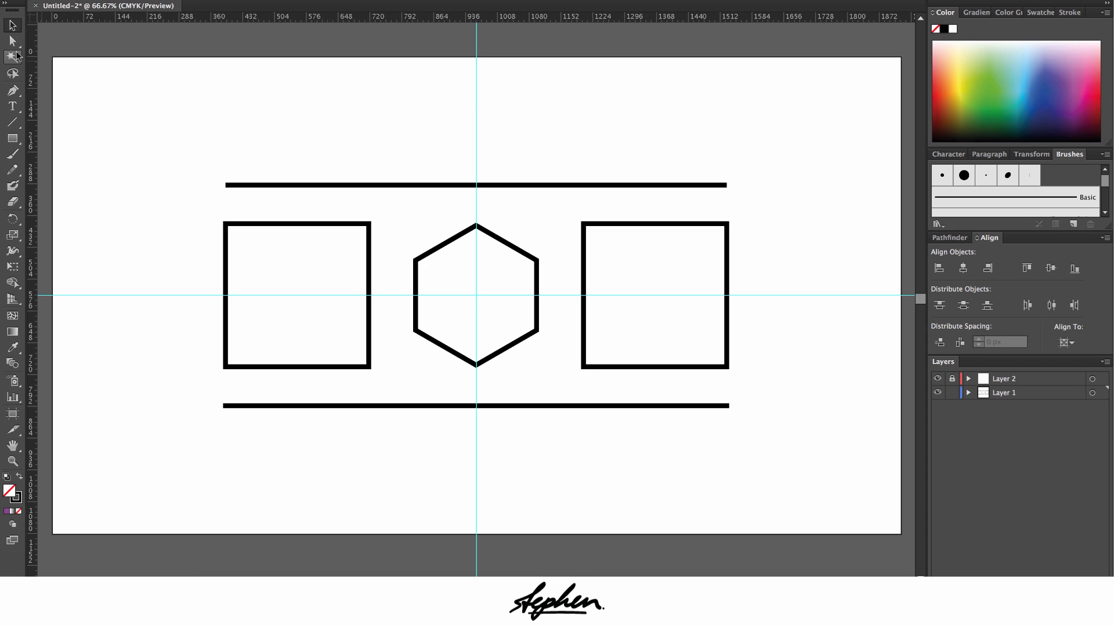
pyautogui.moveTo(289, 236)
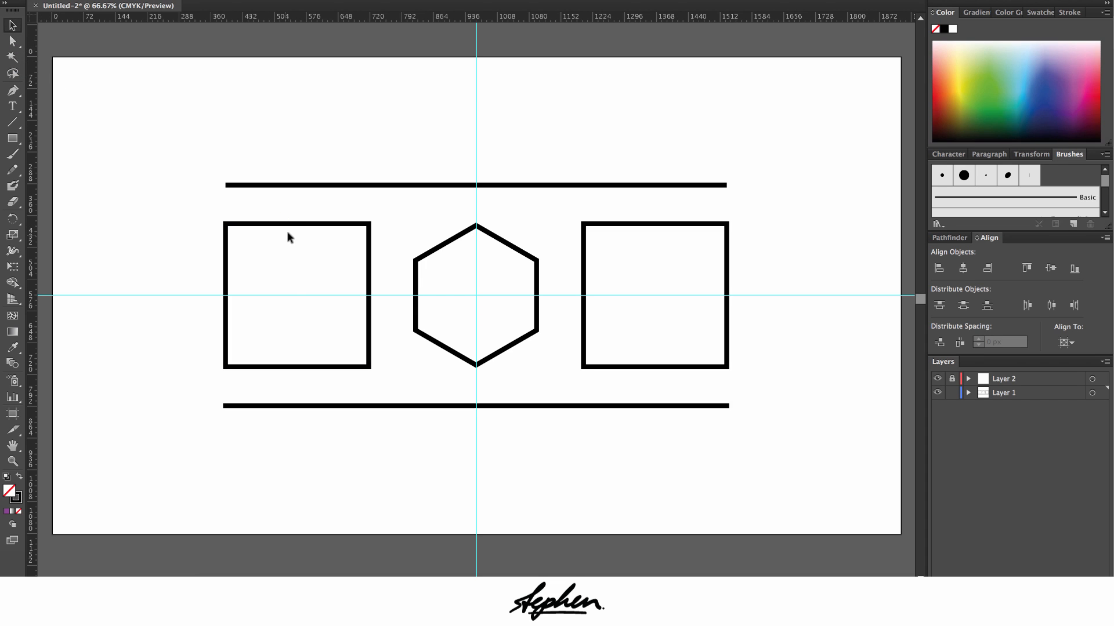
pyautogui.click(296, 296)
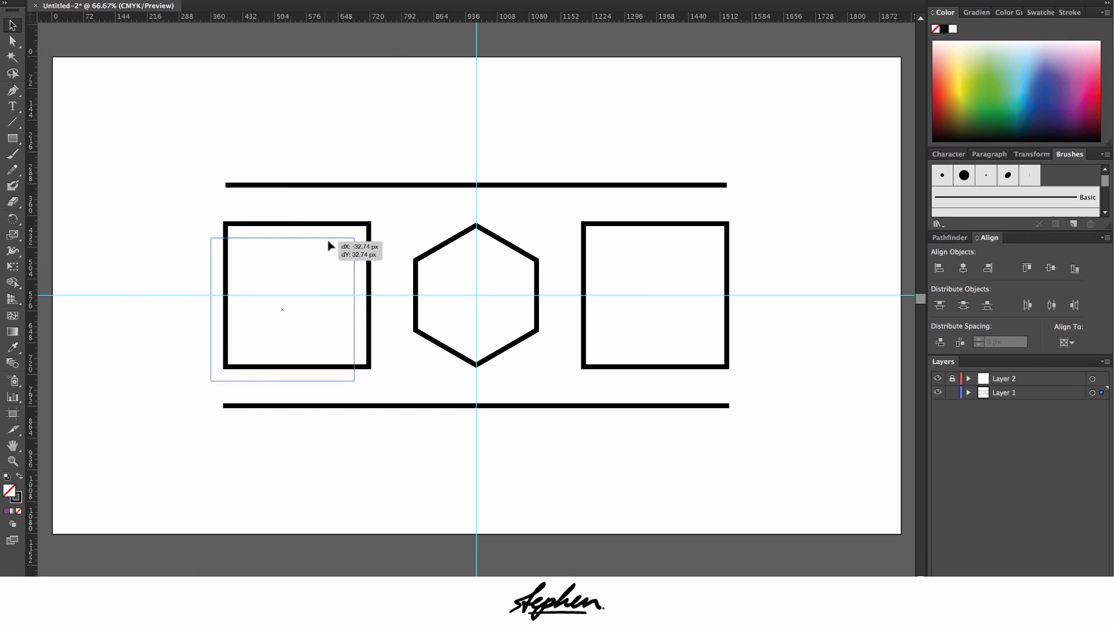
pyautogui.moveTo(327, 245); pyautogui.dragTo(340, 227)
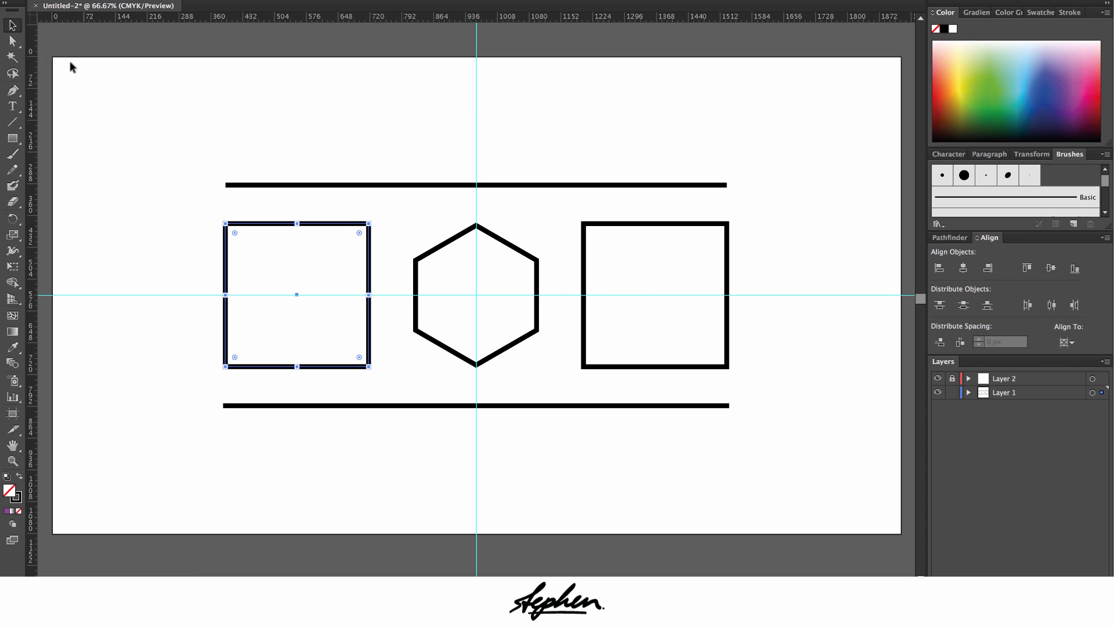
pyautogui.moveTo(186, 137)
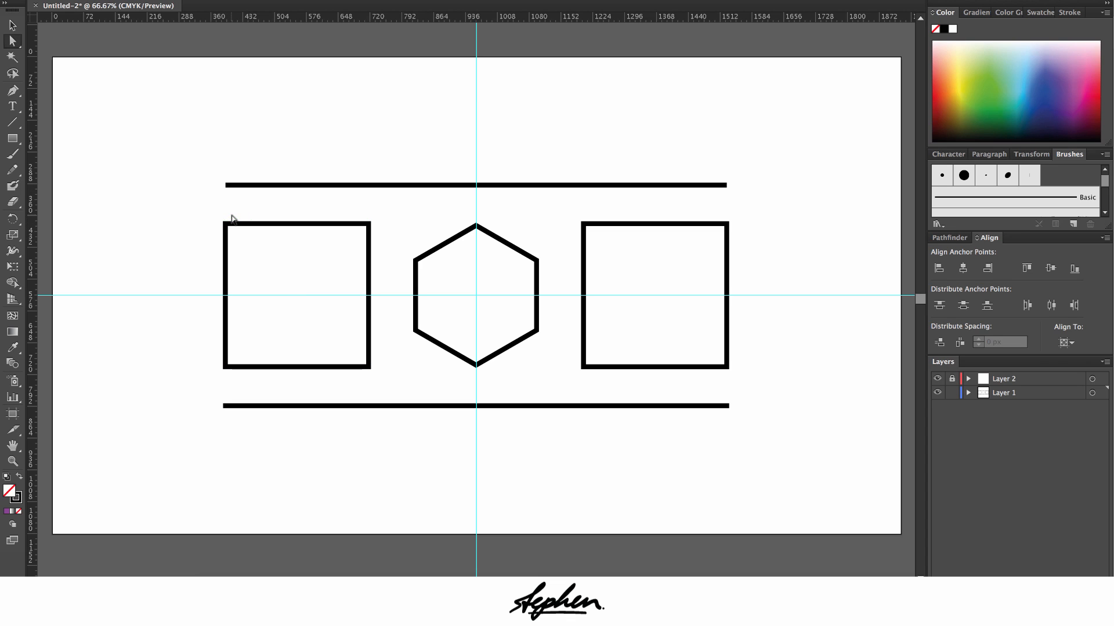
pyautogui.click(296, 295)
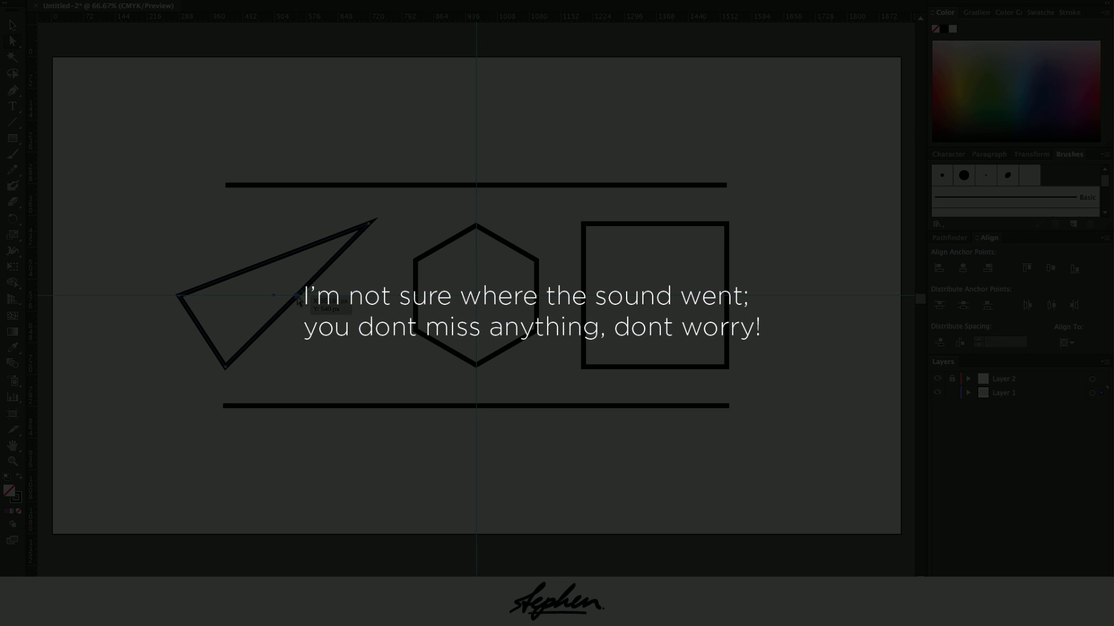
pyautogui.press('cmd+z')
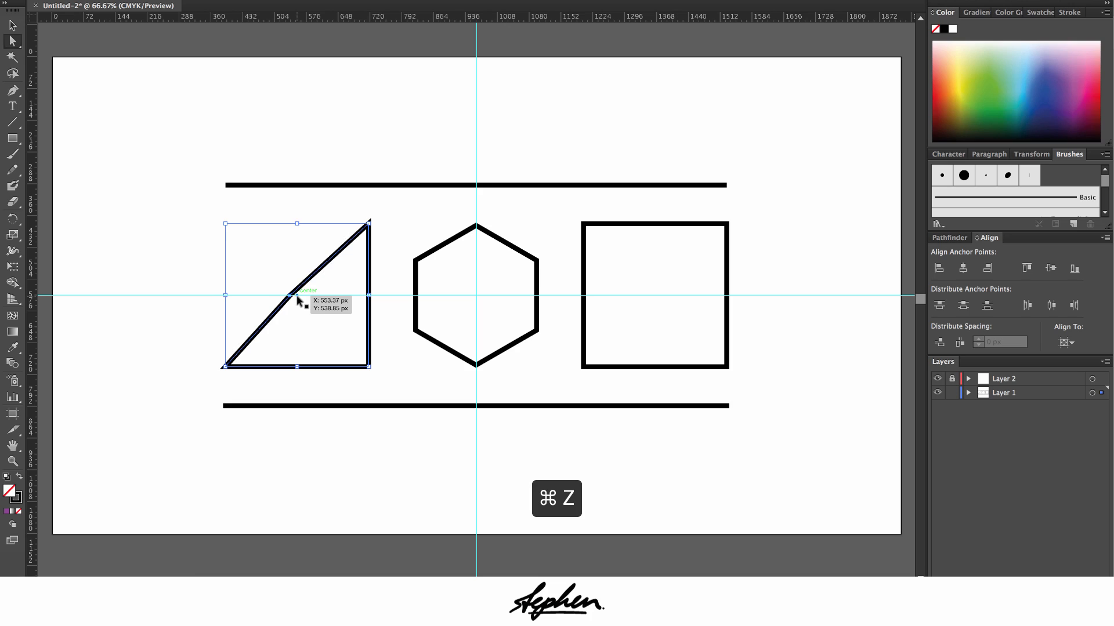
pyautogui.press('cmd+z')
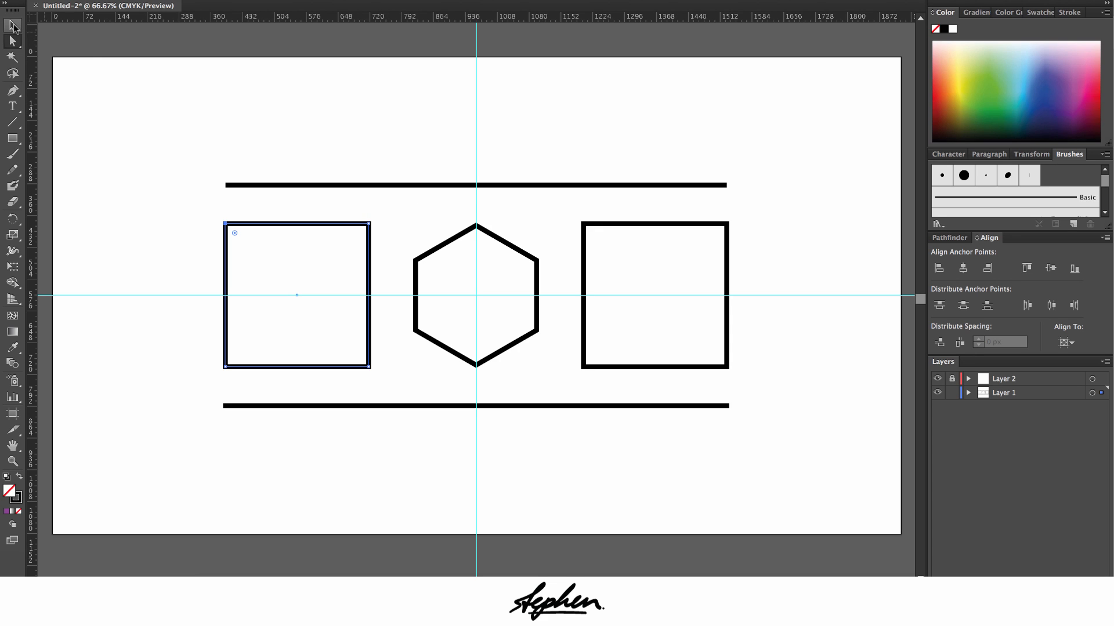
# Select the hexagon's corner points with the Direct Selection Tool and round all its corners
pyautogui.click(296, 293)
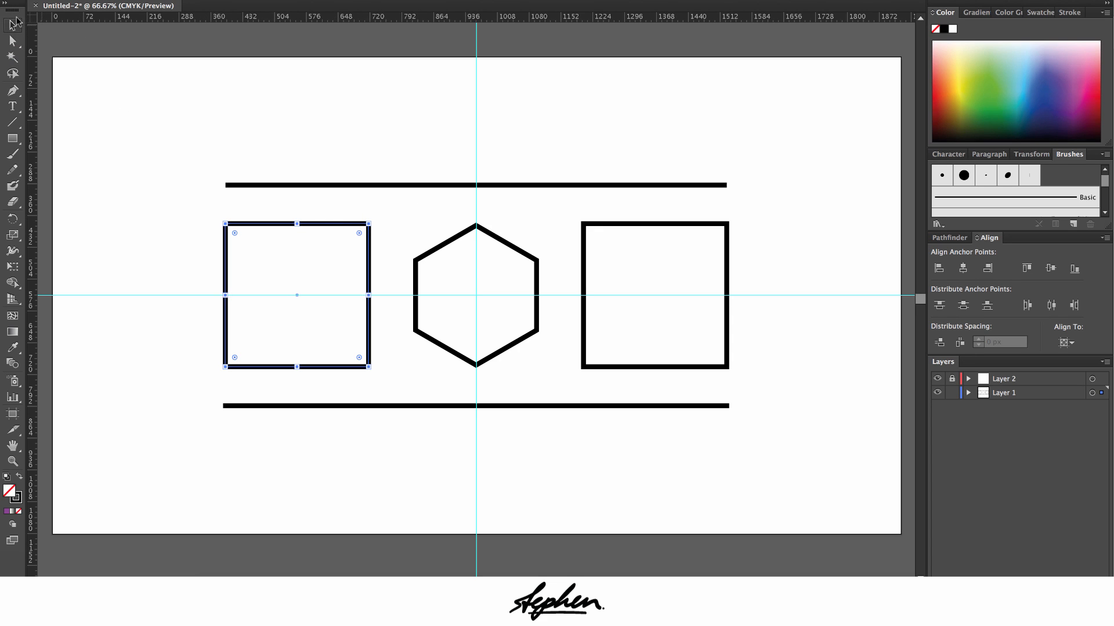
pyautogui.click(457, 246)
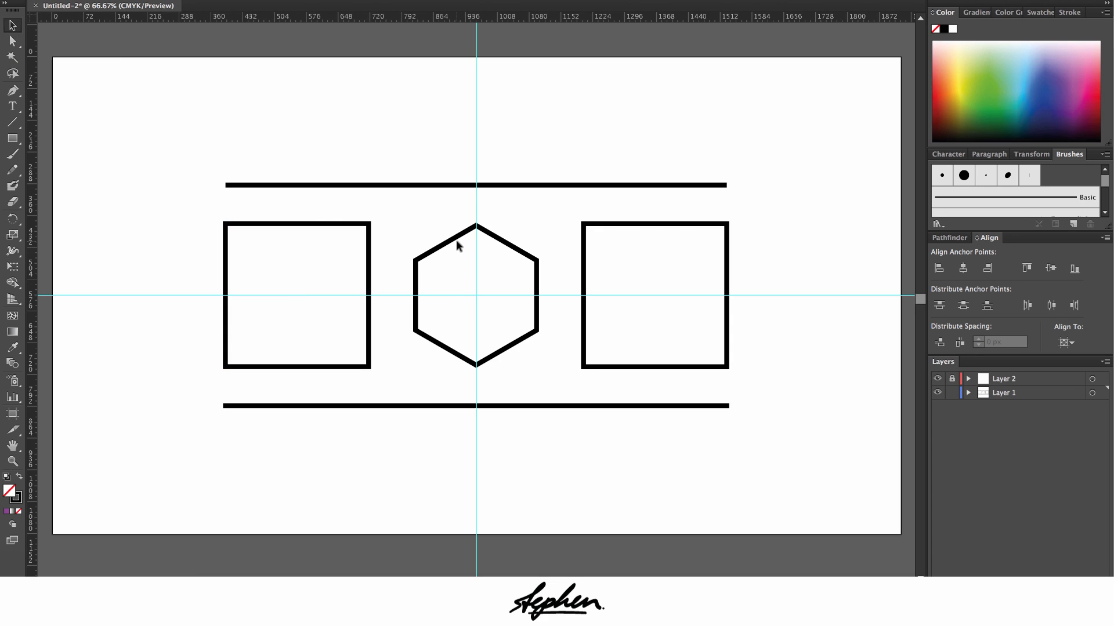
pyautogui.click(475, 295)
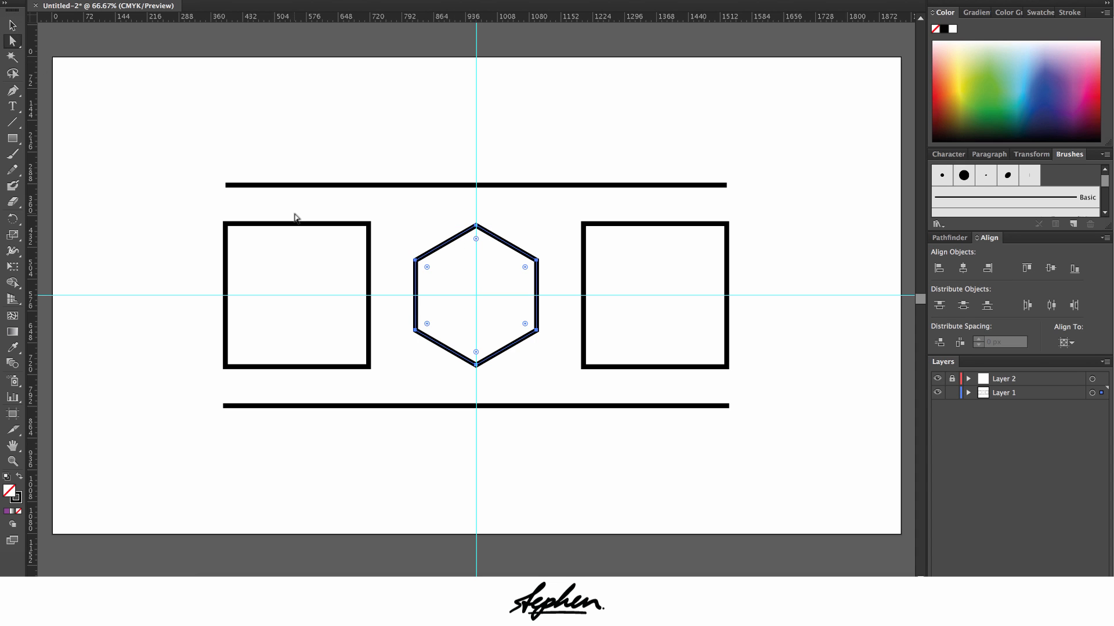
pyautogui.press('cmd+=')
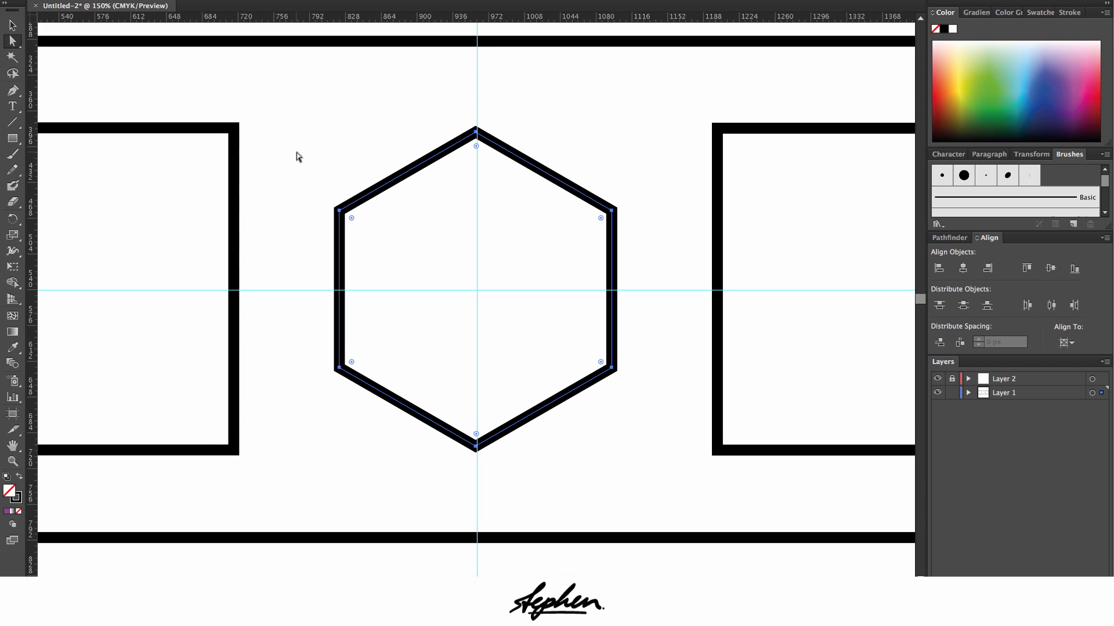
pyautogui.scroll(-3)
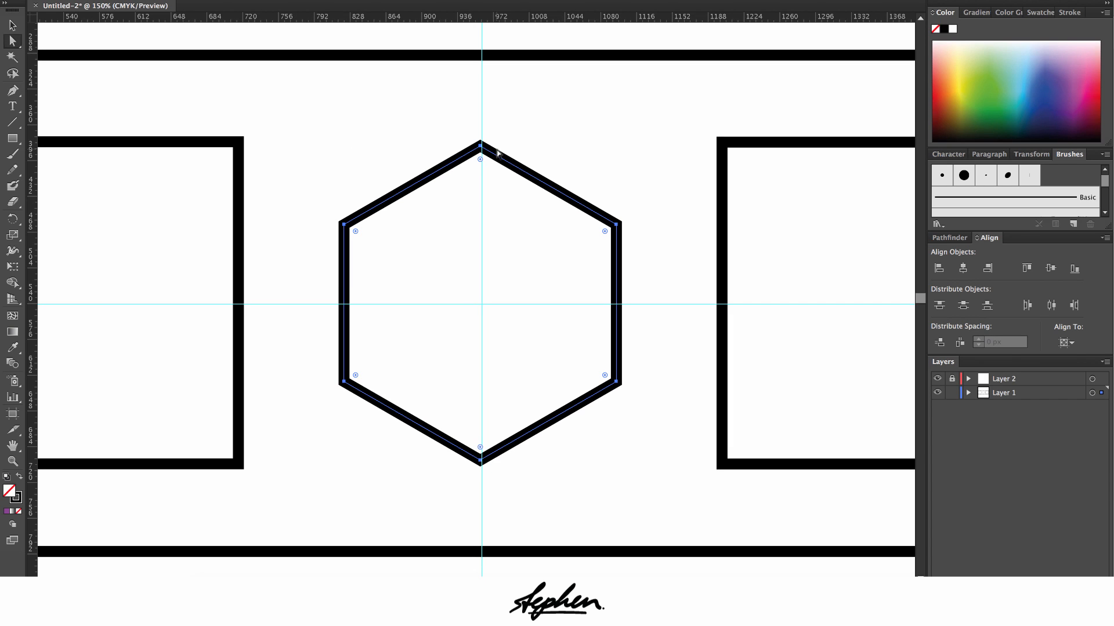
pyautogui.moveTo(473, 162)
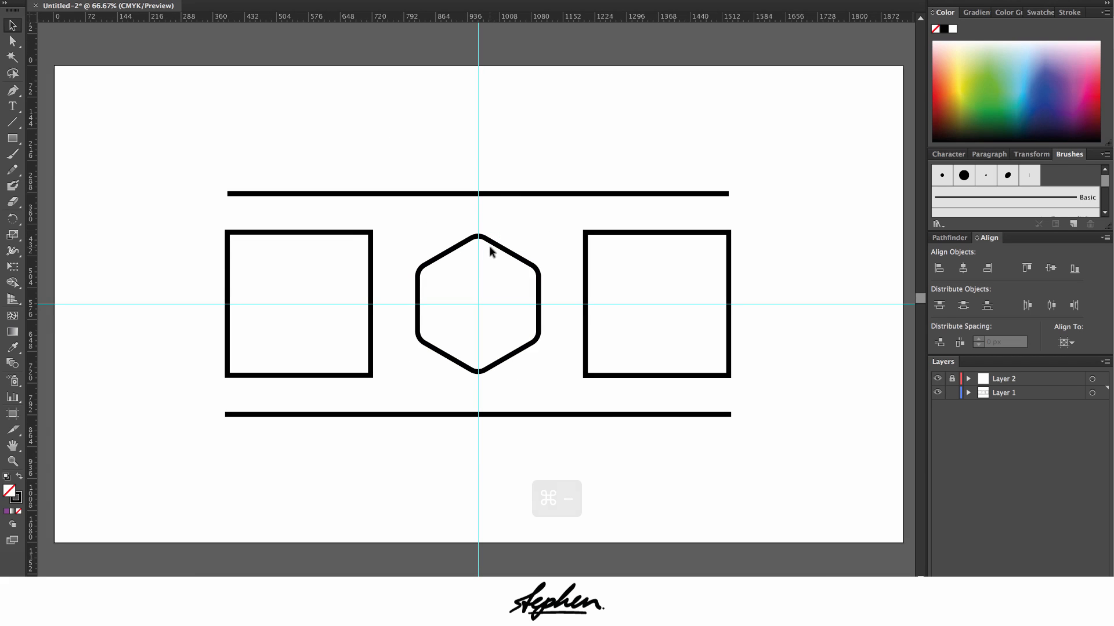
# Select the rounded hexagon and zoom in closer to the shapes
pyautogui.click(497, 248)
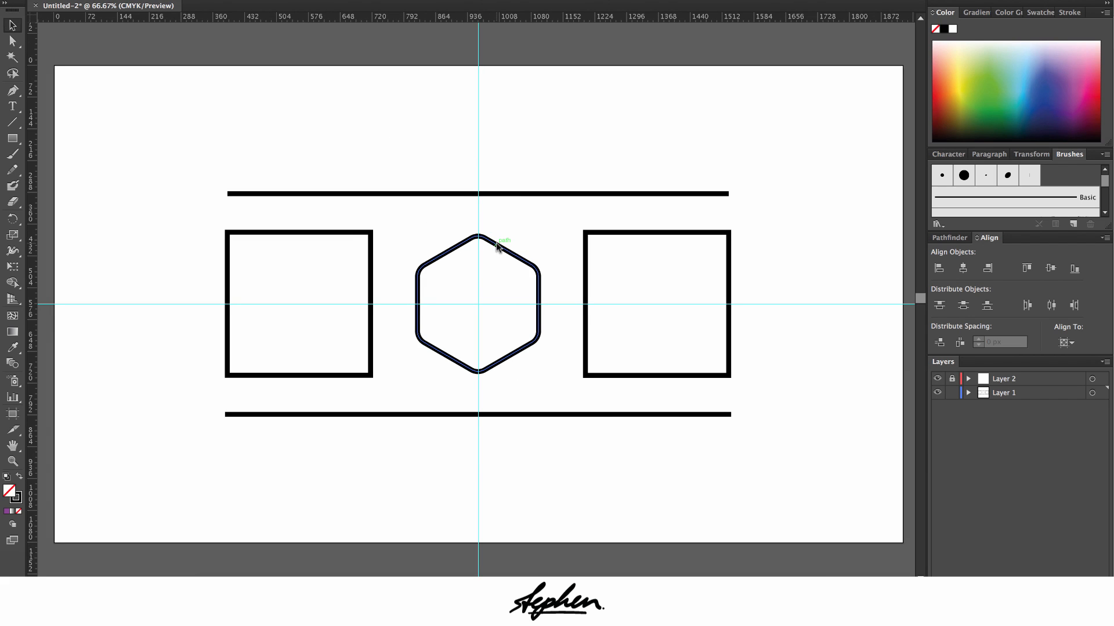
pyautogui.press('cmd+=')
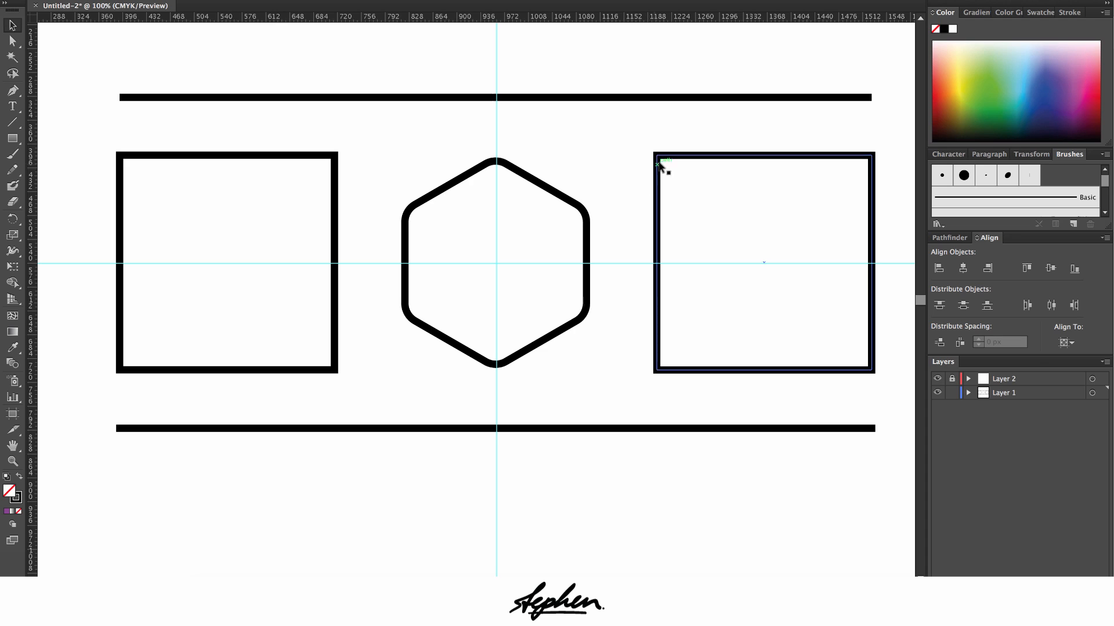
# Select the right square and pull a new top-edge midpoint down into a V notch
pyautogui.click(763, 261)
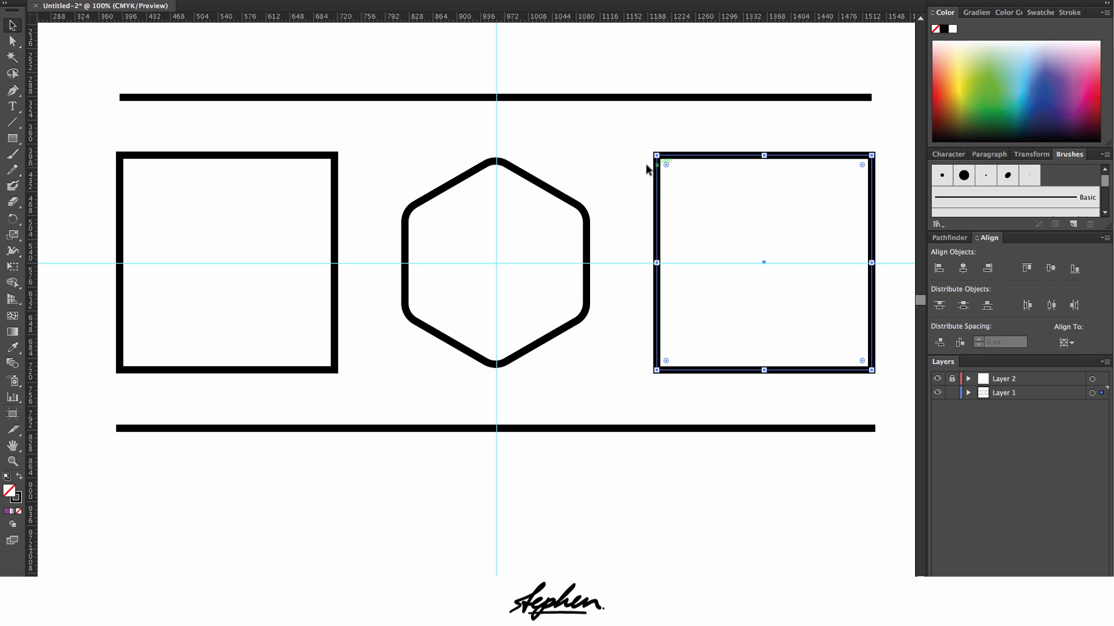
pyautogui.moveTo(13, 283)
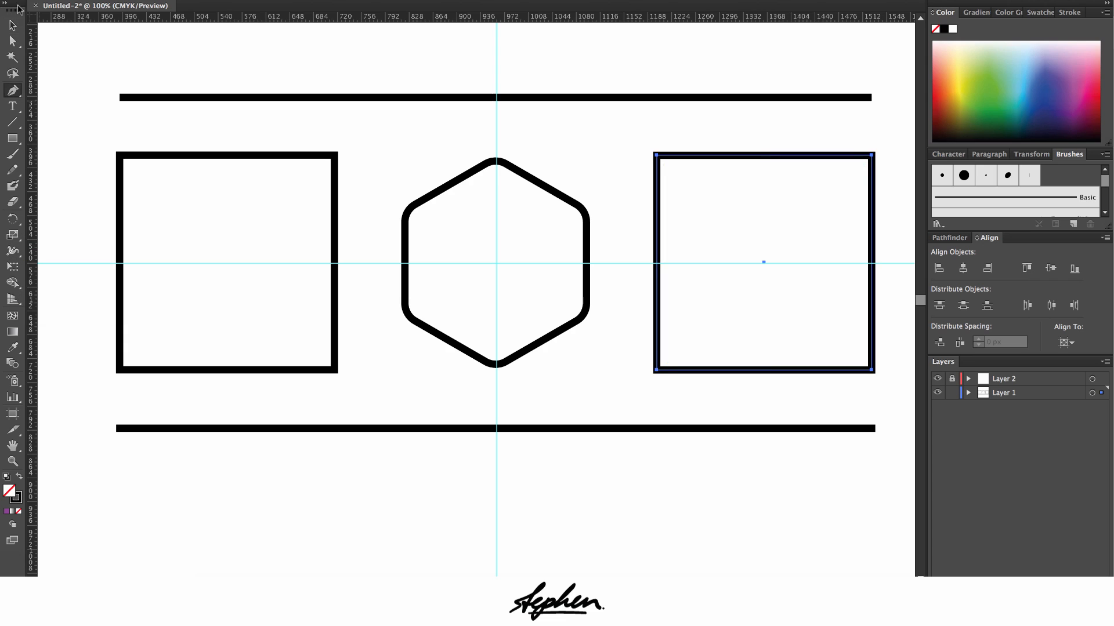
pyautogui.moveTo(659, 268)
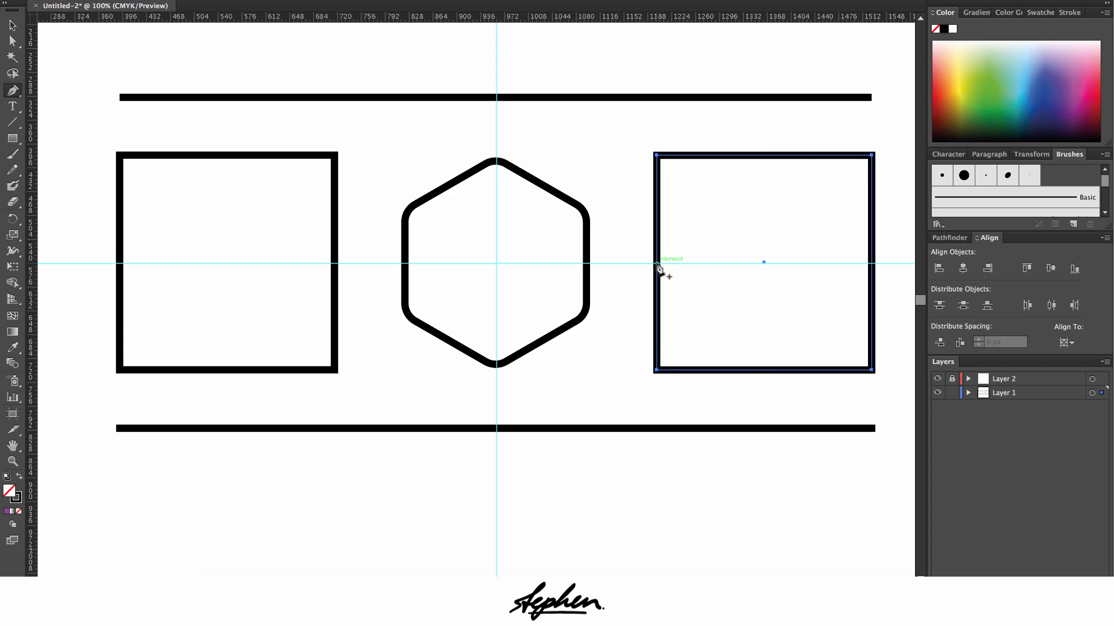
pyautogui.moveTo(689, 183)
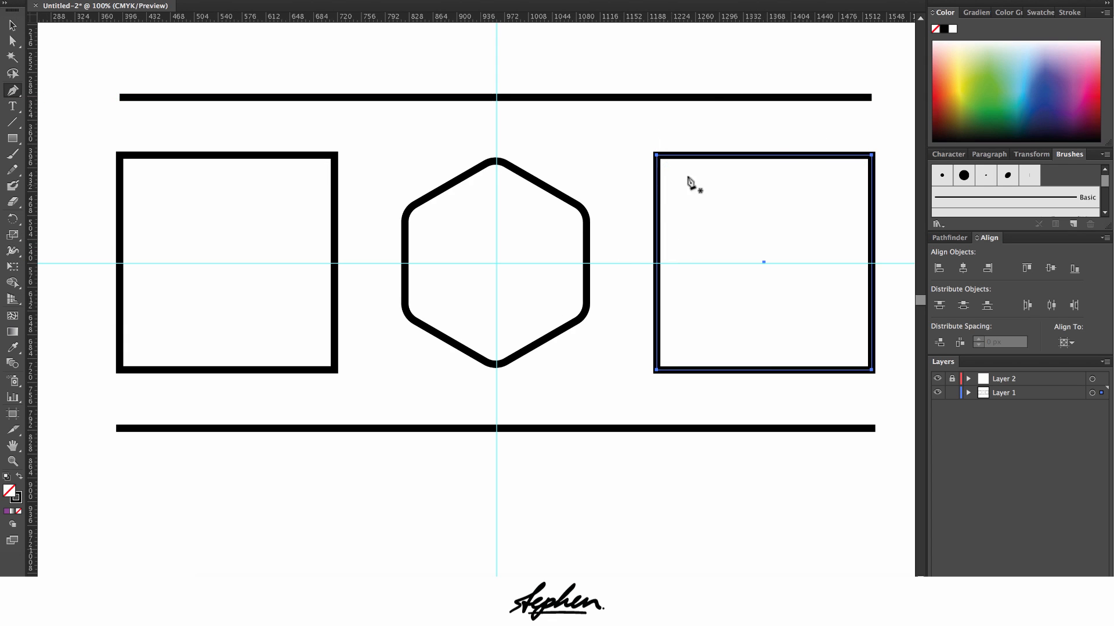
pyautogui.moveTo(771, 154)
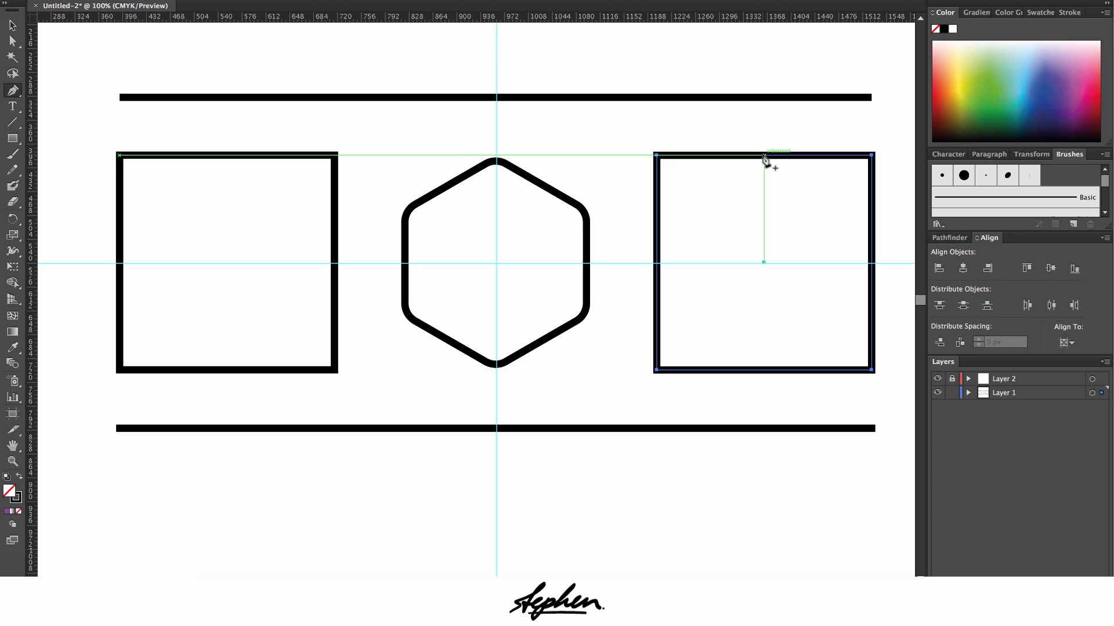
pyautogui.moveTo(763, 160)
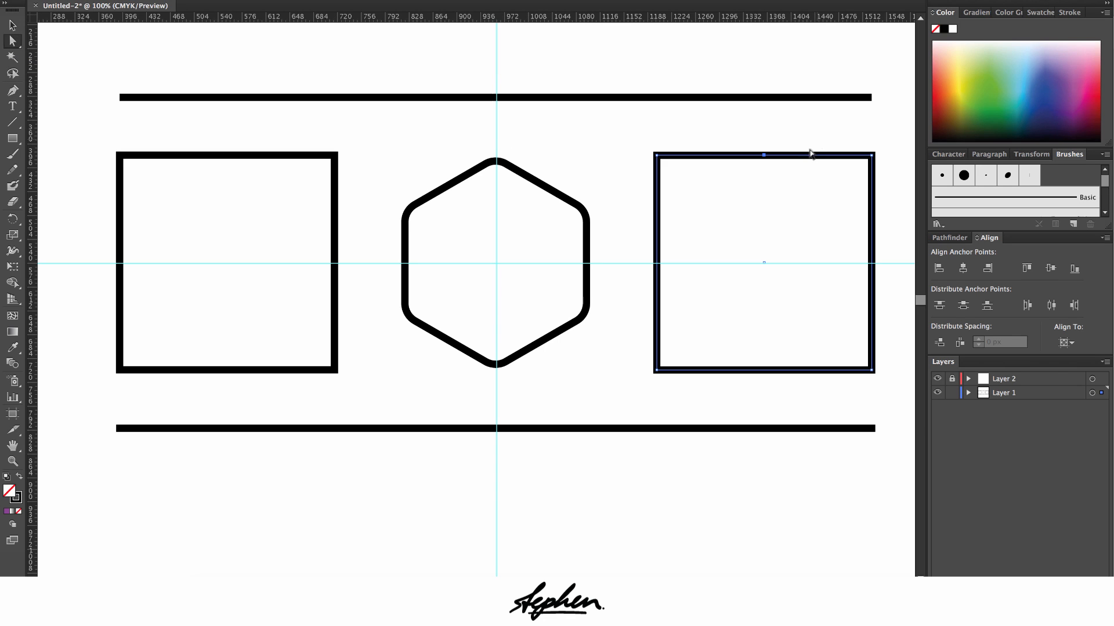
pyautogui.moveTo(764, 154)
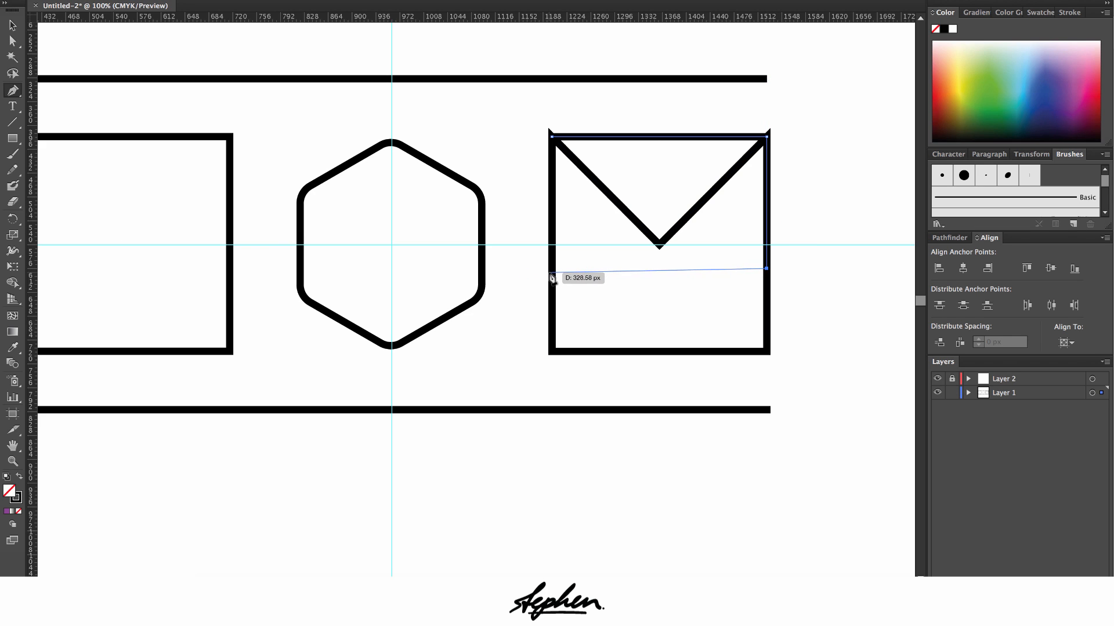
pyautogui.press('cmd+z')
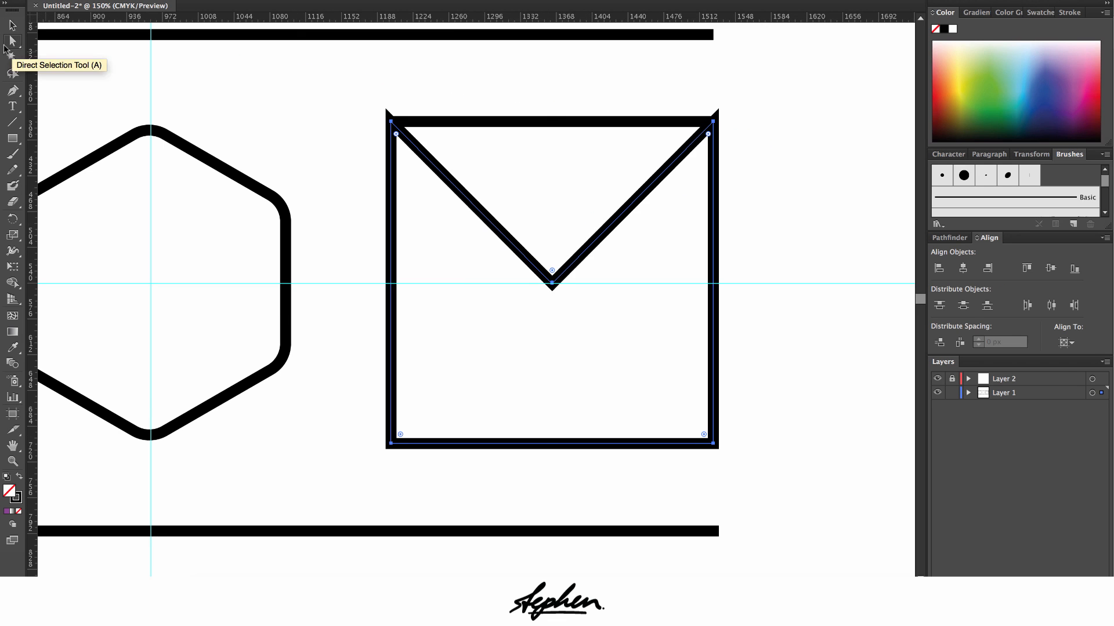
# Use the Anchor Point Tool to curve the V's bottom point into a smooth dip
pyautogui.click(11, 91)
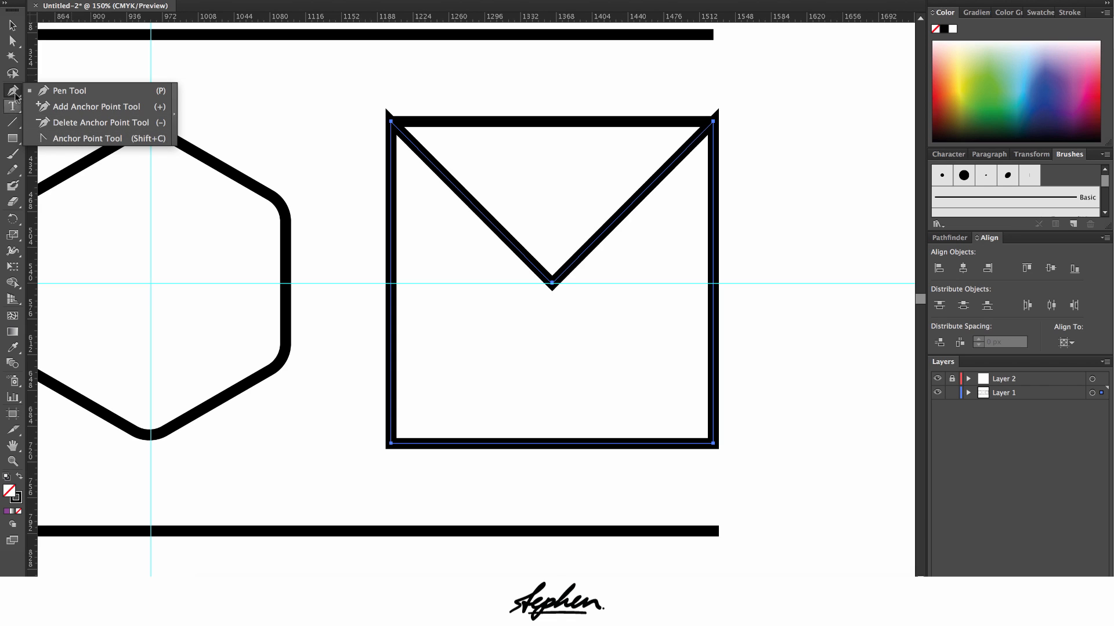
pyautogui.moveTo(63, 142)
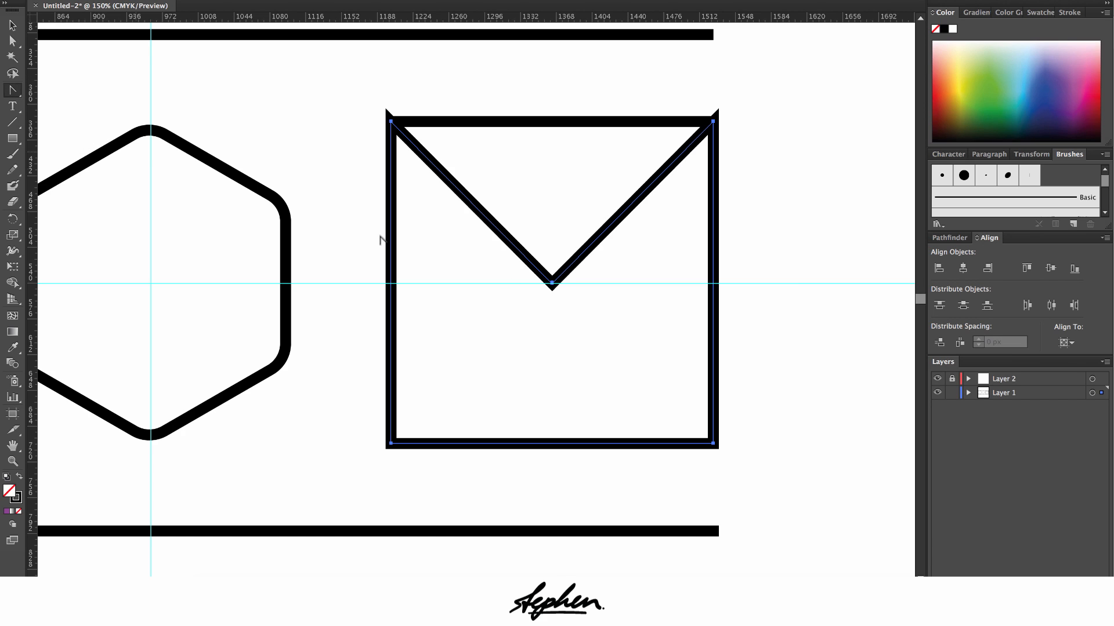
pyautogui.moveTo(553, 286)
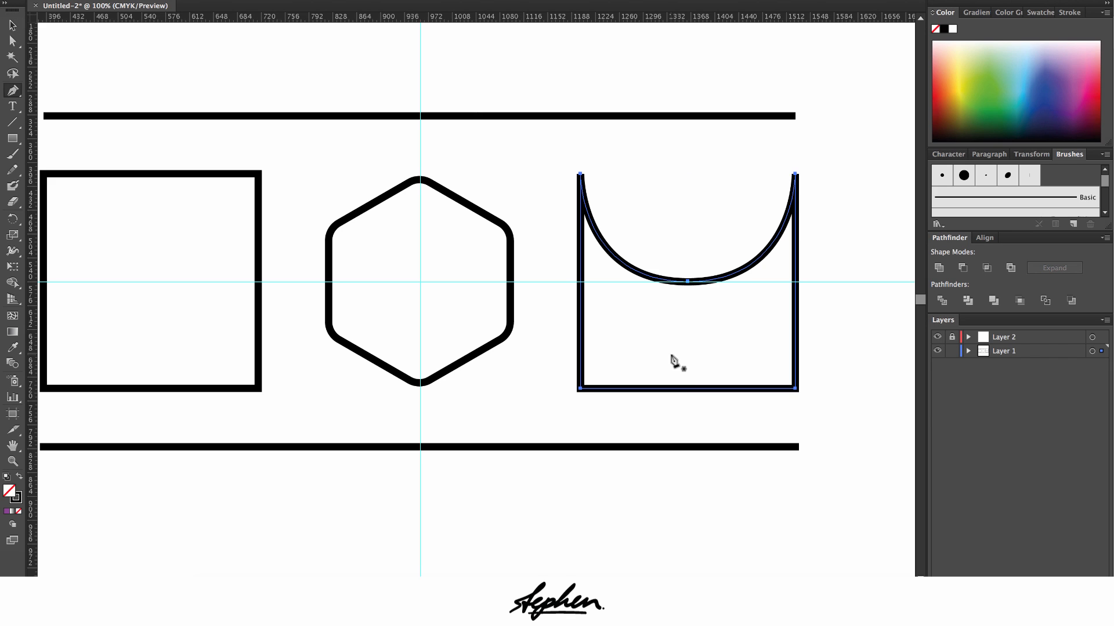
pyautogui.moveTo(584, 324)
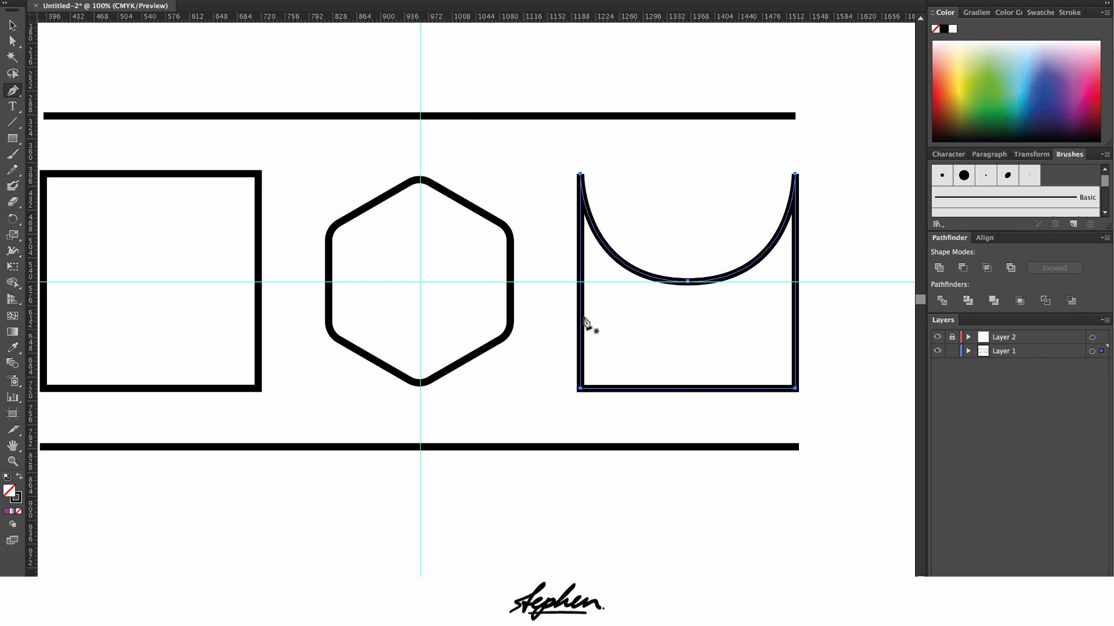
pyautogui.click(11, 91)
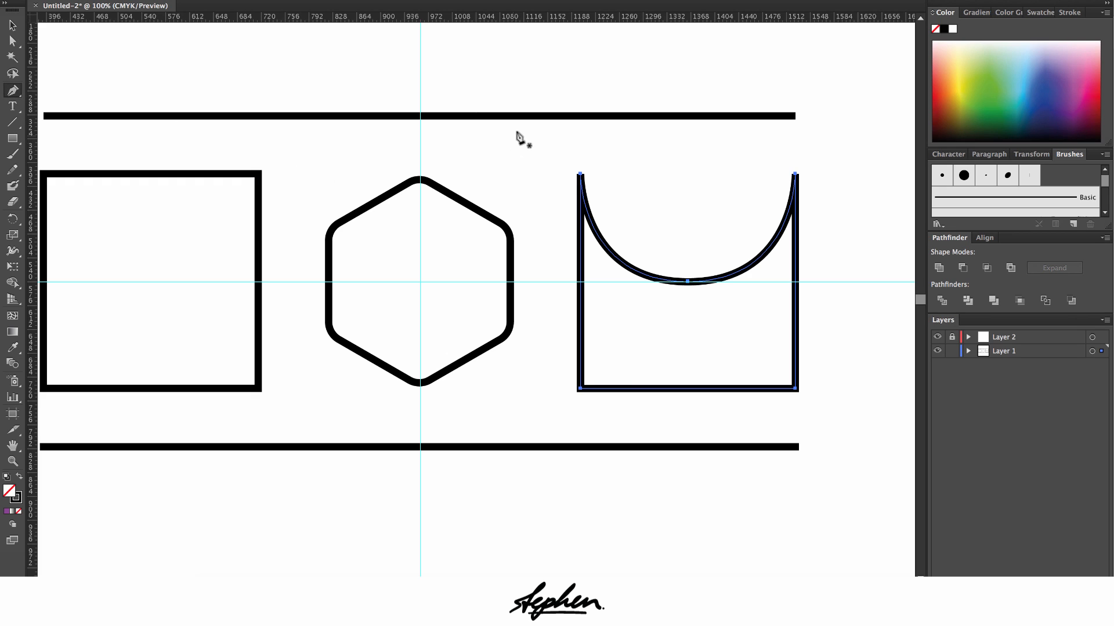
pyautogui.moveTo(581, 179)
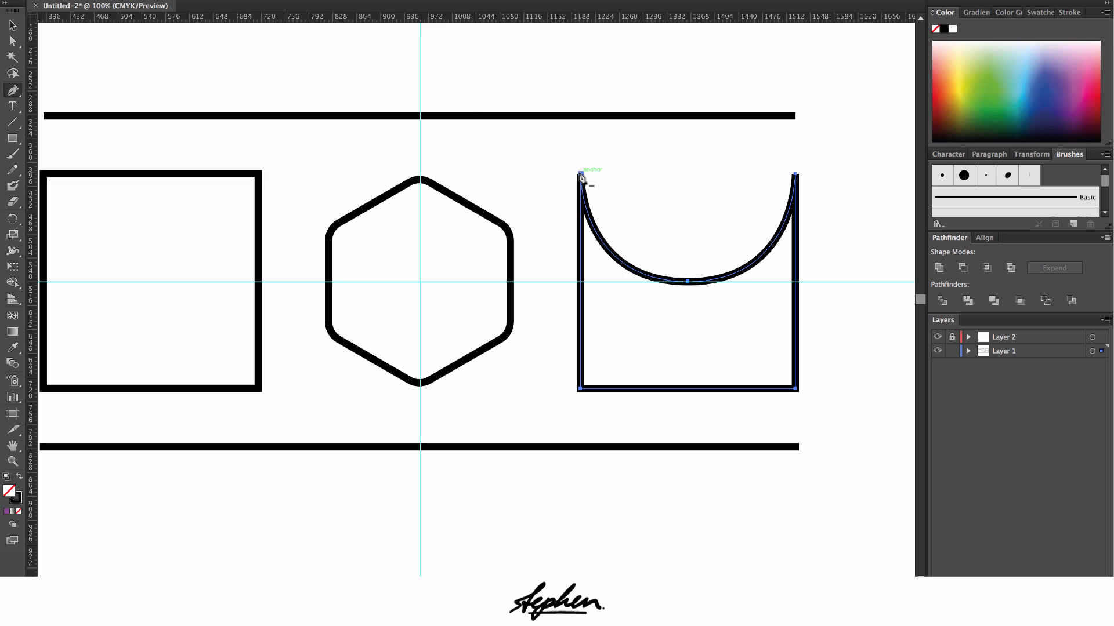